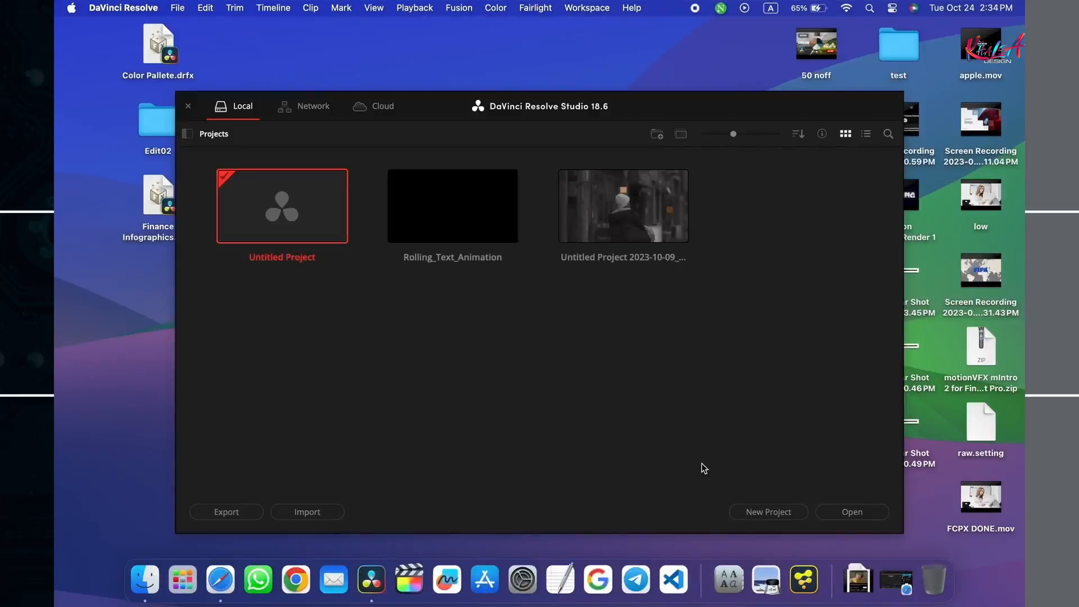
- Create a new project named ROLLING from the Project Manager
click(768, 512)
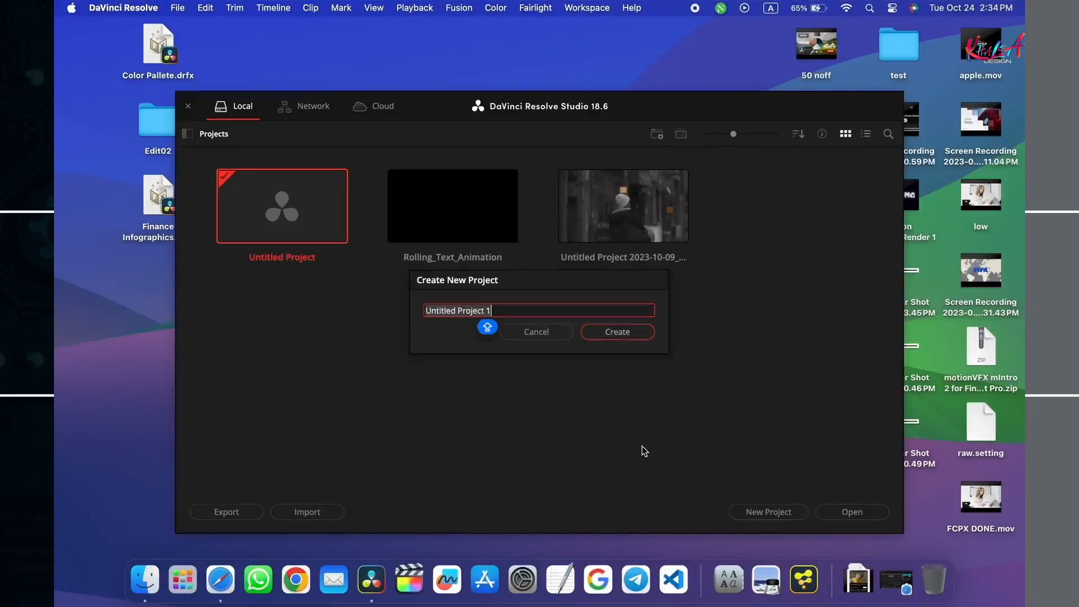
text(R)
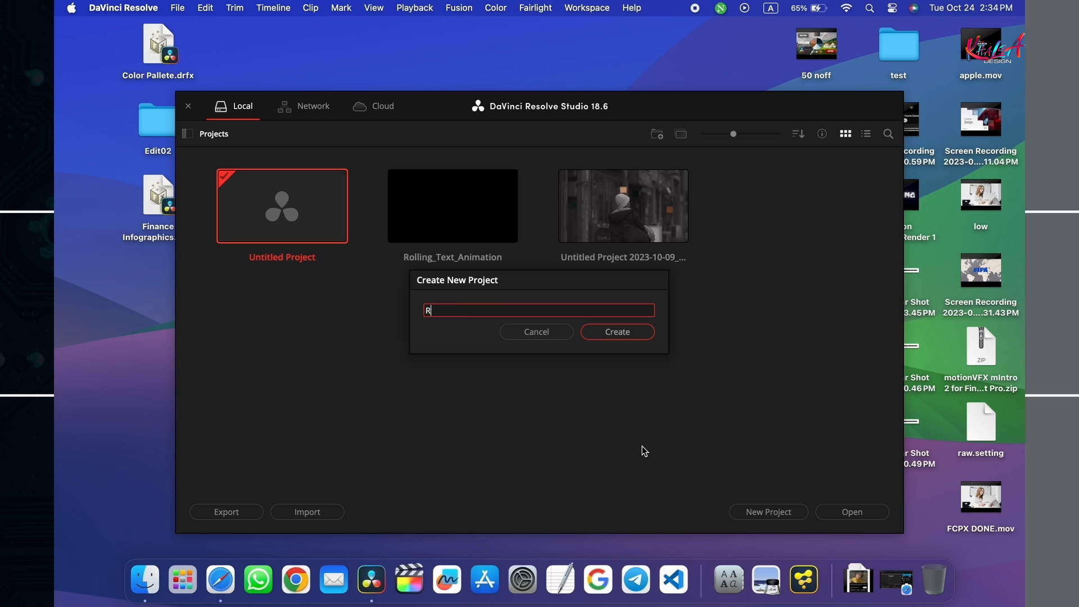
text(OLLING)
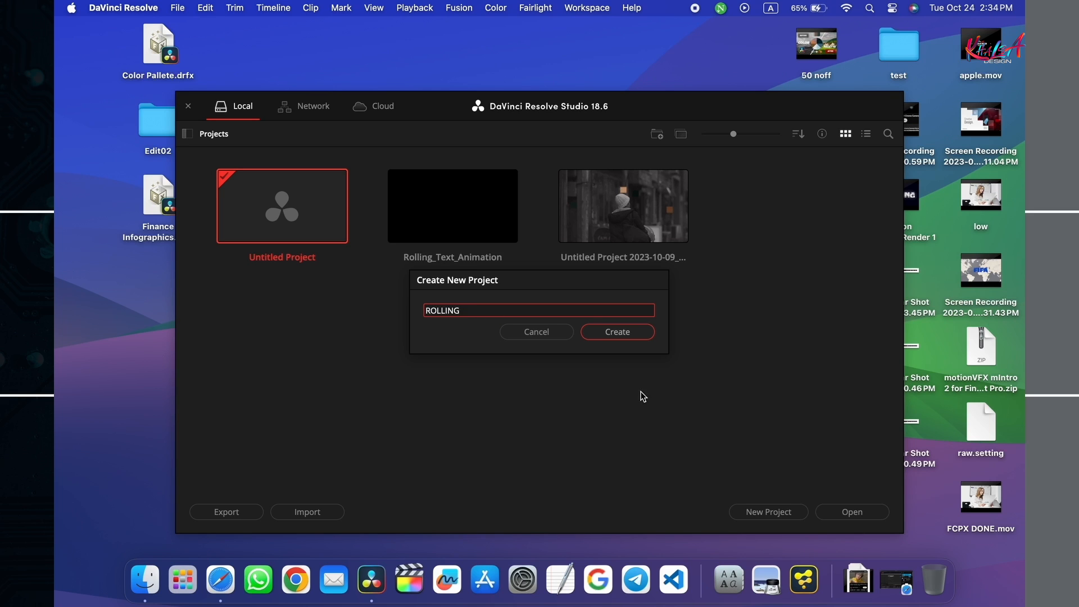
click(617, 331)
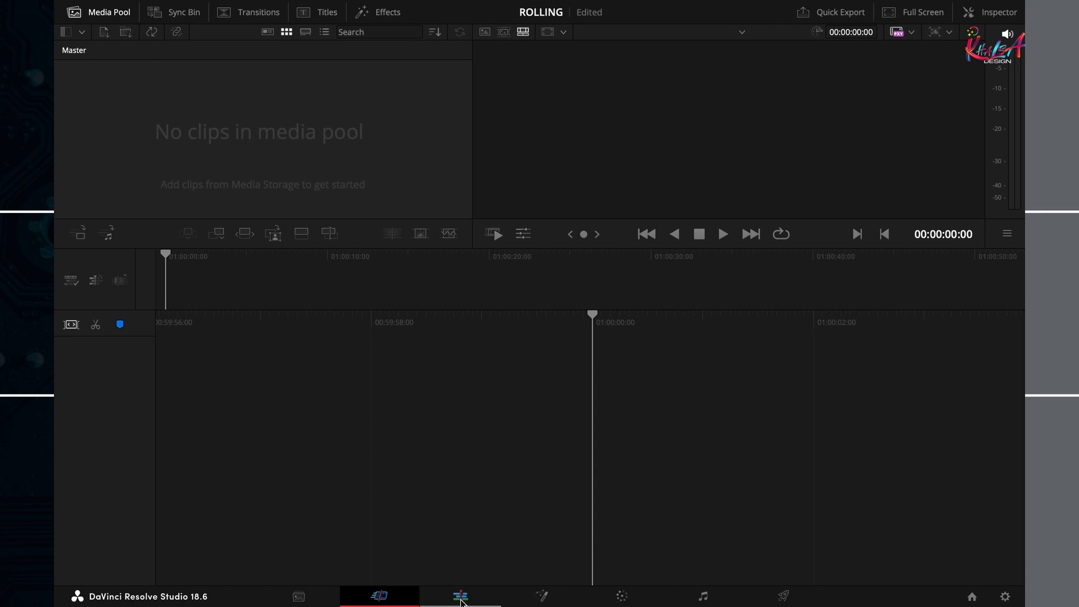
- Switch to the Edit page and create a new timeline from the Media Pool
click(460, 596)
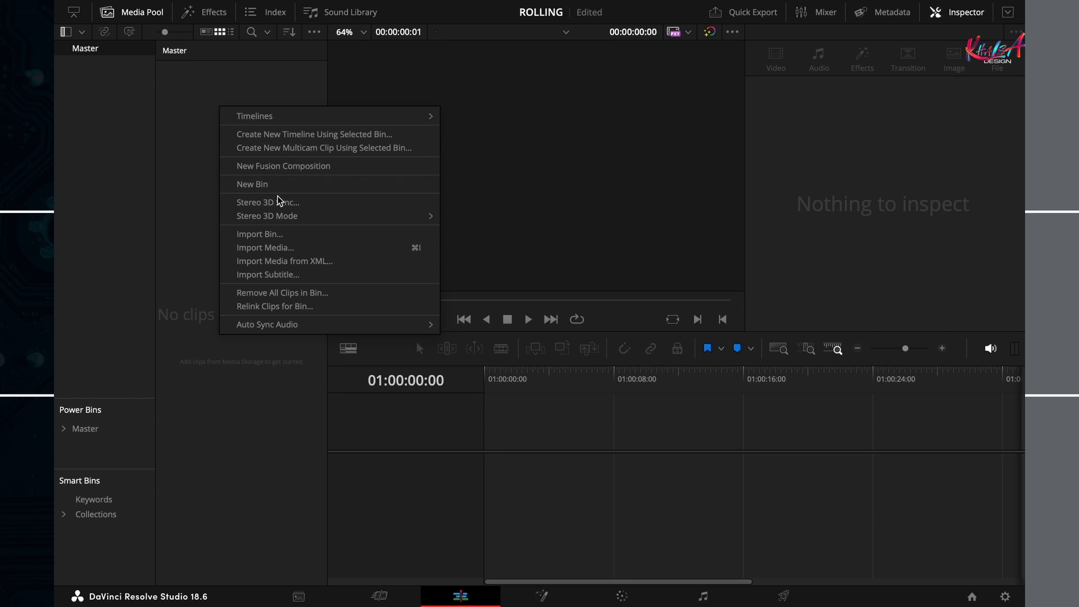
mouse_move(276, 138)
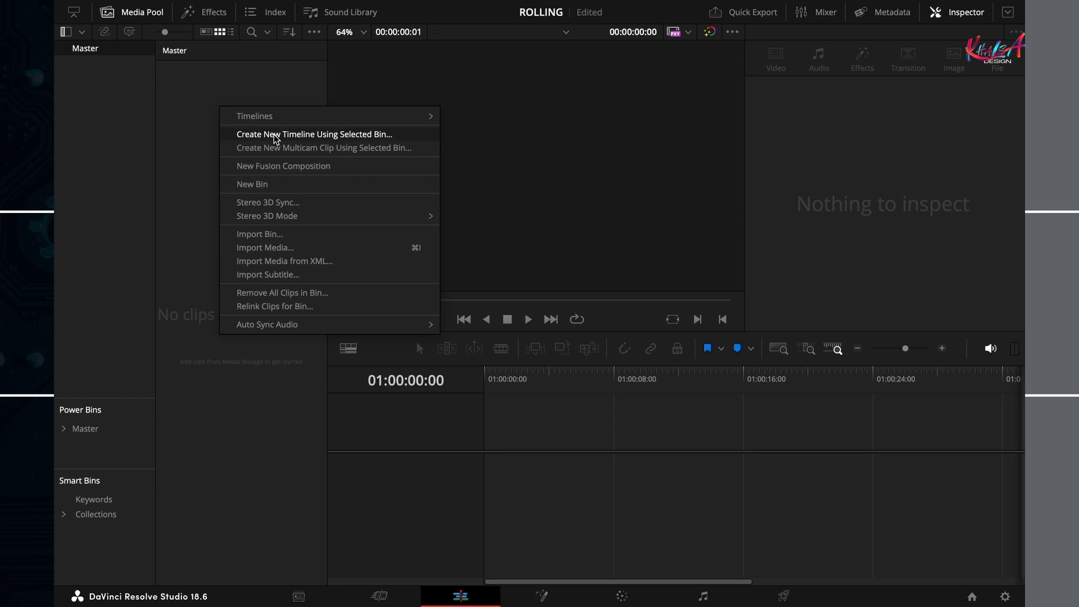
click(284, 166)
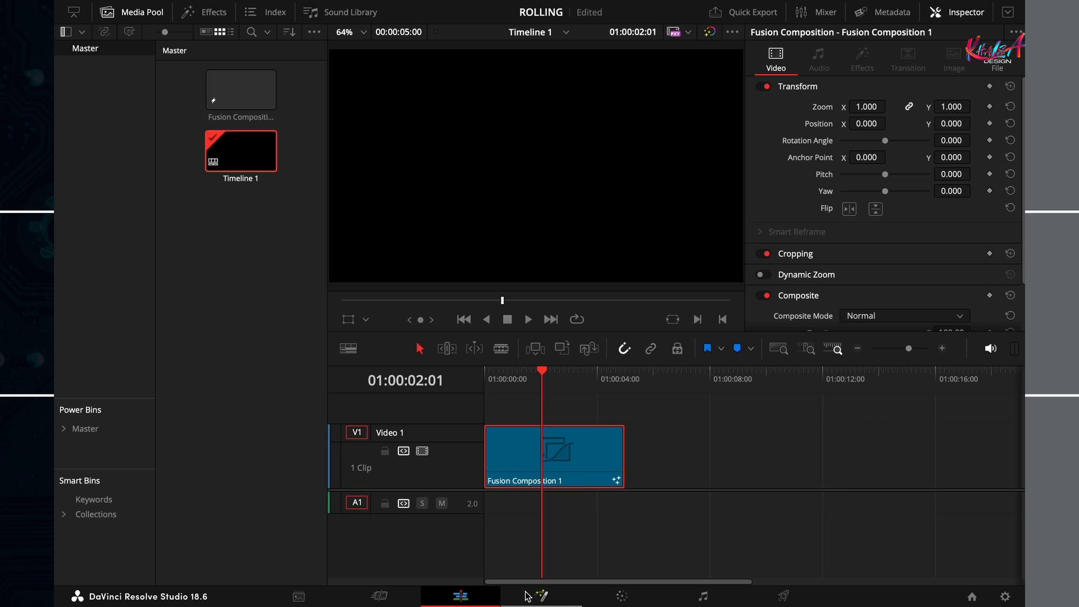
- On the Fusion page, move MediaOut1 right and add a Background node
click(535, 595)
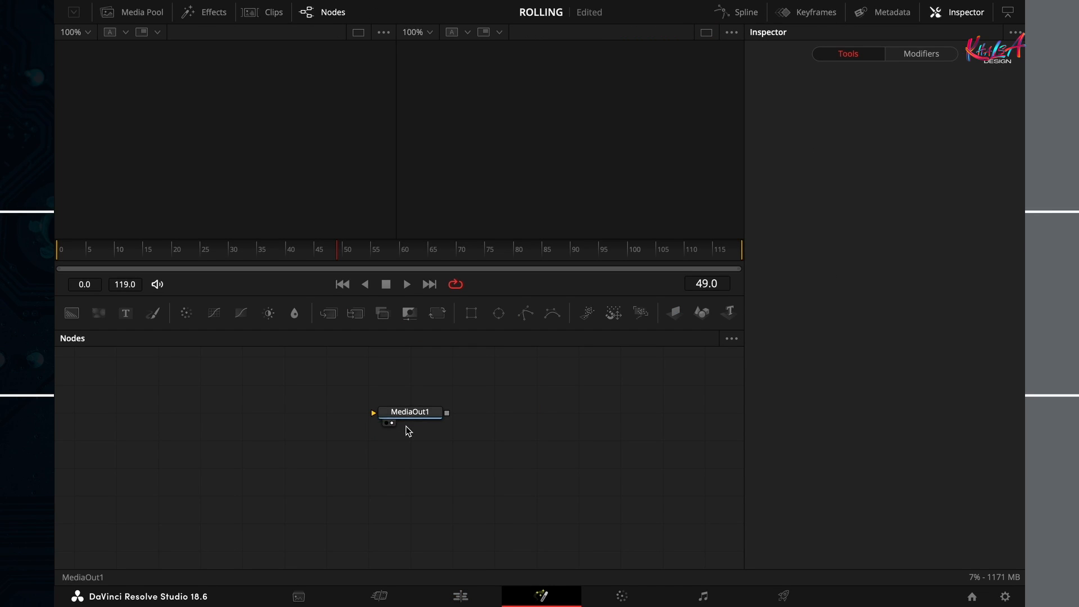
drag(408, 411, 619, 467)
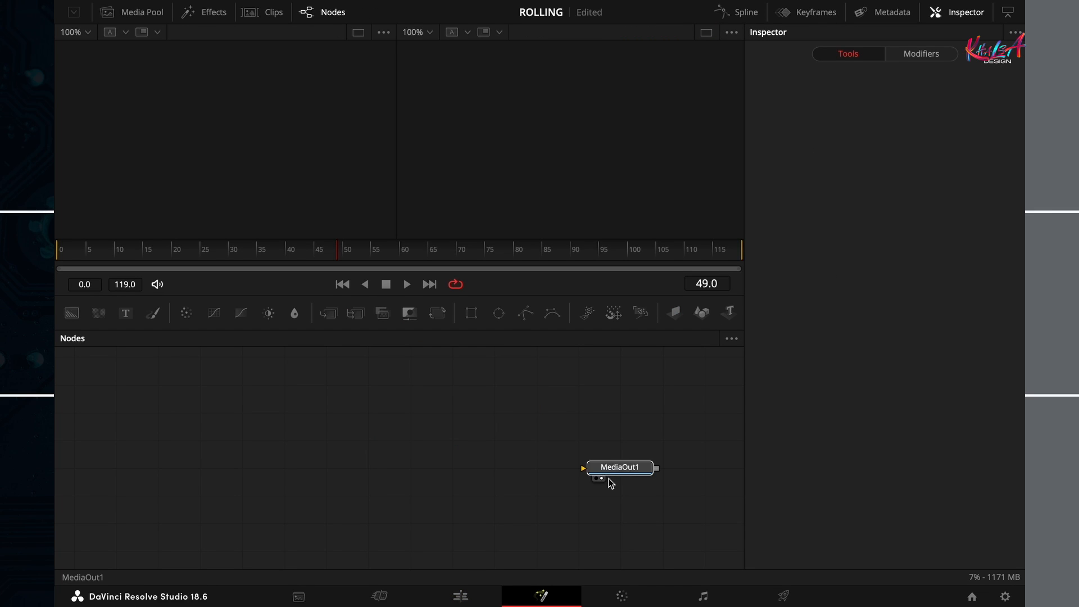
click(619, 467)
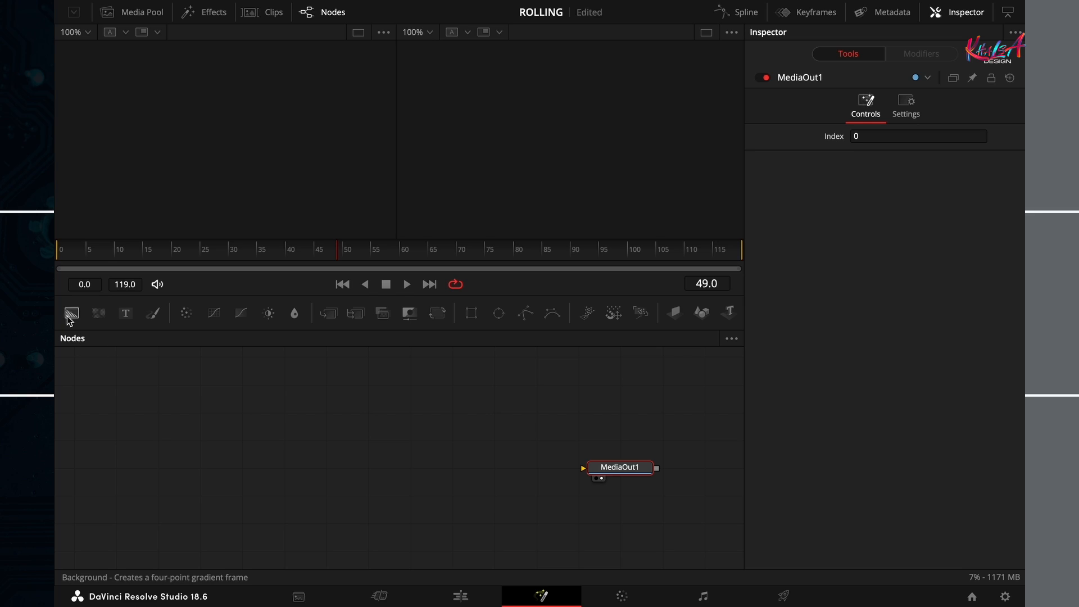
click(70, 314)
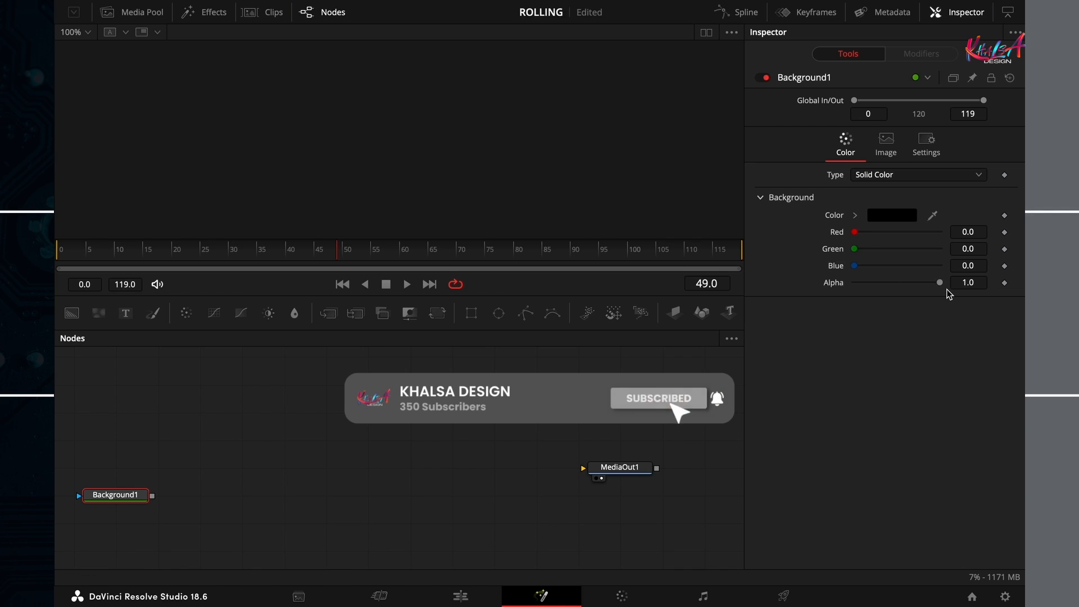
- Set Background1 alpha to 0 and disable Auto Resolution on its Image tab
drag(939, 282, 855, 282)
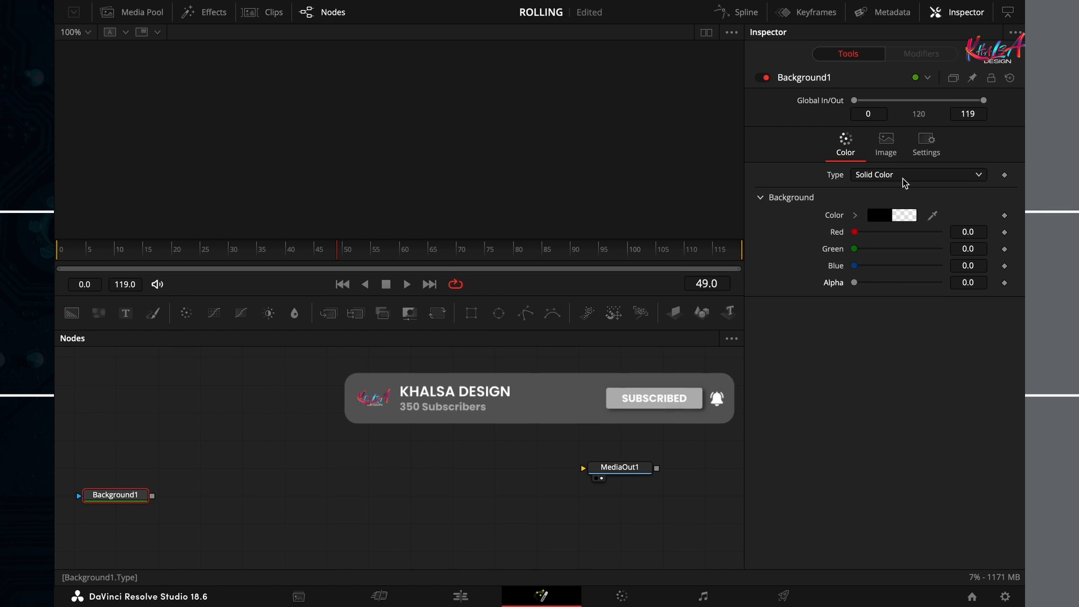
click(885, 141)
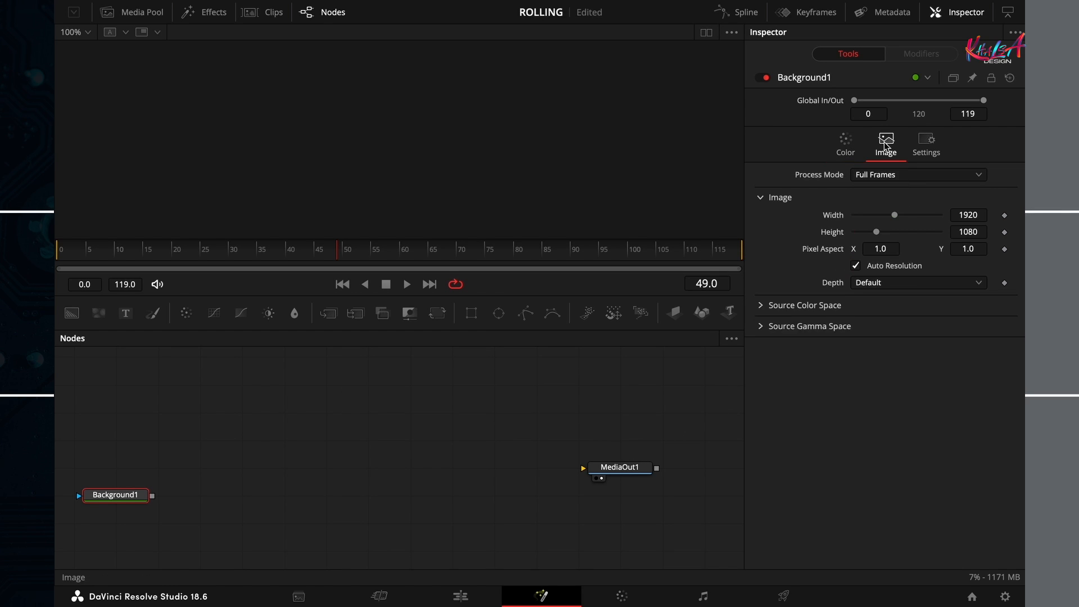
click(856, 266)
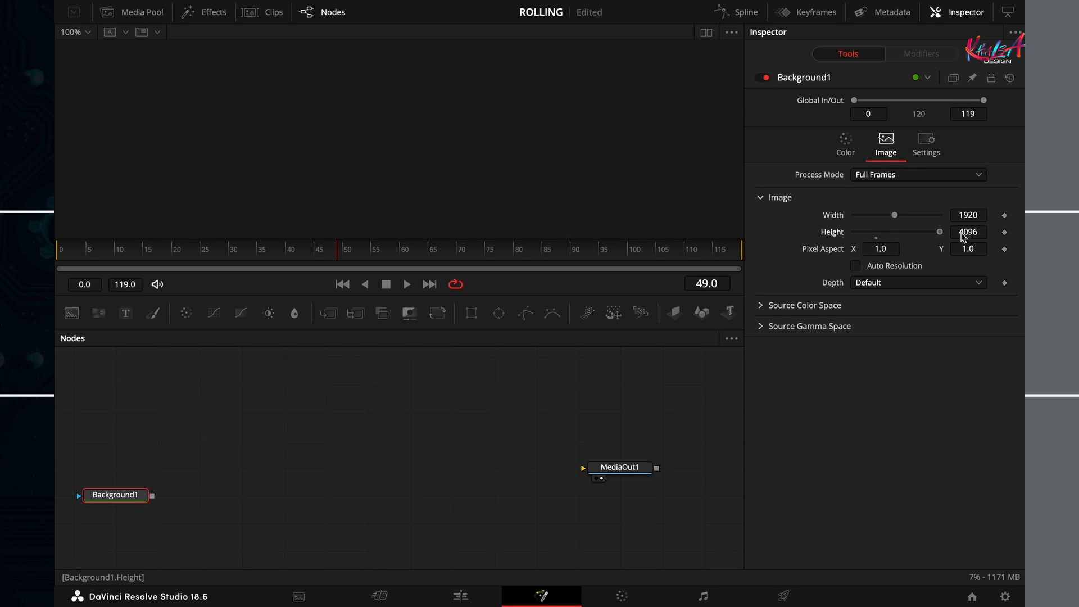
mouse_move(91, 330)
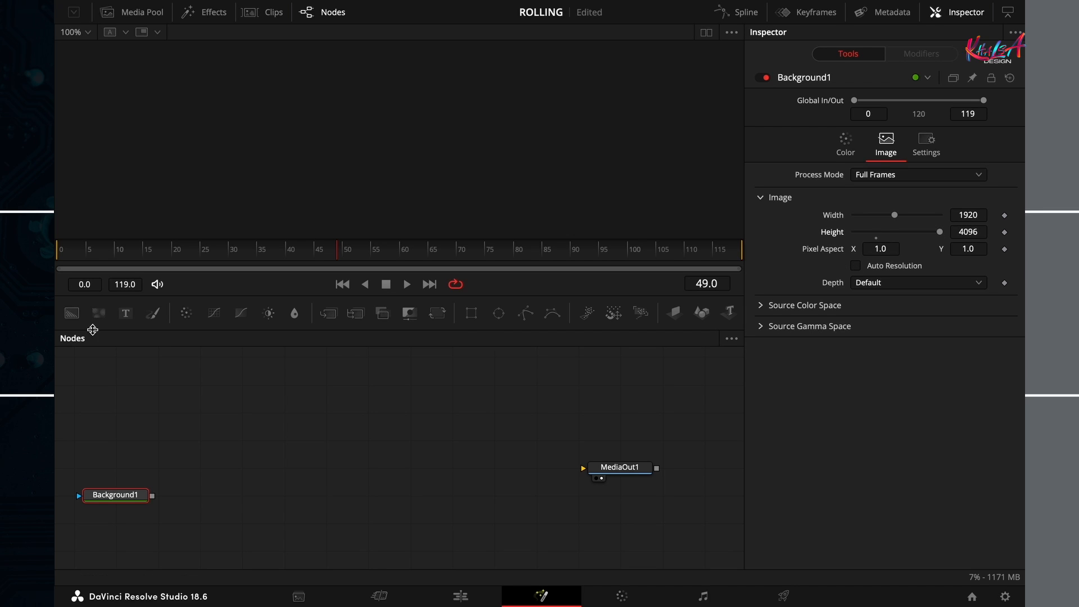
mouse_move(124, 314)
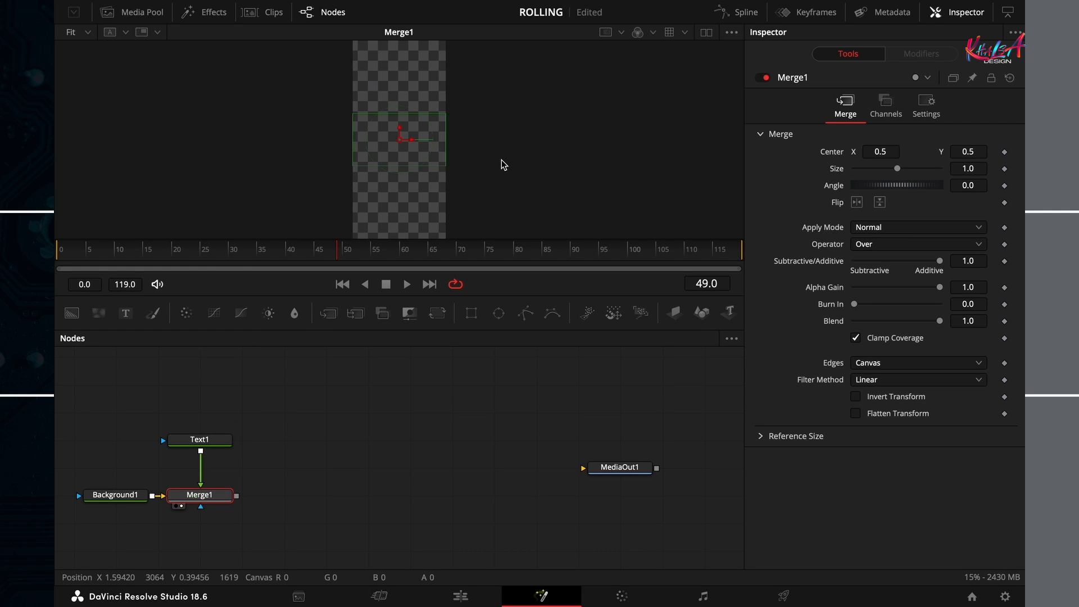
mouse_move(88, 43)
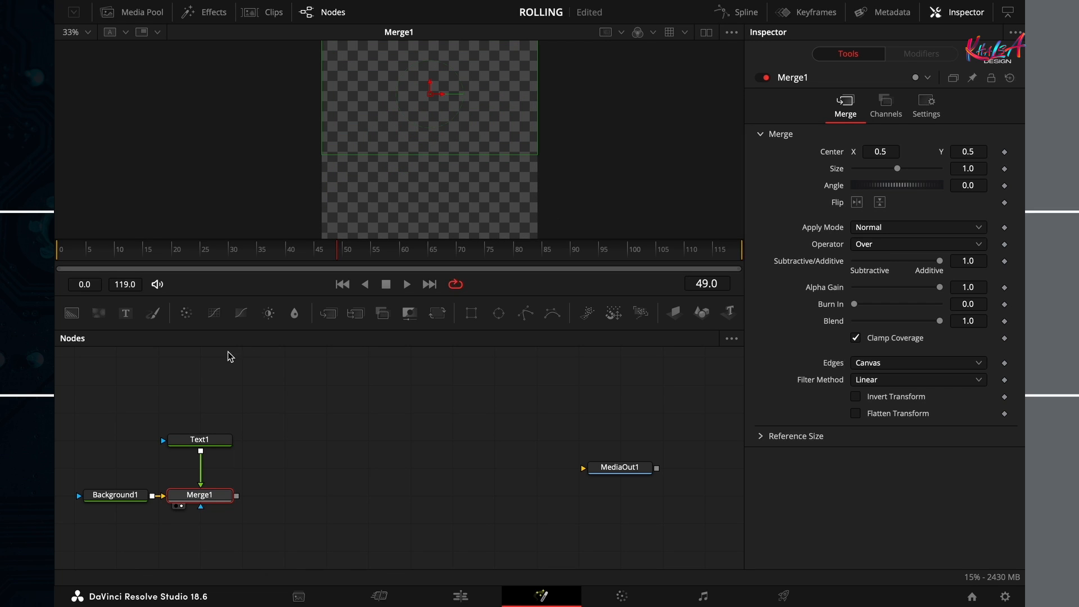
- Select the Text1 node to edit its text
click(199, 440)
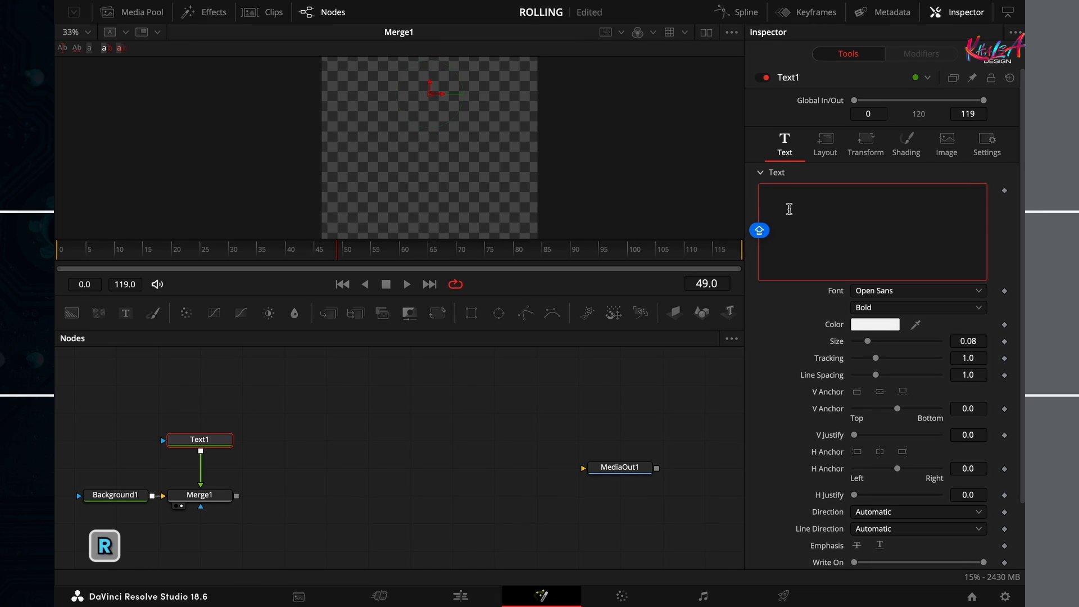
- Type ROLLING, set the font to Montserrat Black and the size to 0.25
text(ROLLING)
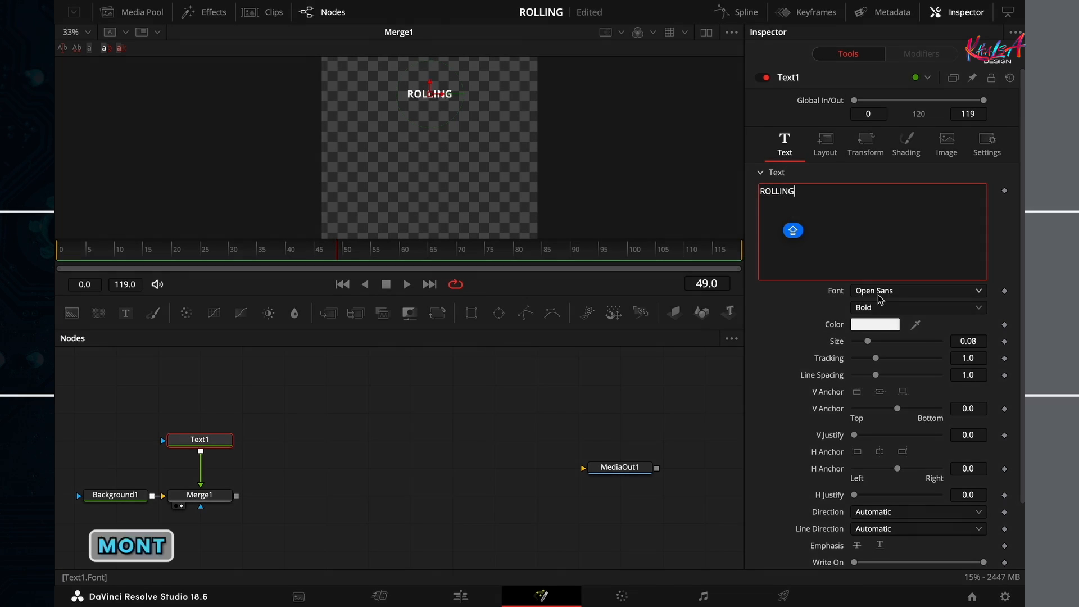
click(918, 291)
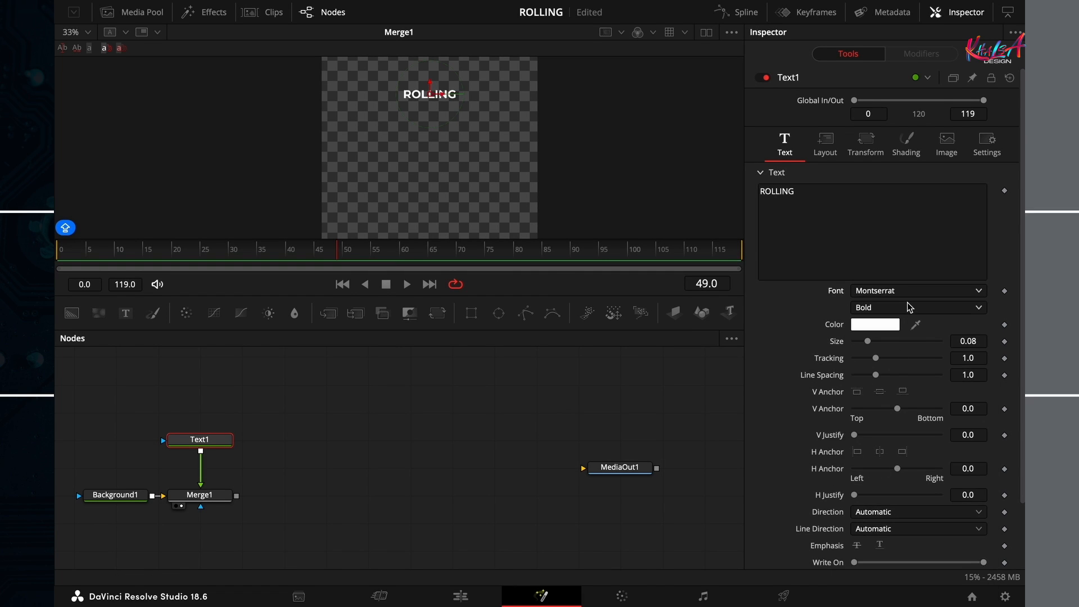
click(918, 308)
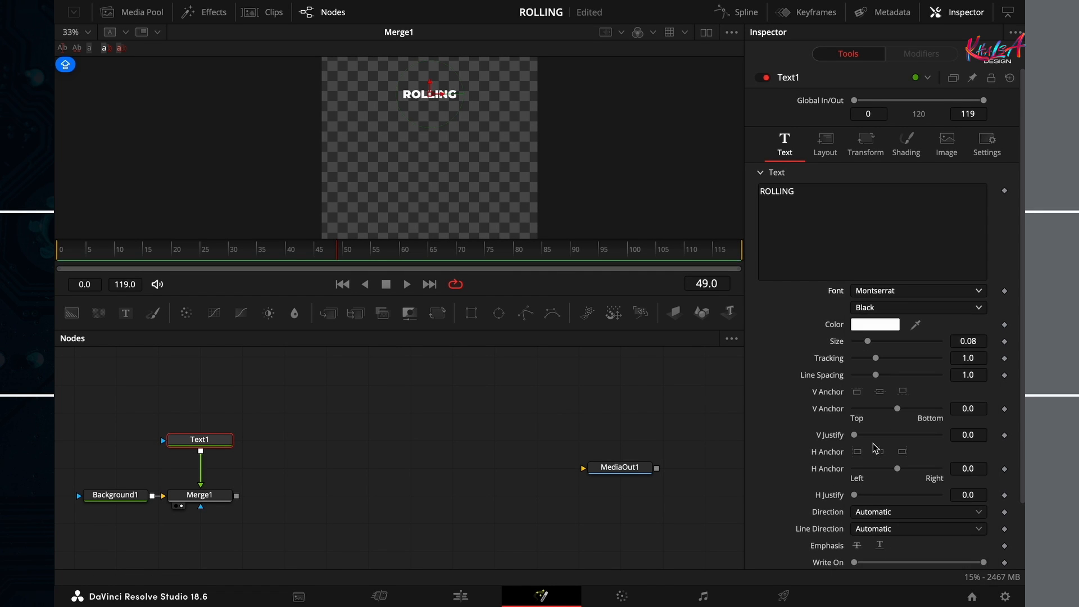
drag(867, 341, 872, 340)
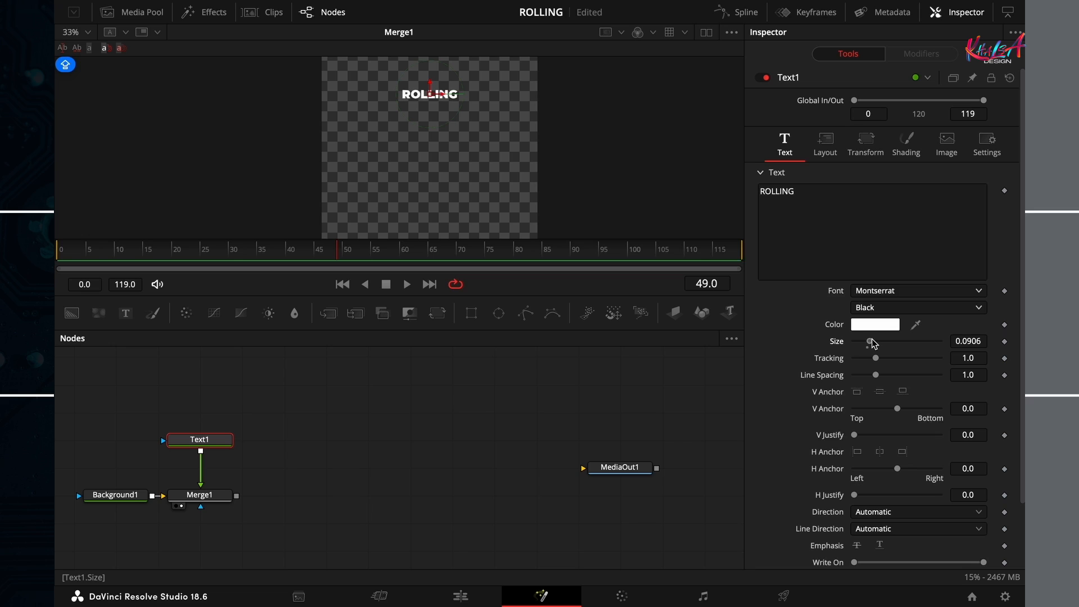
drag(871, 342, 886, 342)
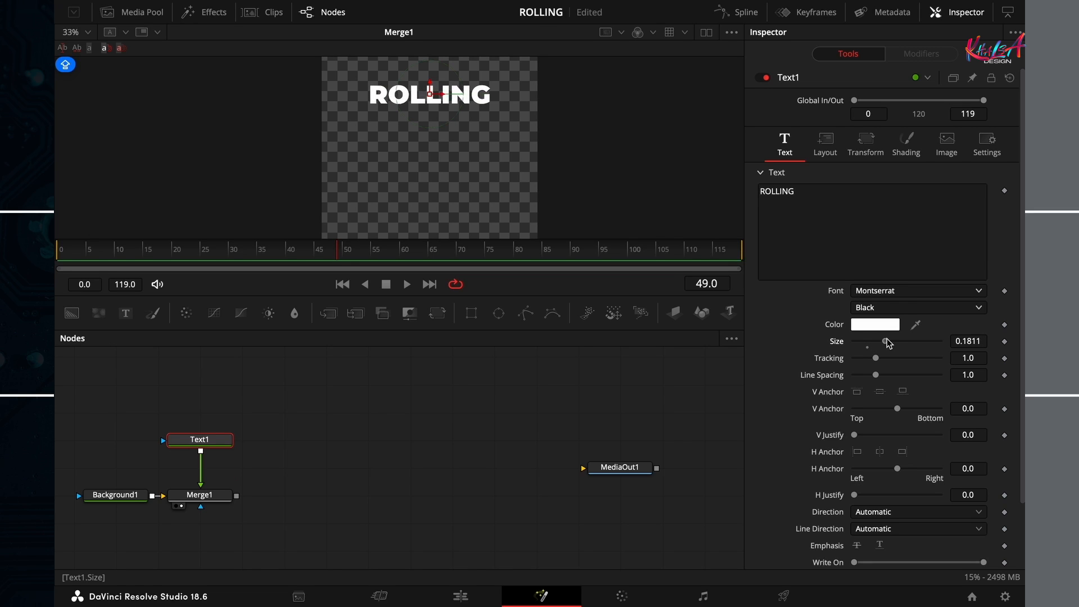
drag(885, 340, 895, 340)
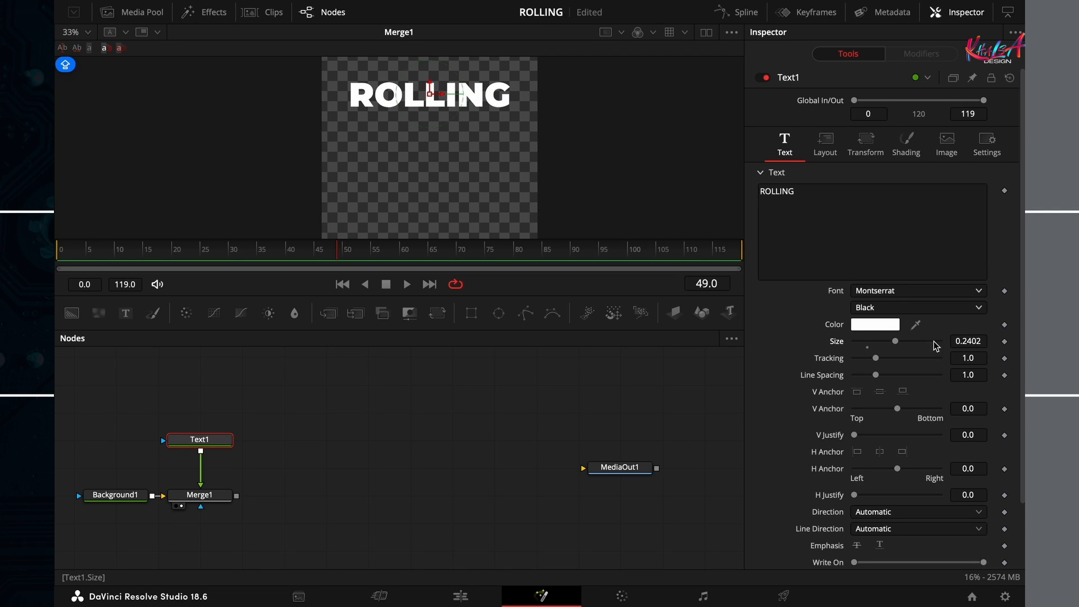
click(968, 341)
text(0.25)
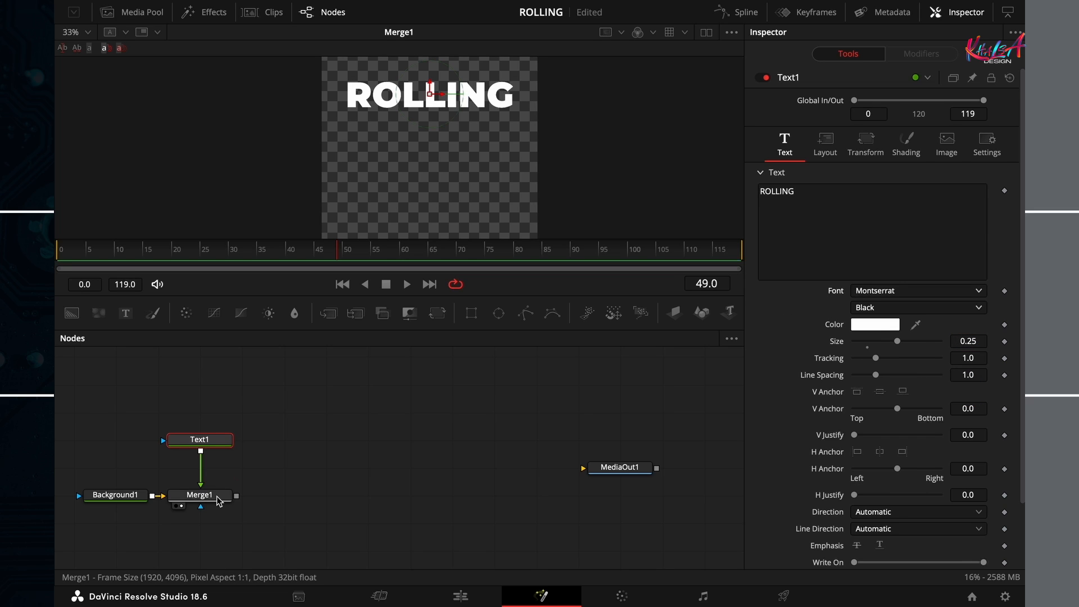
- Add a Duplicate node after Merge1 by searching 'DUP', with 10 copies
click(200, 494)
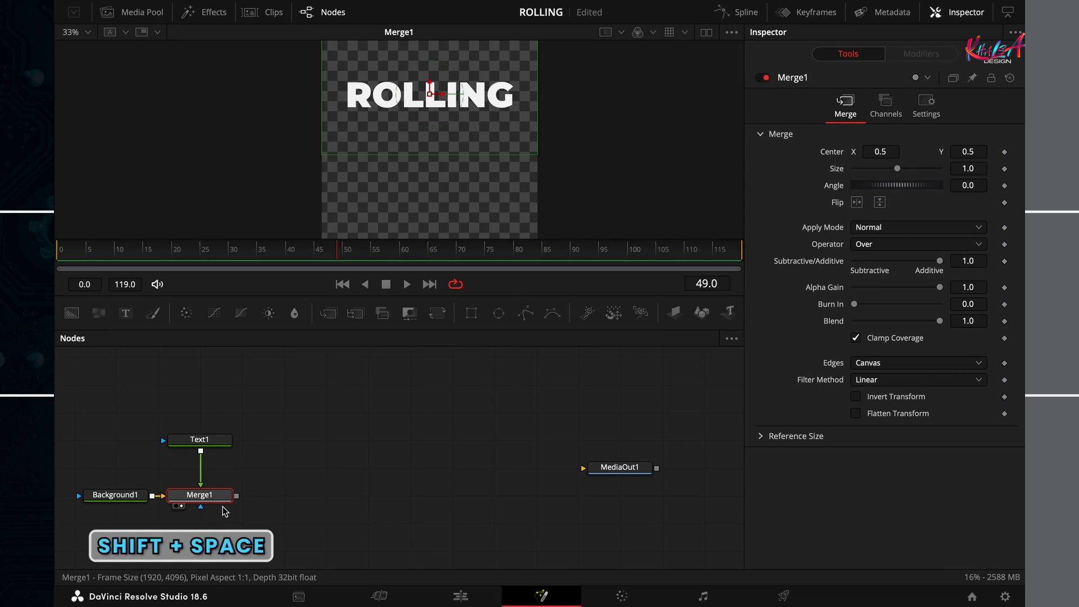
text(D)
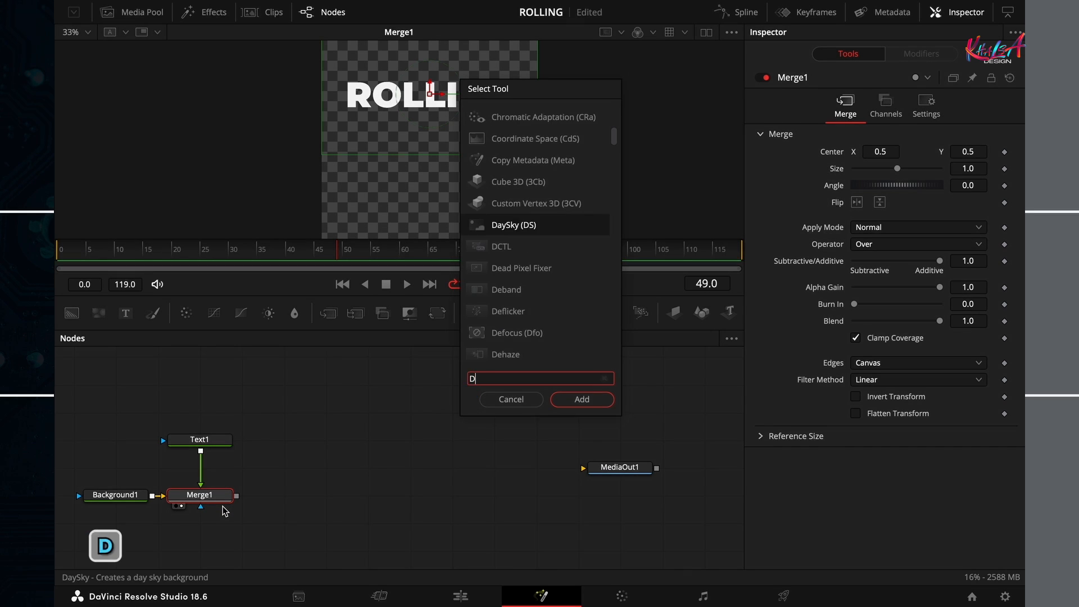
text(UP)
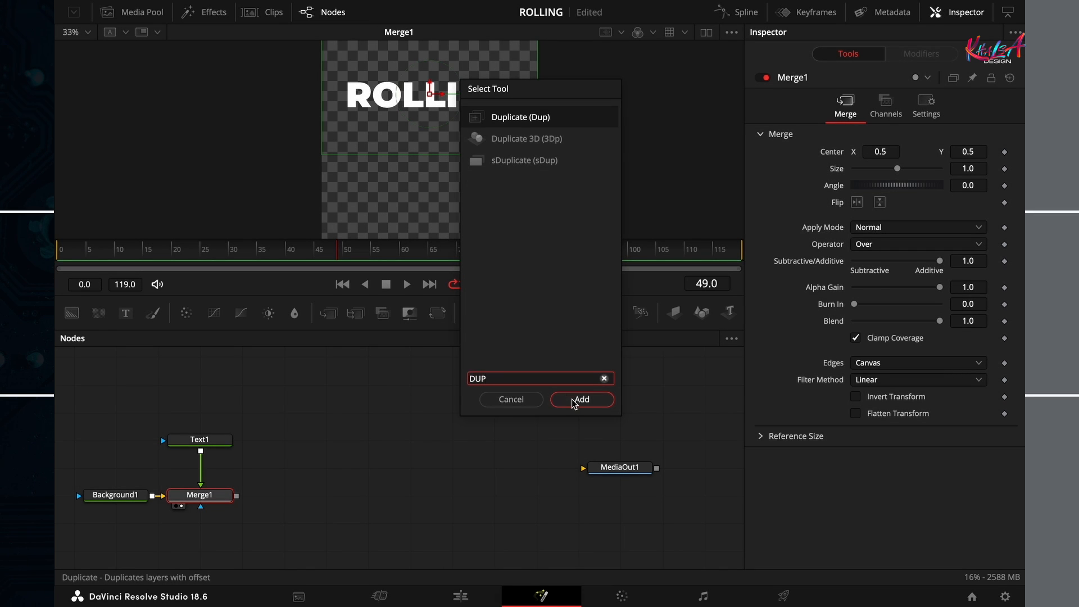
click(581, 399)
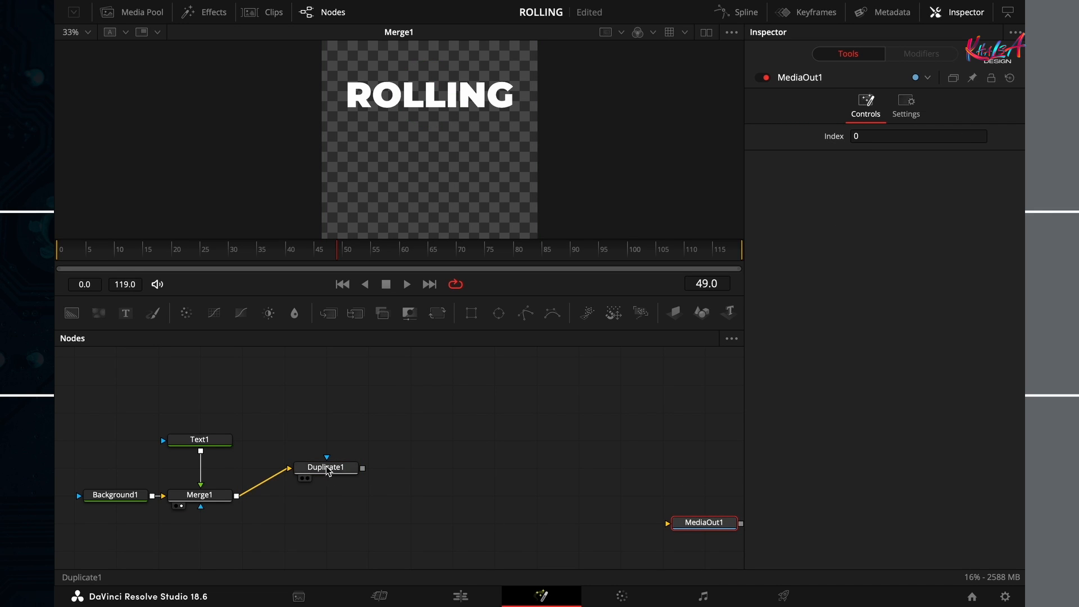
click(326, 467)
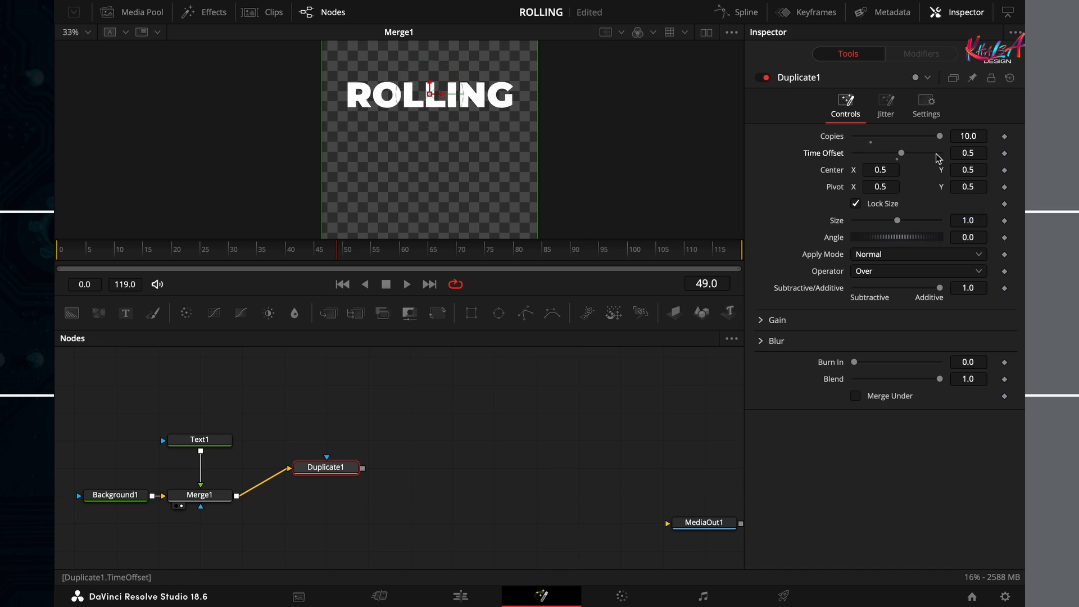
mouse_move(898, 163)
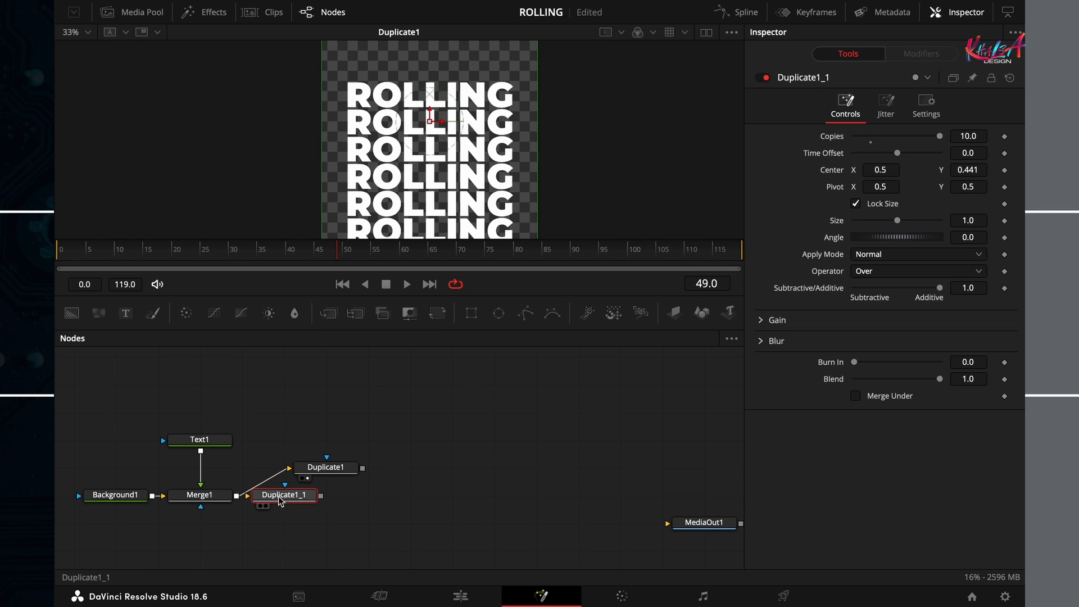
- Place the second Duplicate below the first and set its Center Y to 0.559
drag(284, 494, 326, 522)
text(0.557)
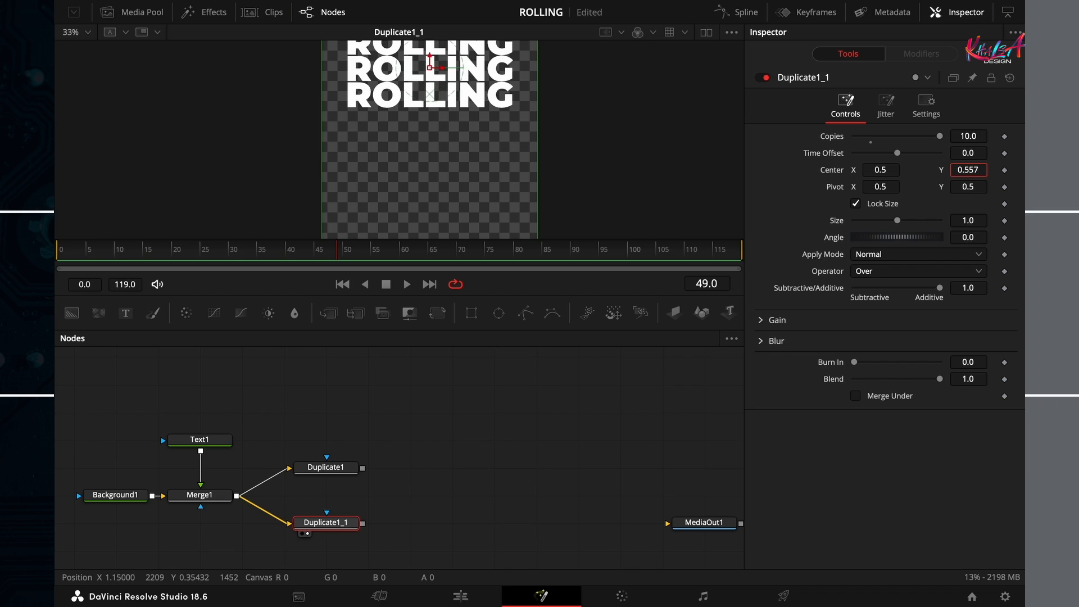
click(968, 170)
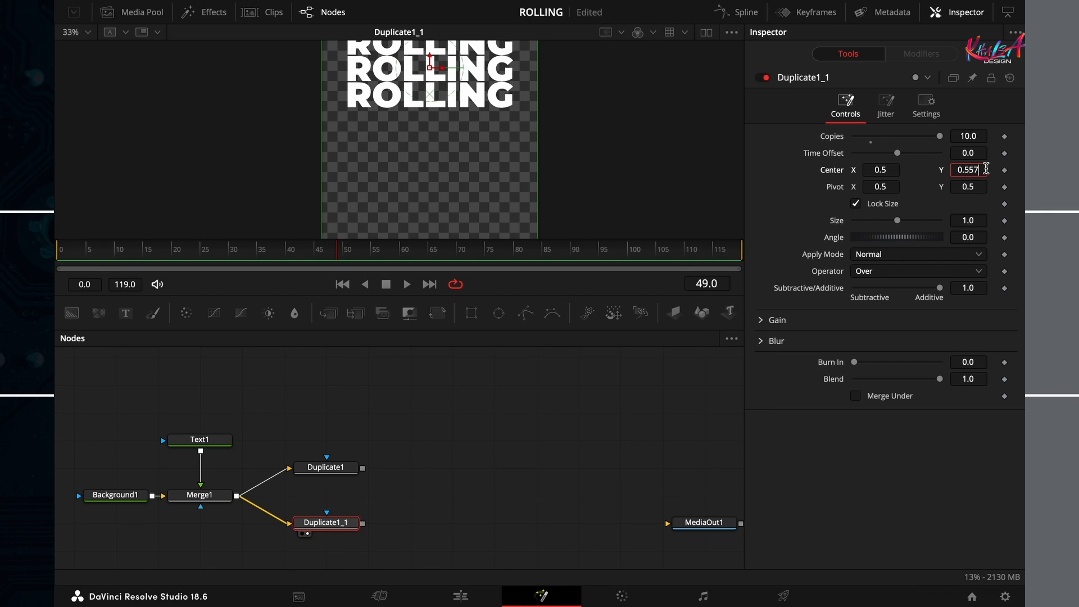
click(880, 187)
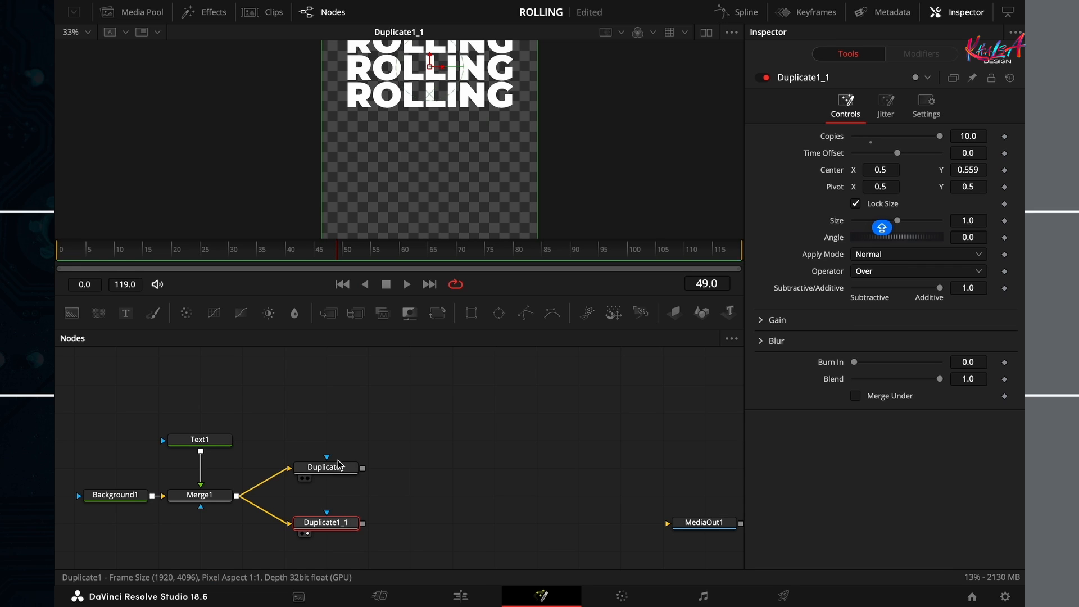
- Add a Transform after Duplicate1, then select Duplicate1_1 for its own Transform
click(325, 467)
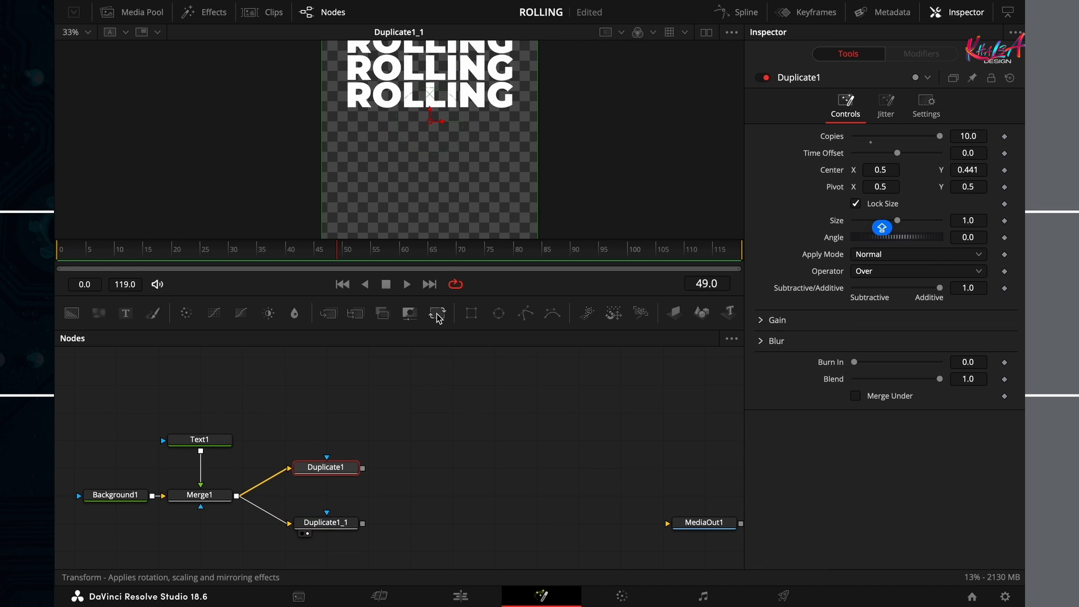
click(436, 314)
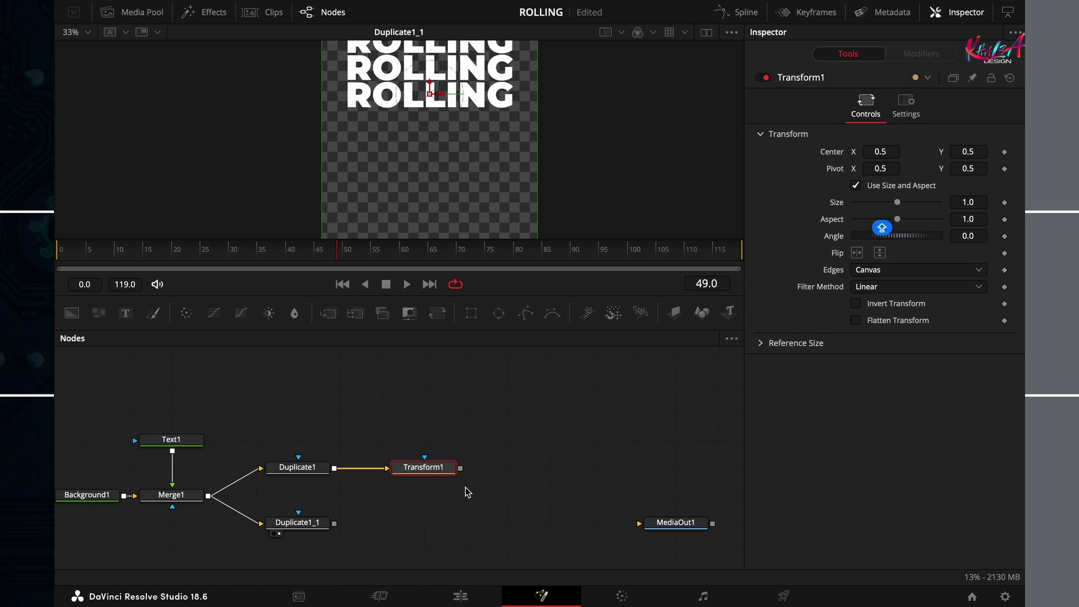
mouse_move(280, 560)
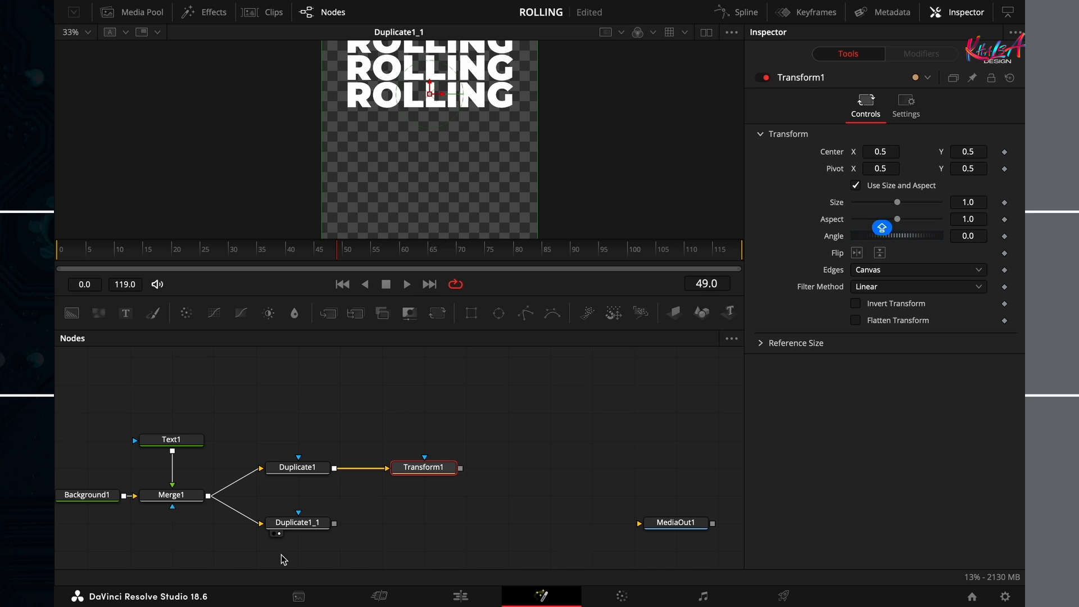
click(297, 524)
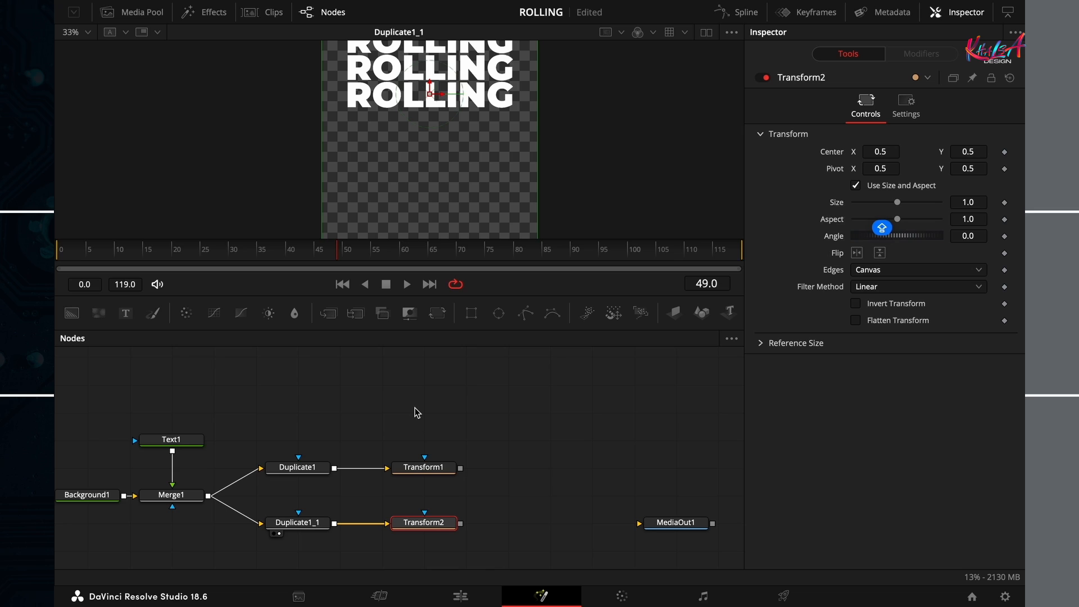
mouse_move(423, 468)
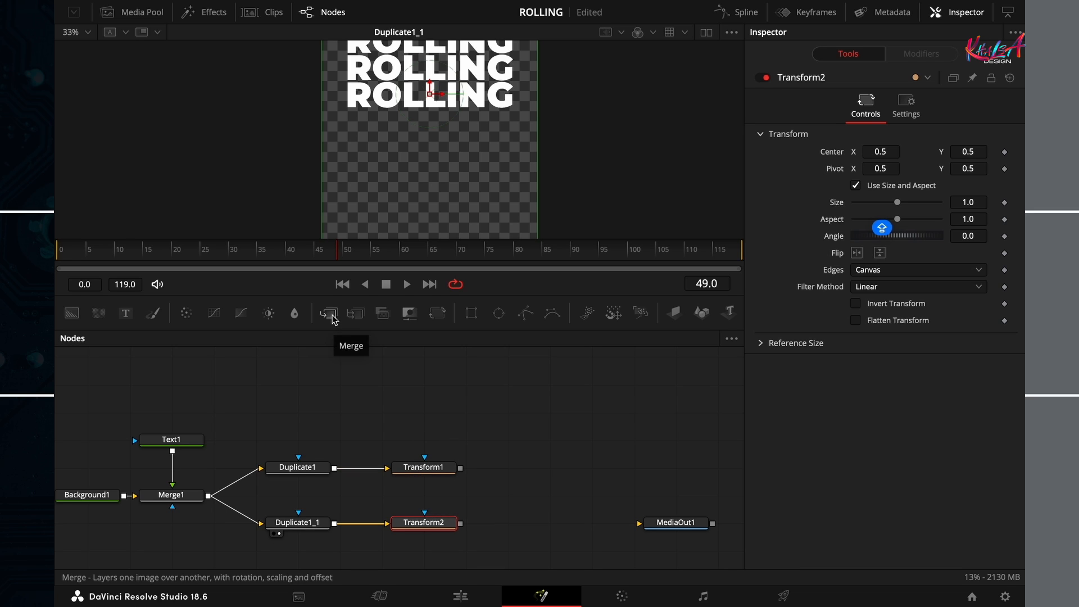
- Add Merge2 and wire Transform1 and Transform2 into it
click(328, 313)
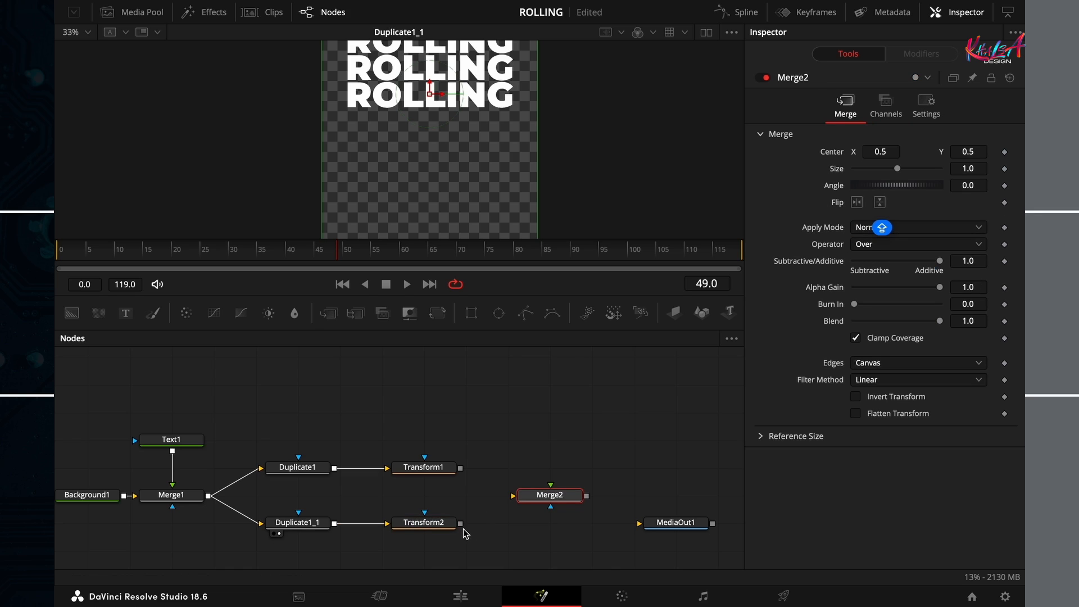
drag(459, 524, 530, 494)
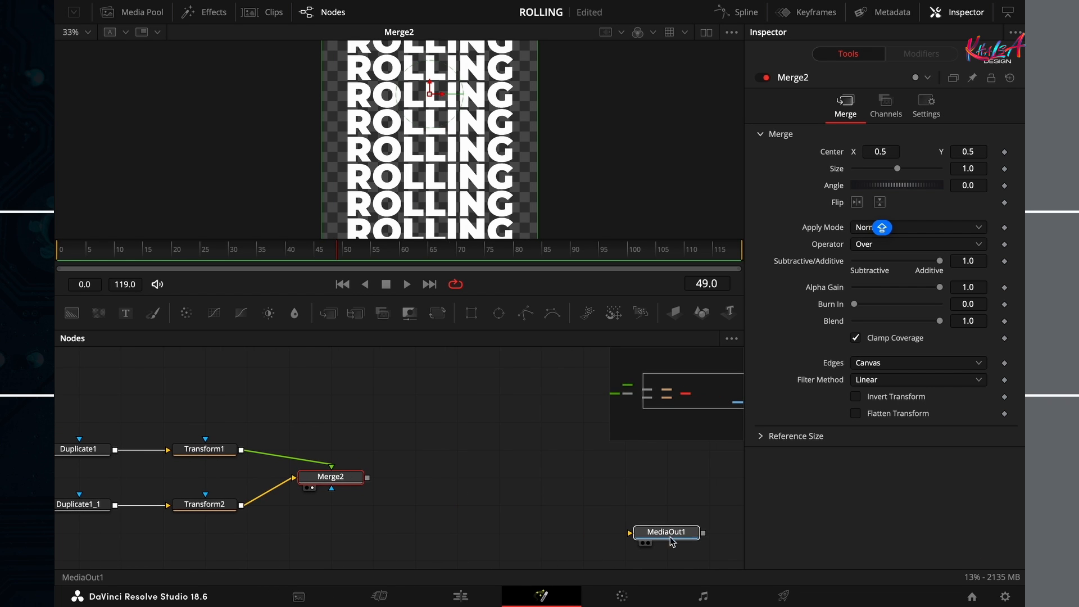
click(666, 532)
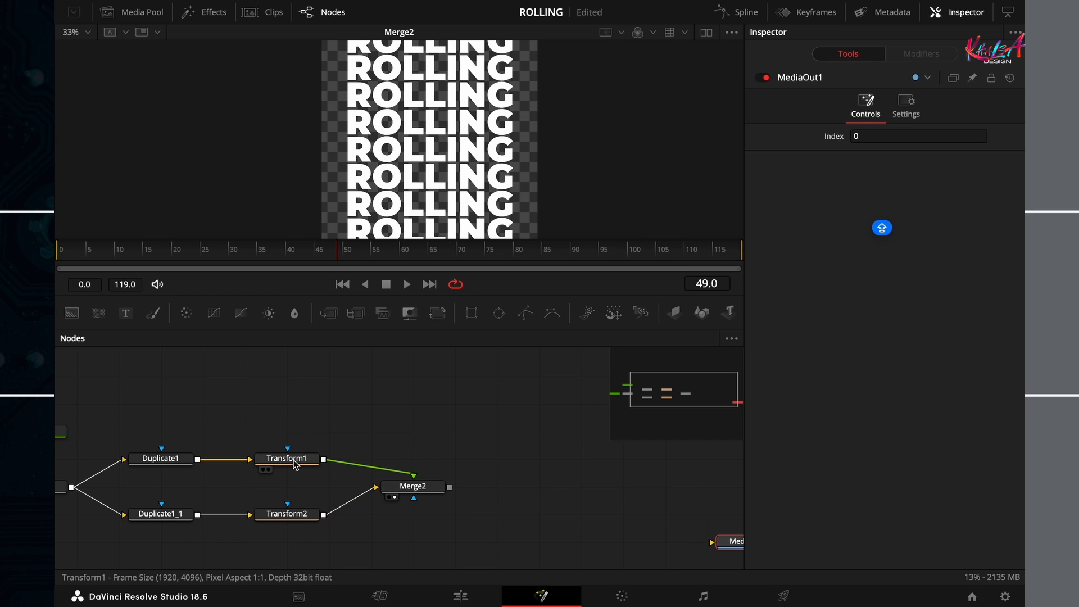
click(287, 459)
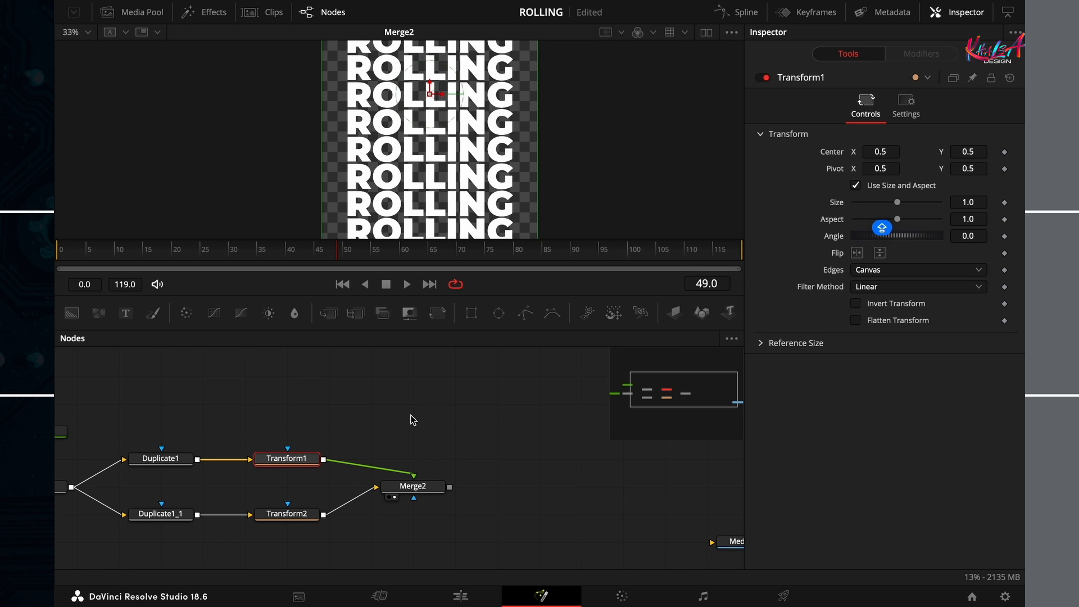
mouse_move(417, 180)
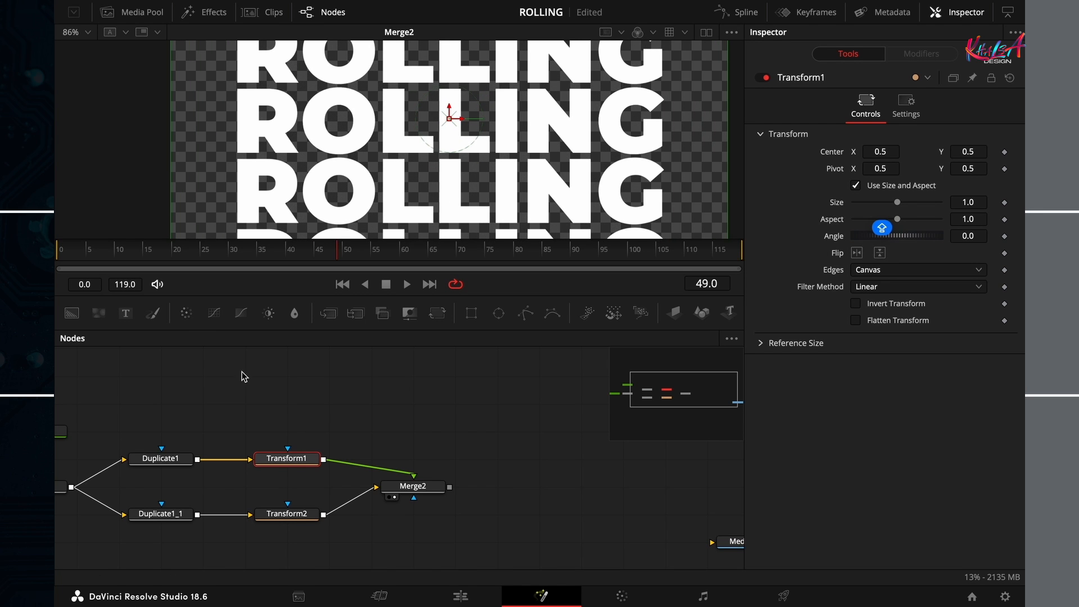
mouse_move(471, 316)
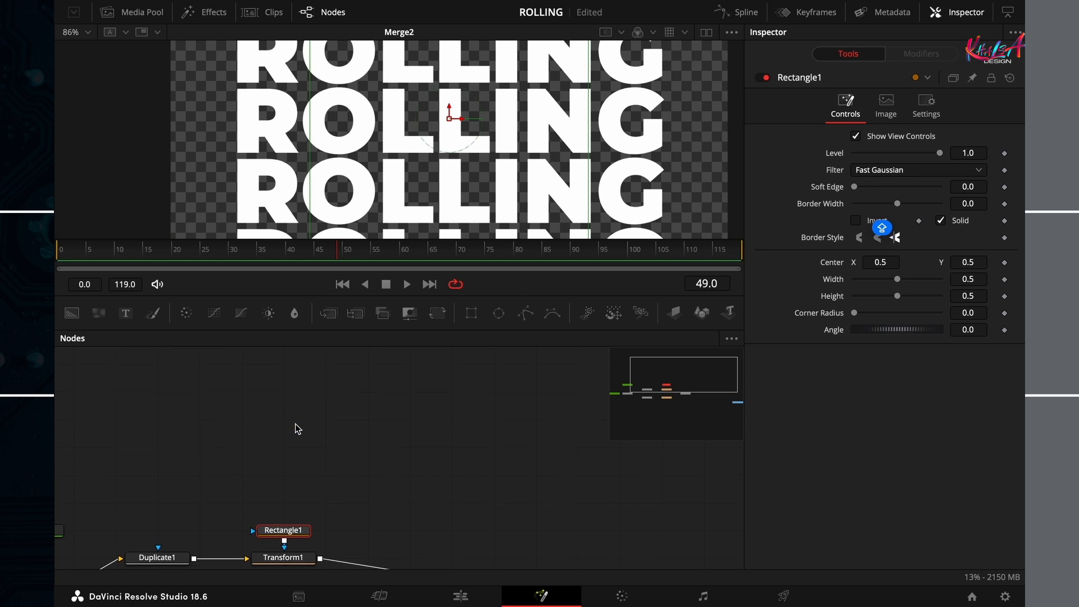
- Place Rectangle1 above Transform1 and shrink its width and height sliders to a thin strip
drag(282, 530, 283, 368)
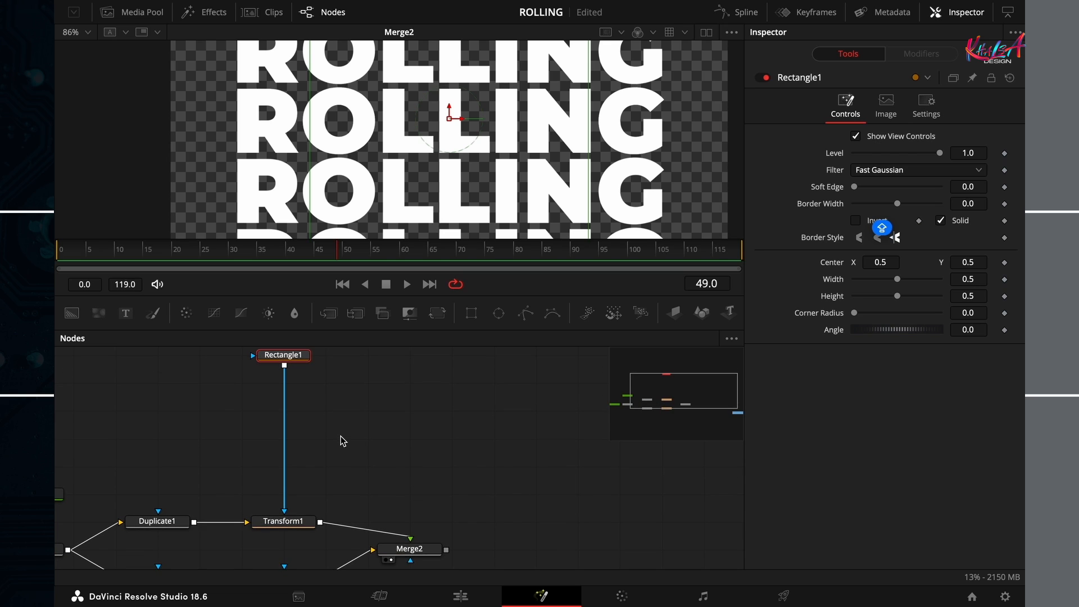
mouse_move(472, 322)
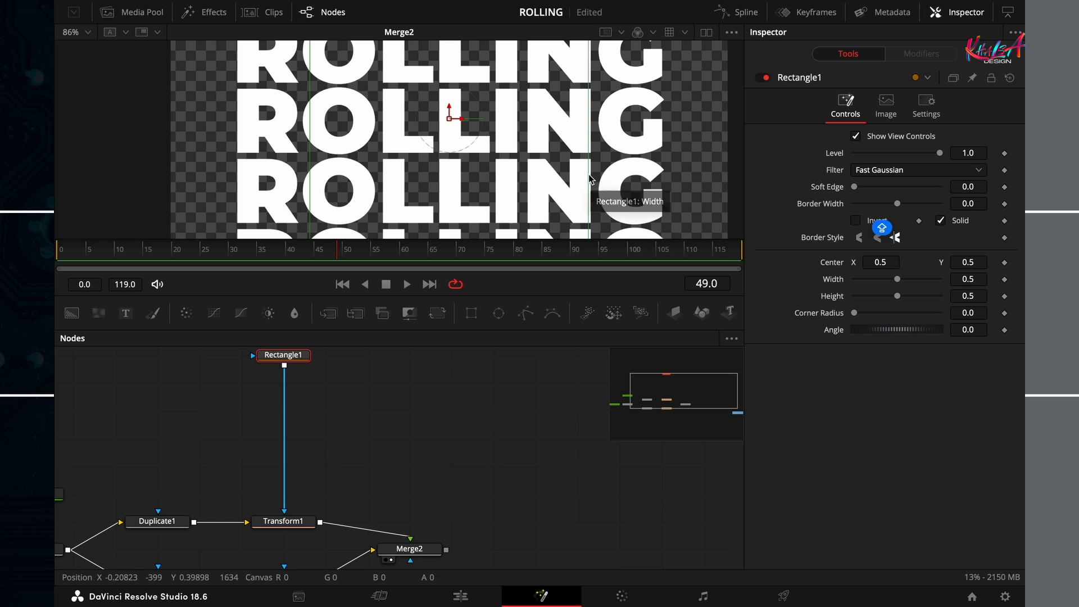
drag(897, 279, 924, 279)
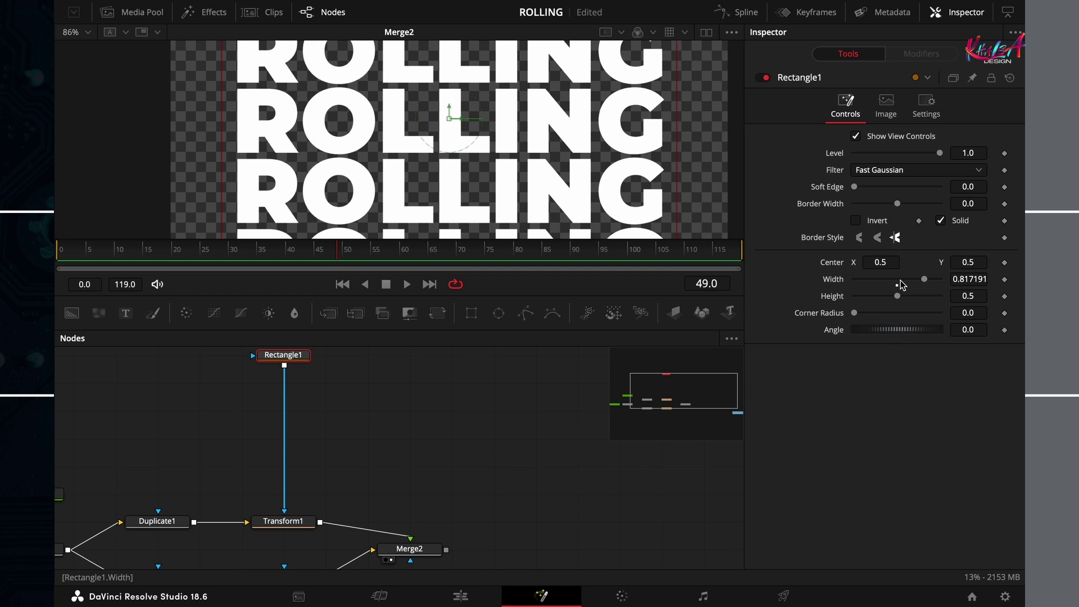
drag(897, 295, 880, 295)
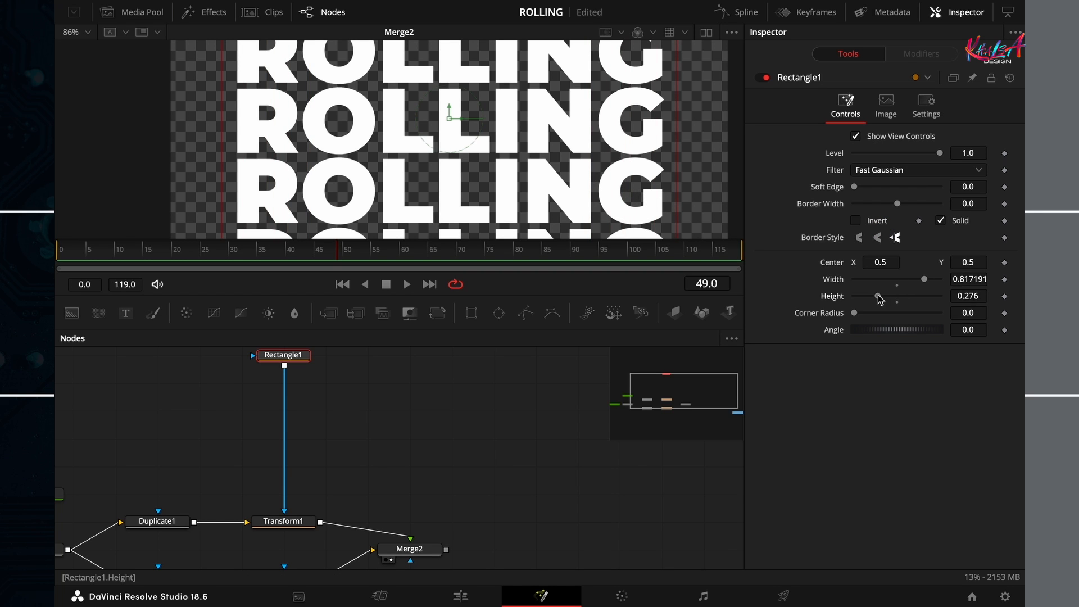
drag(895, 295, 859, 295)
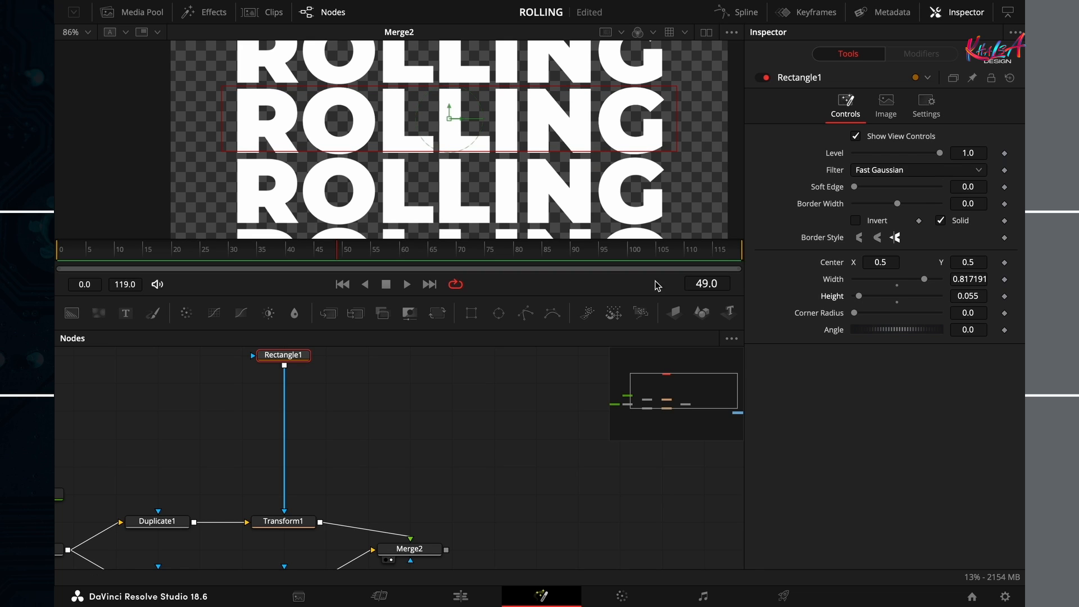
mouse_move(286, 528)
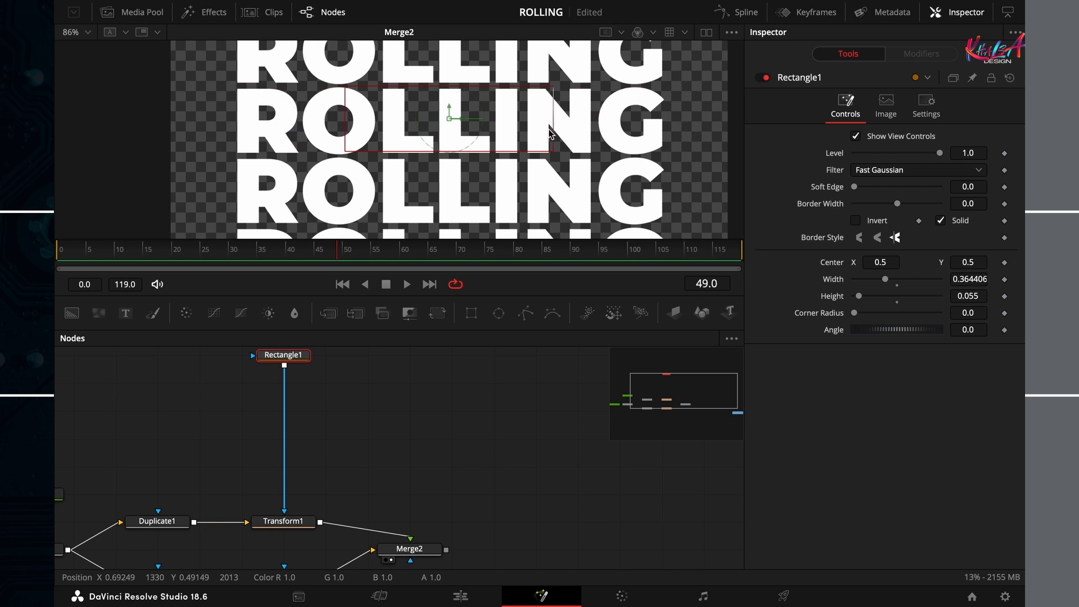
- In the viewer, narrow the rectangle to one letter and fit it around the R
drag(554, 117, 451, 117)
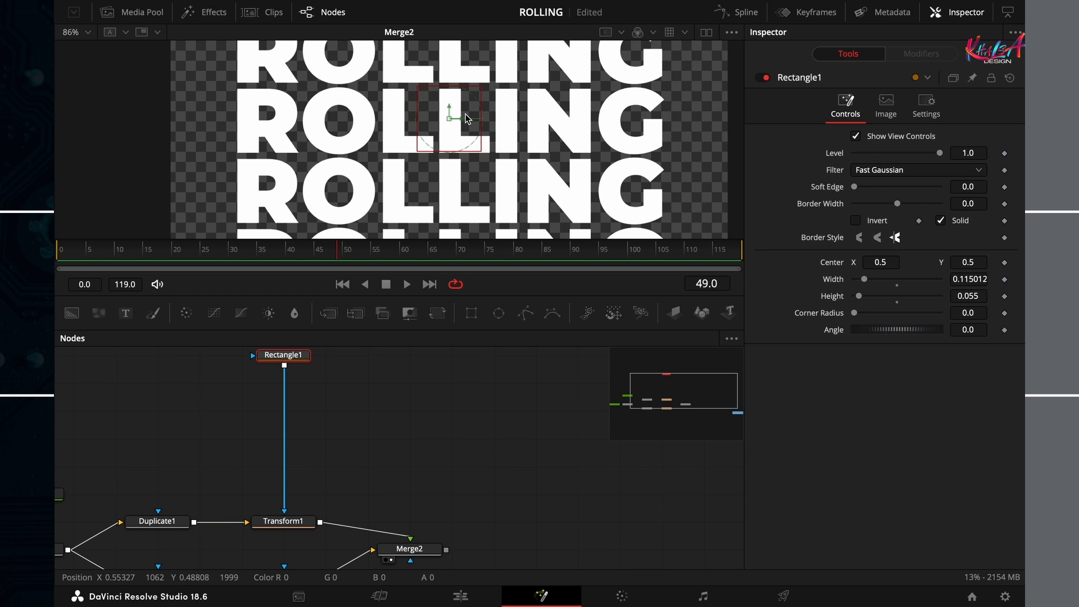
drag(448, 118, 282, 131)
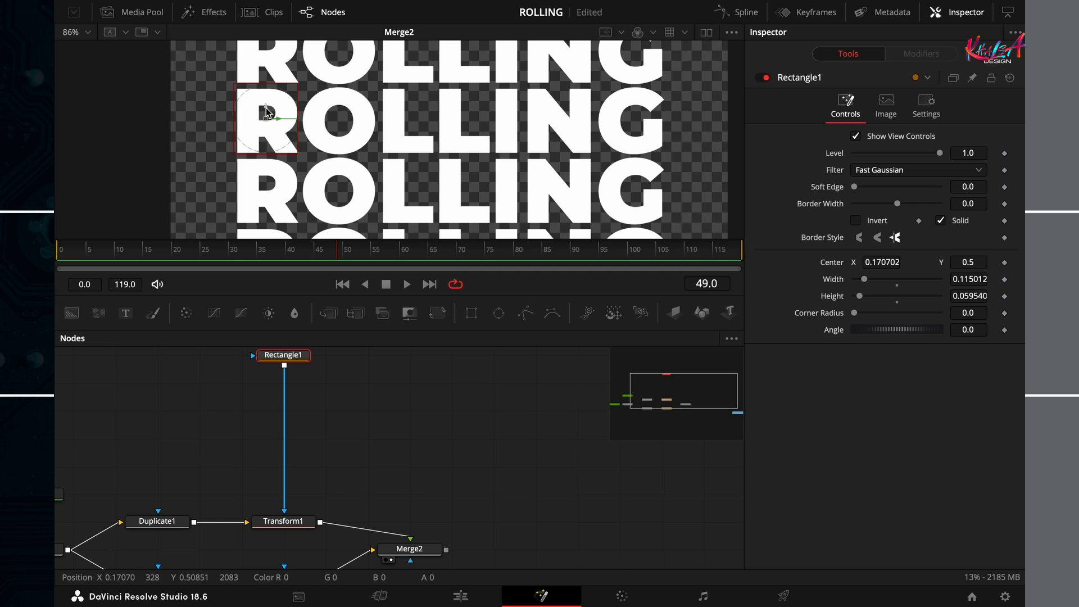
drag(267, 114, 267, 123)
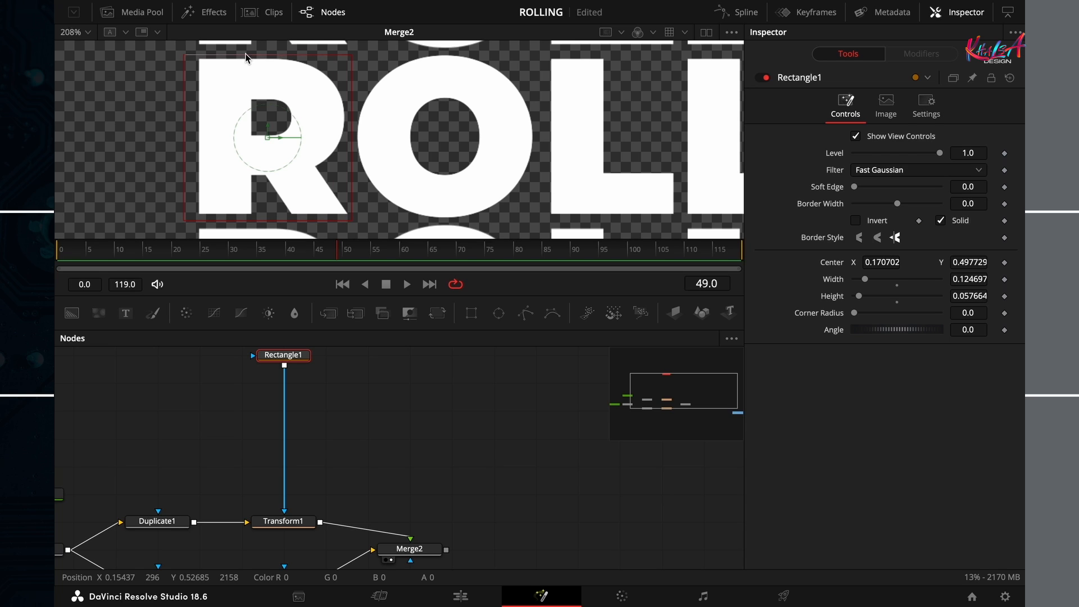
drag(278, 120, 267, 131)
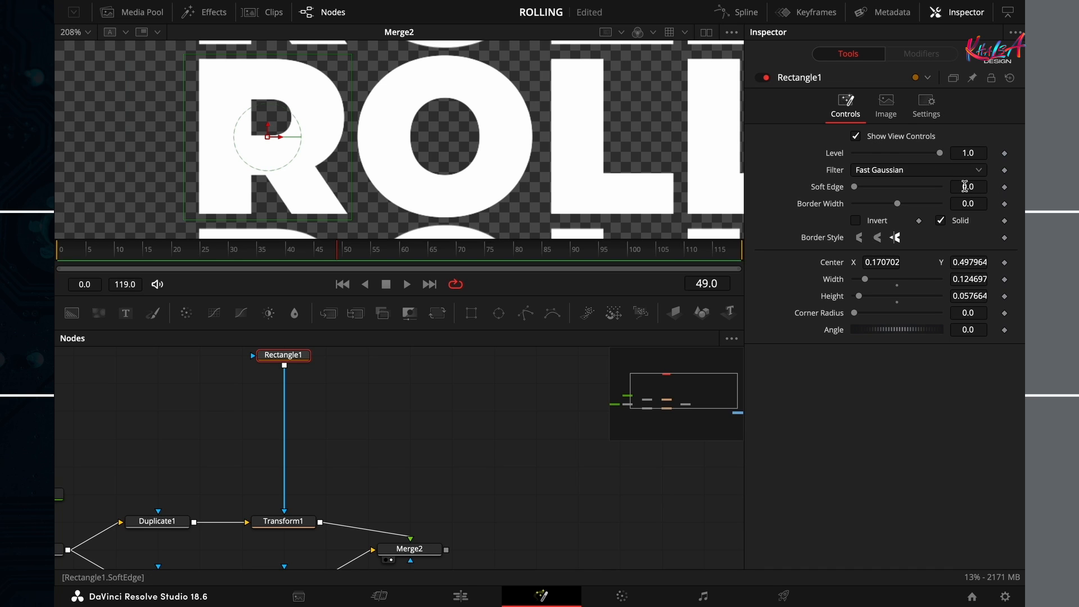
- Enter 0.005 as Rectangle1's Soft Edge value and reselect the mask
click(968, 187)
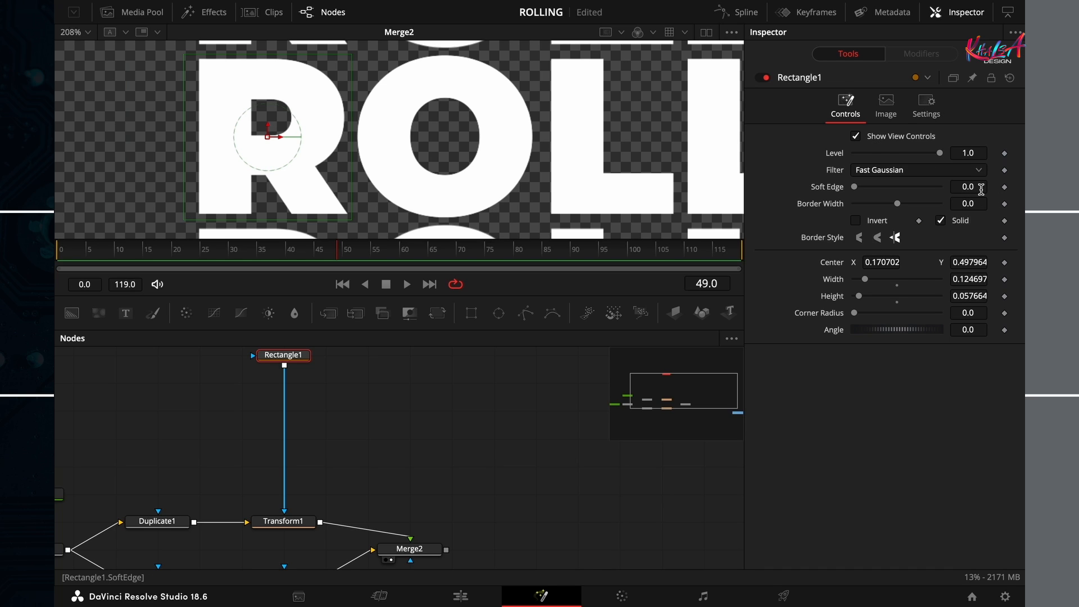
click(967, 187)
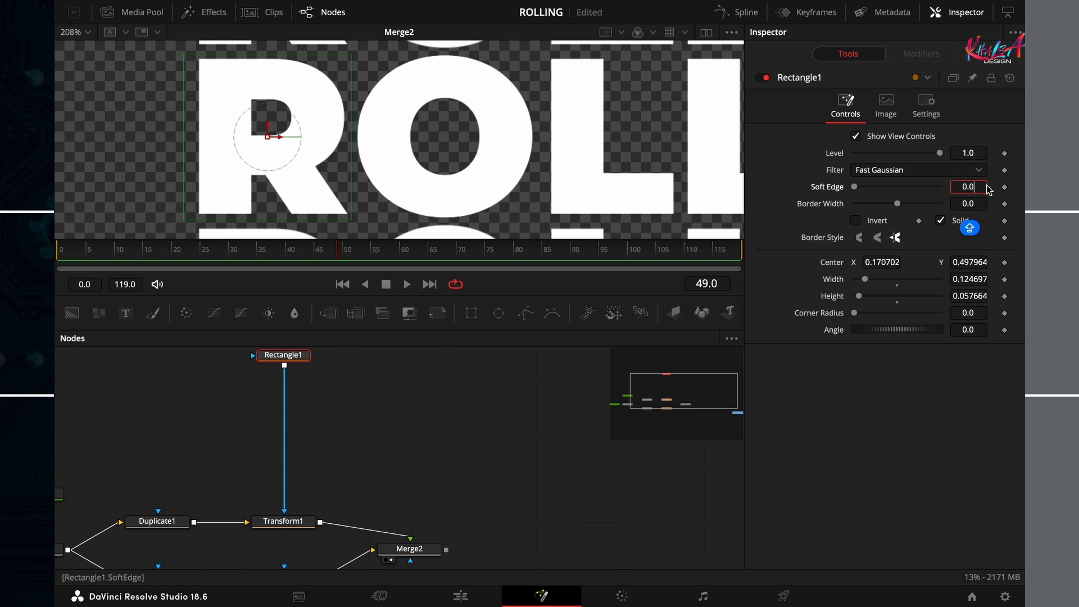
text(0.005)
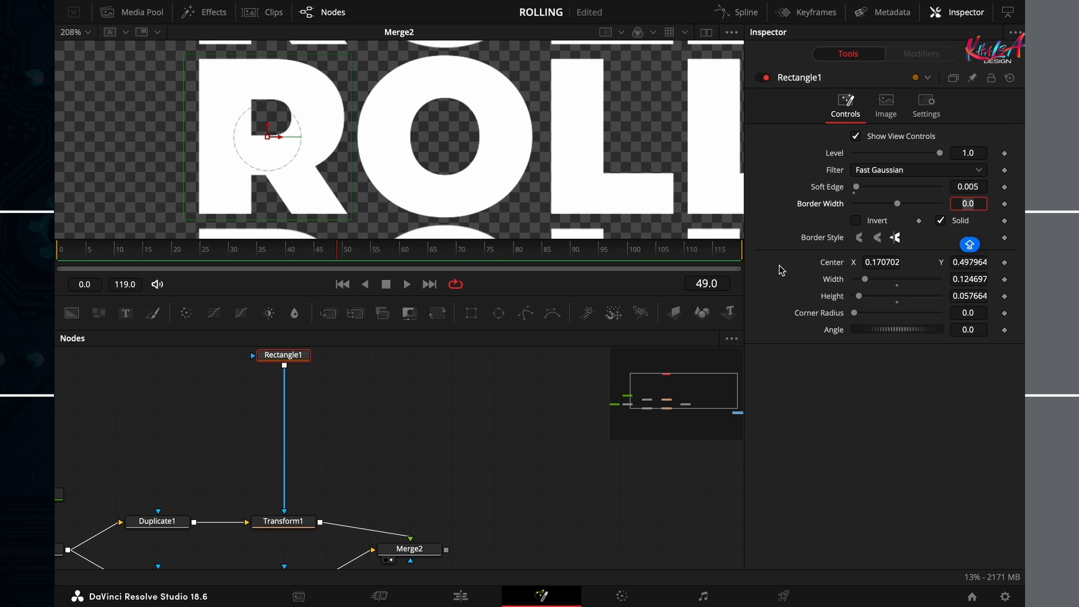
mouse_move(282, 526)
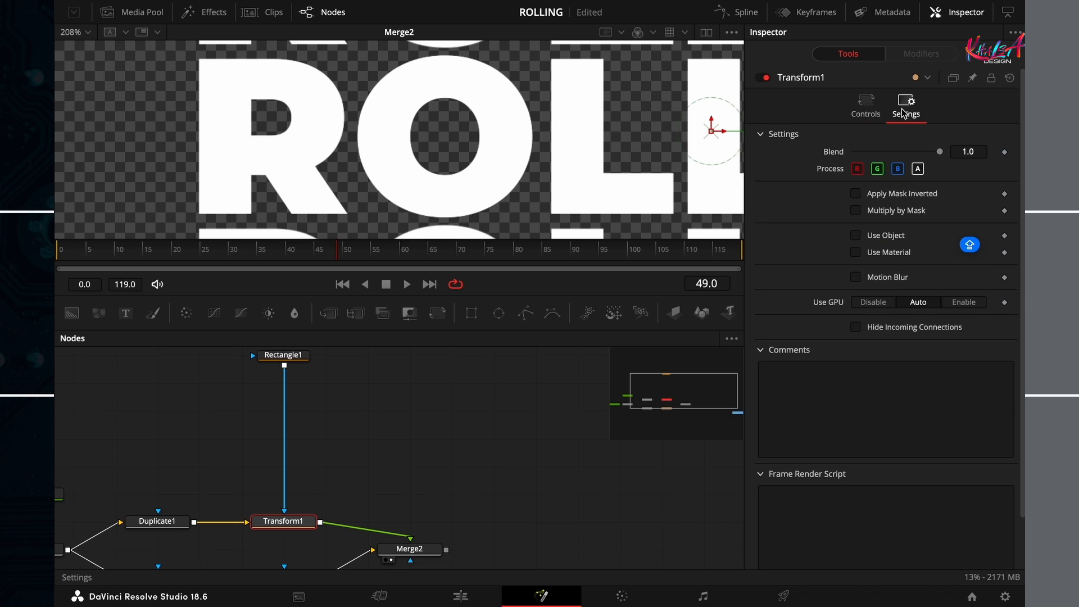
click(855, 210)
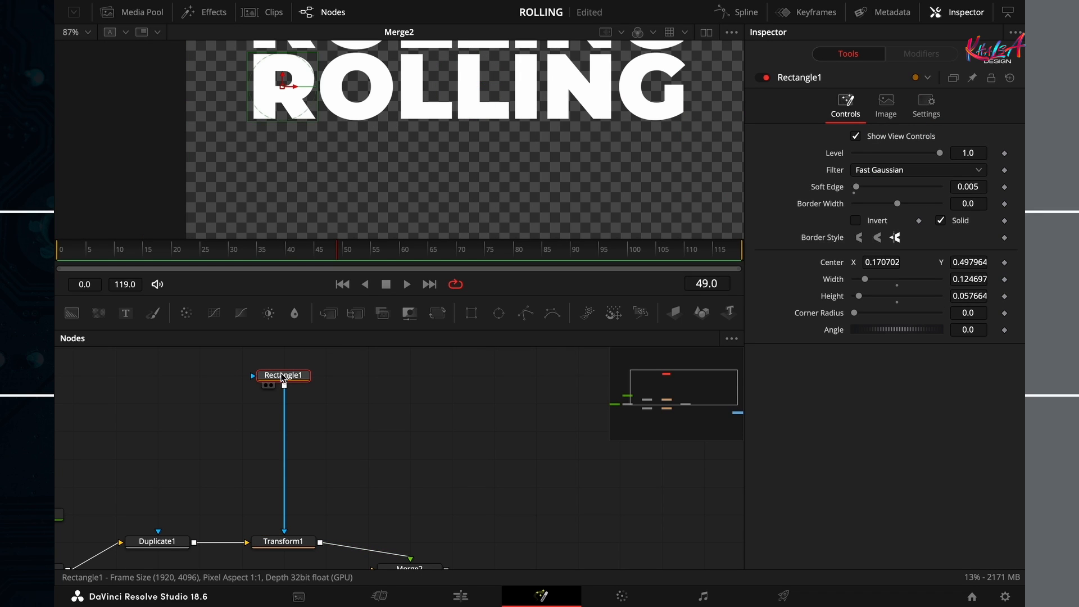
mouse_move(295, 381)
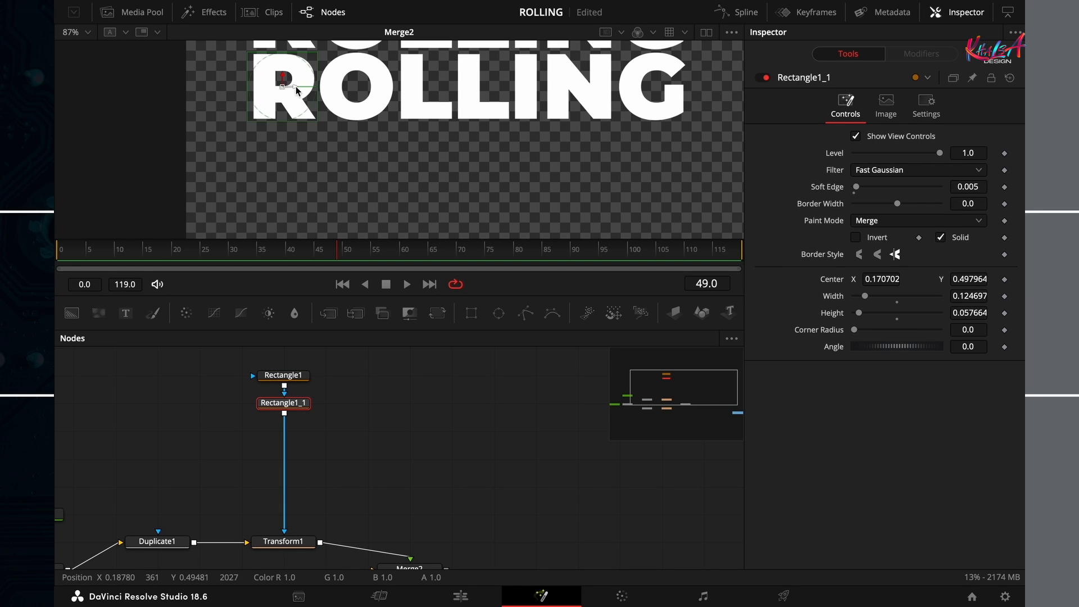
- Move and narrow Rectangle1_1 over the first L and Rectangle1_2 over the I
drag(287, 84, 428, 86)
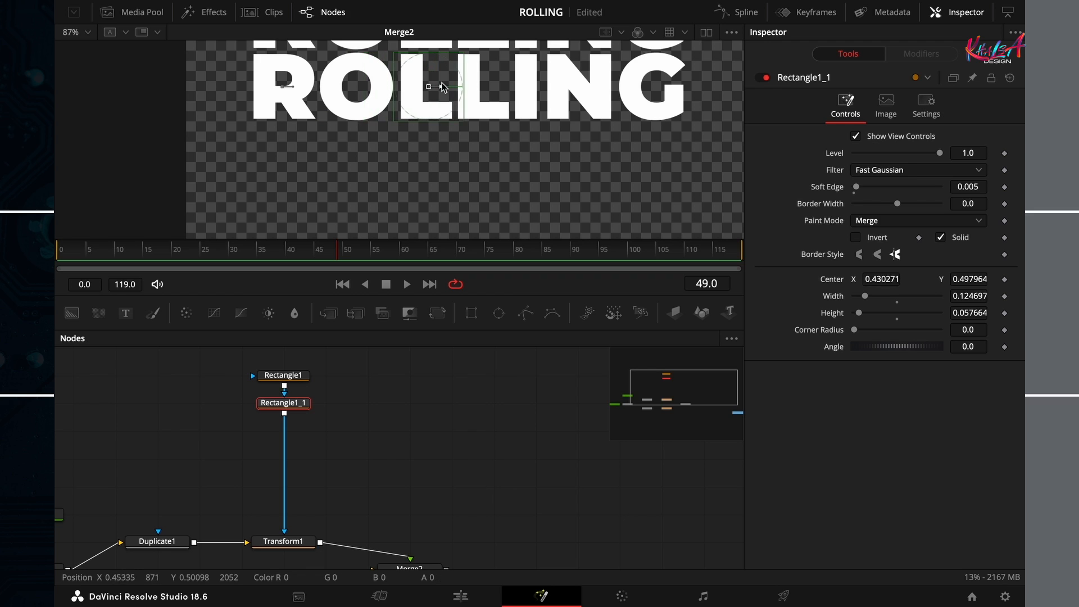
drag(428, 87, 454, 88)
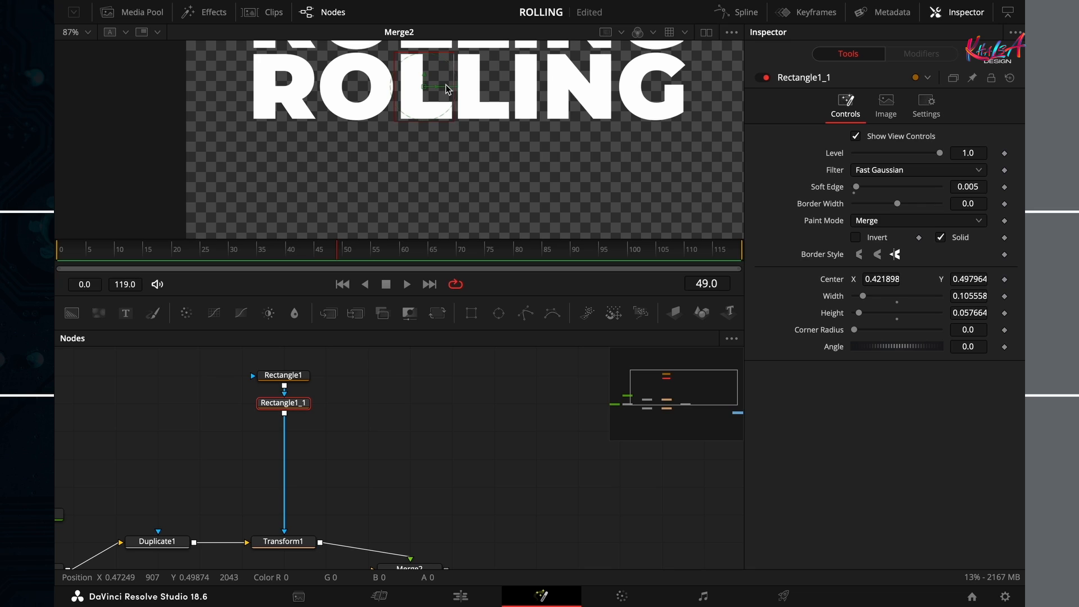
drag(430, 86, 437, 88)
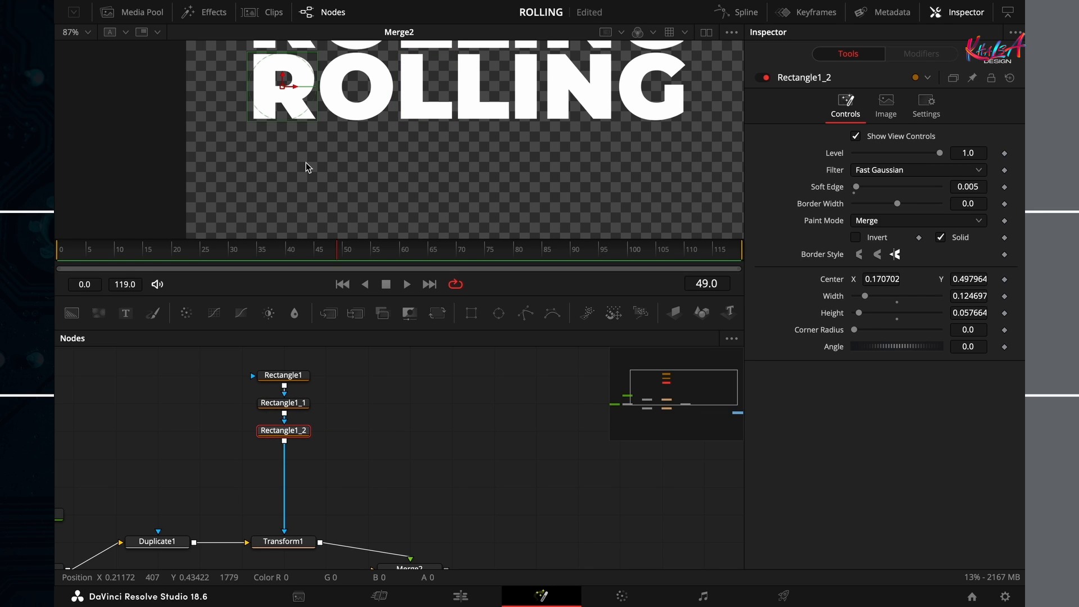
drag(285, 86, 409, 86)
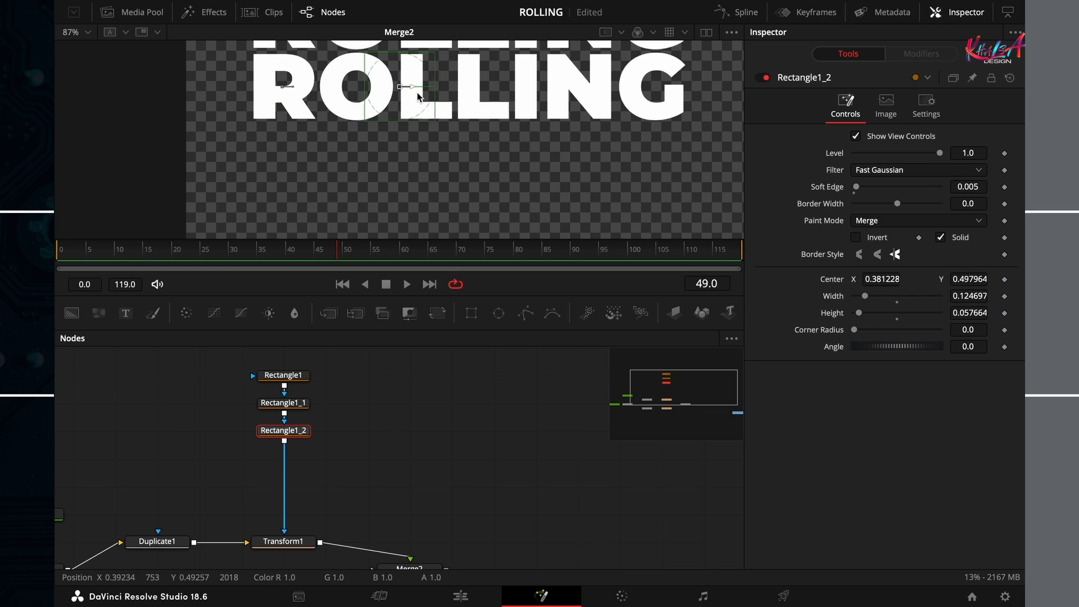
drag(399, 85, 542, 90)
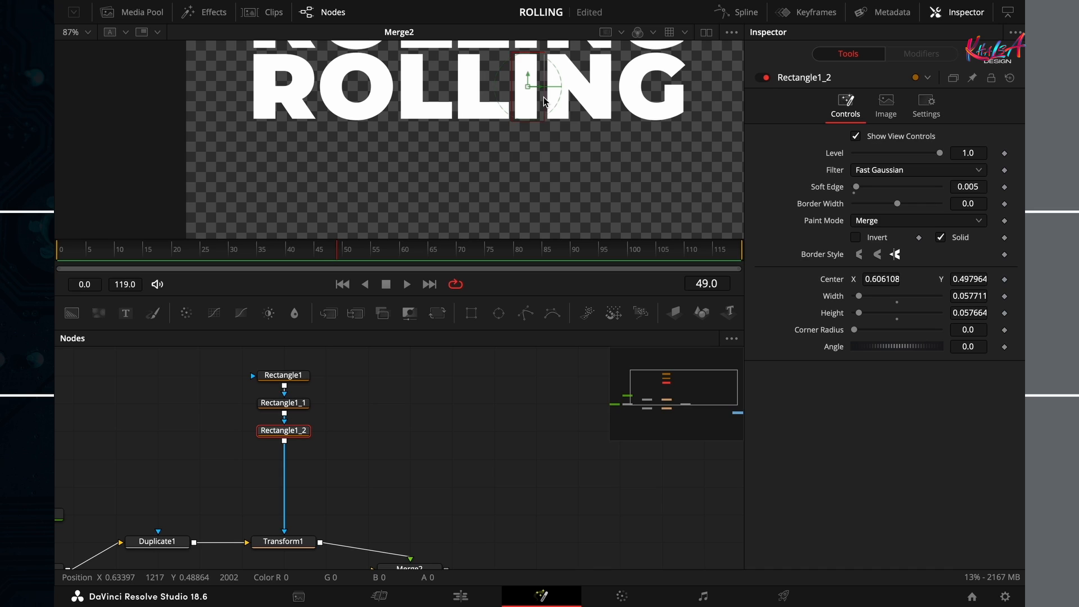
mouse_move(282, 432)
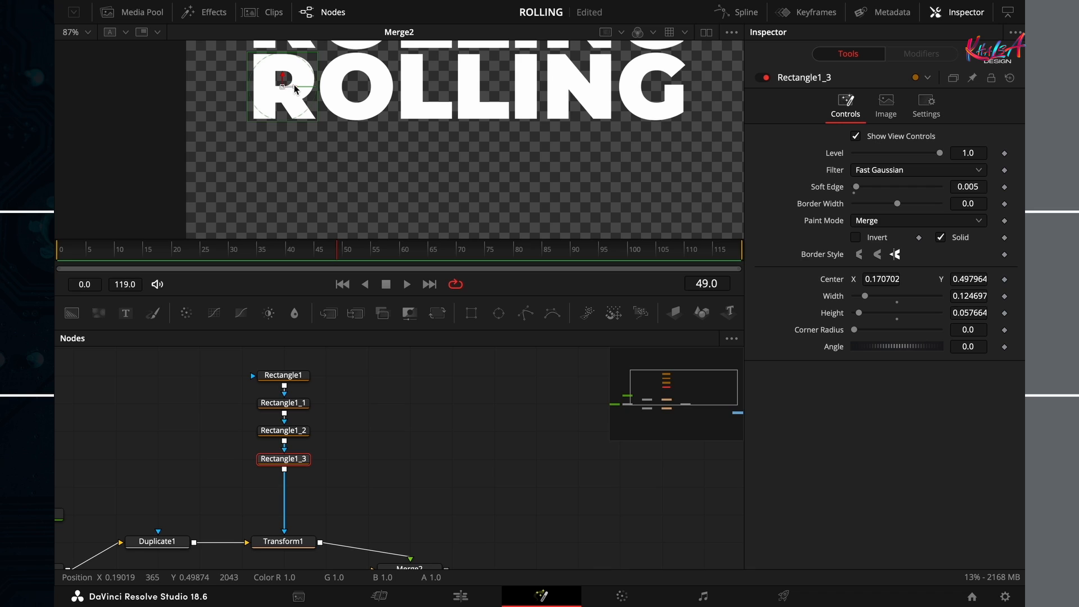
- Fit Rectangle1_3 around the final G, then box-select all four rectangle nodes
drag(292, 86, 654, 85)
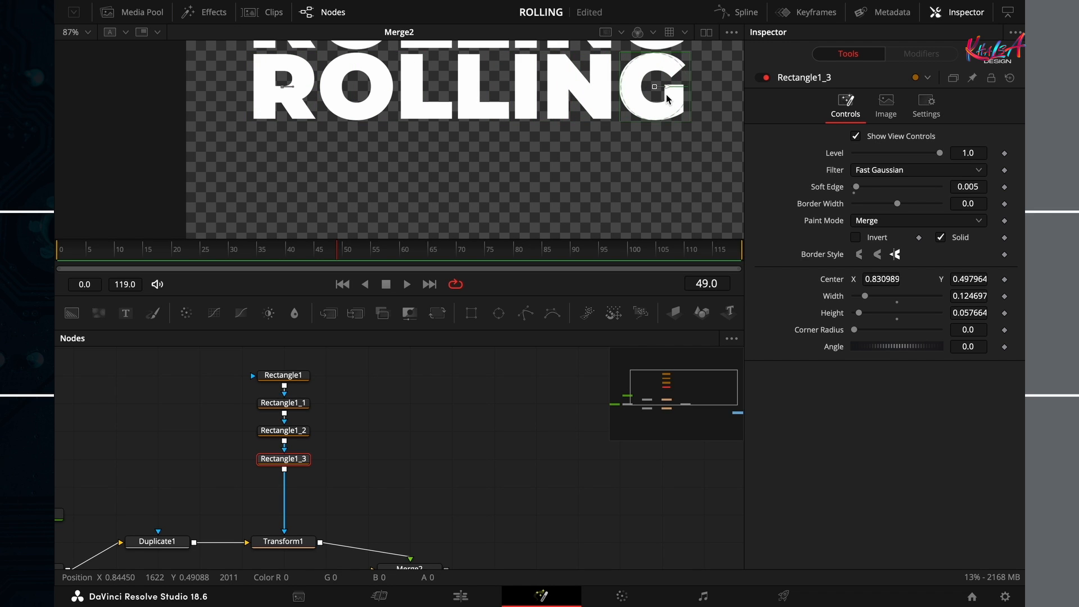
drag(653, 86, 682, 88)
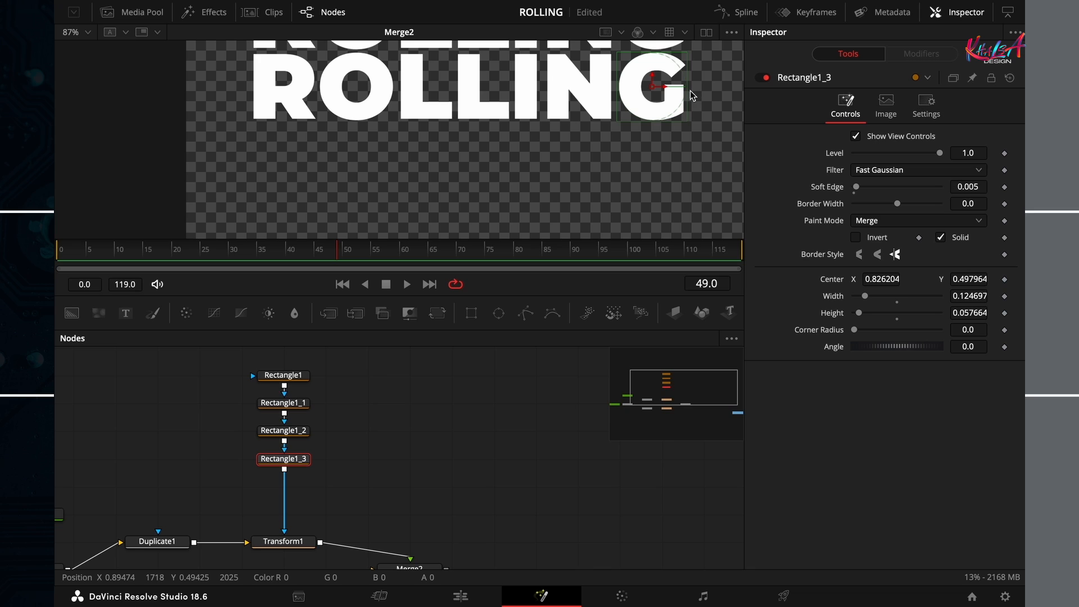
mouse_move(688, 114)
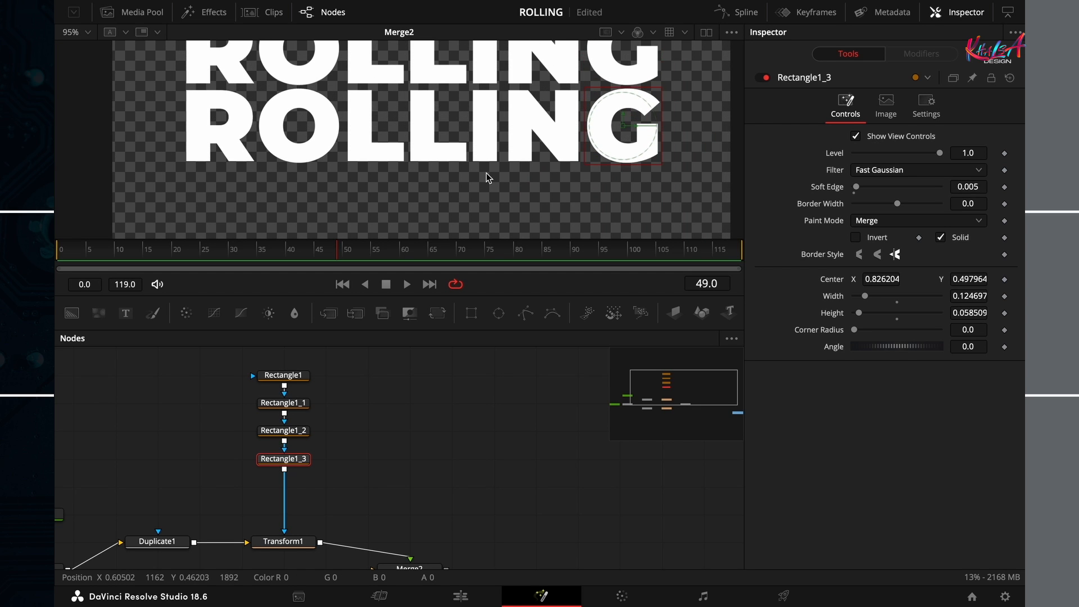
drag(337, 358, 237, 473)
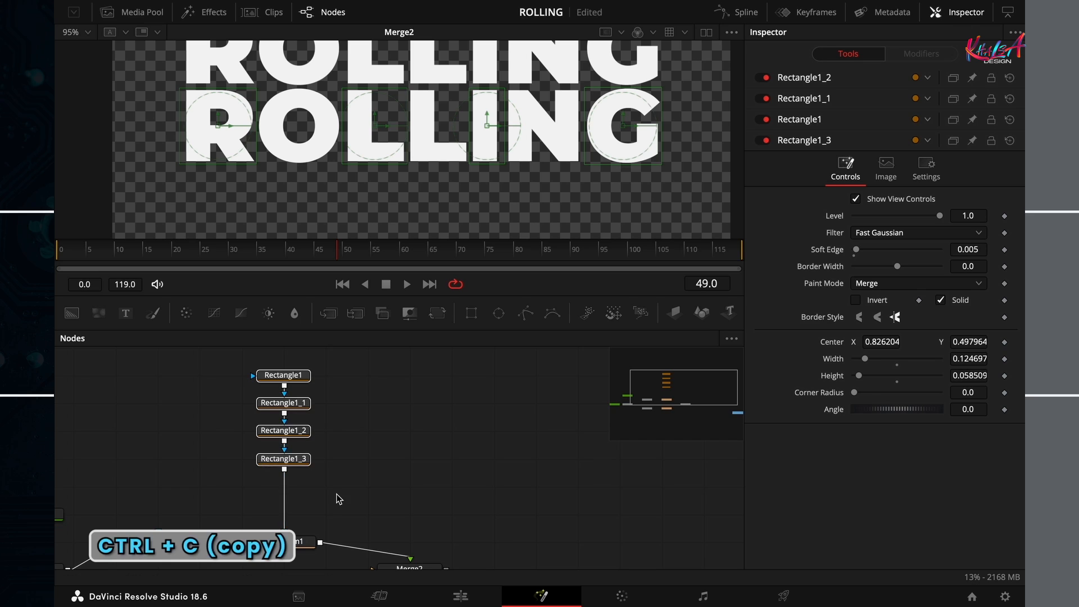
- Paste a copy of the four-mask chain onto Transform2 and enable Multiply by Mask
key(ctrl+v)
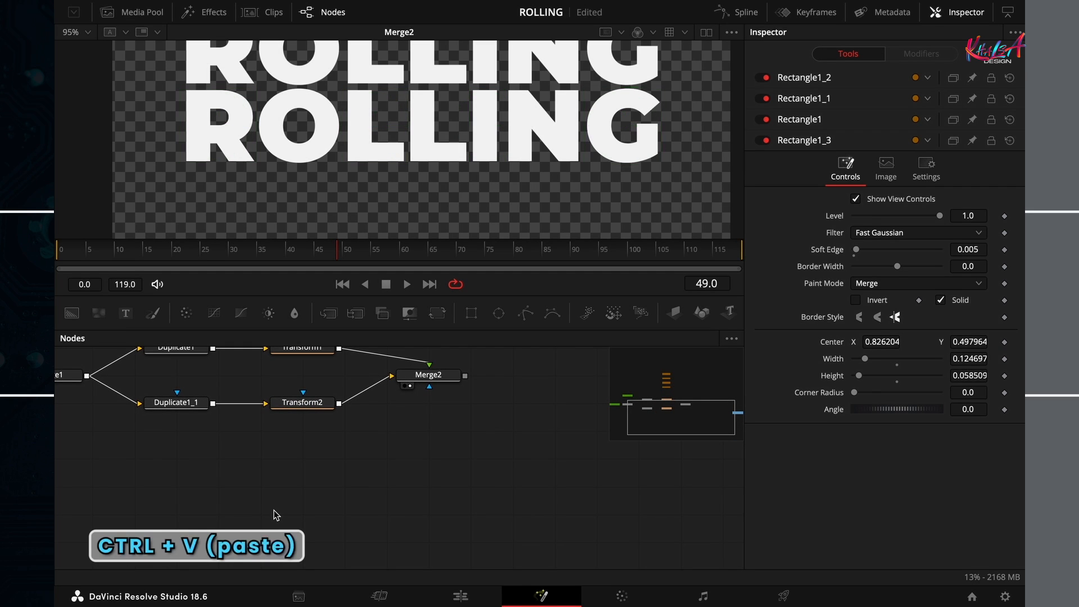
key(ctrl+v)
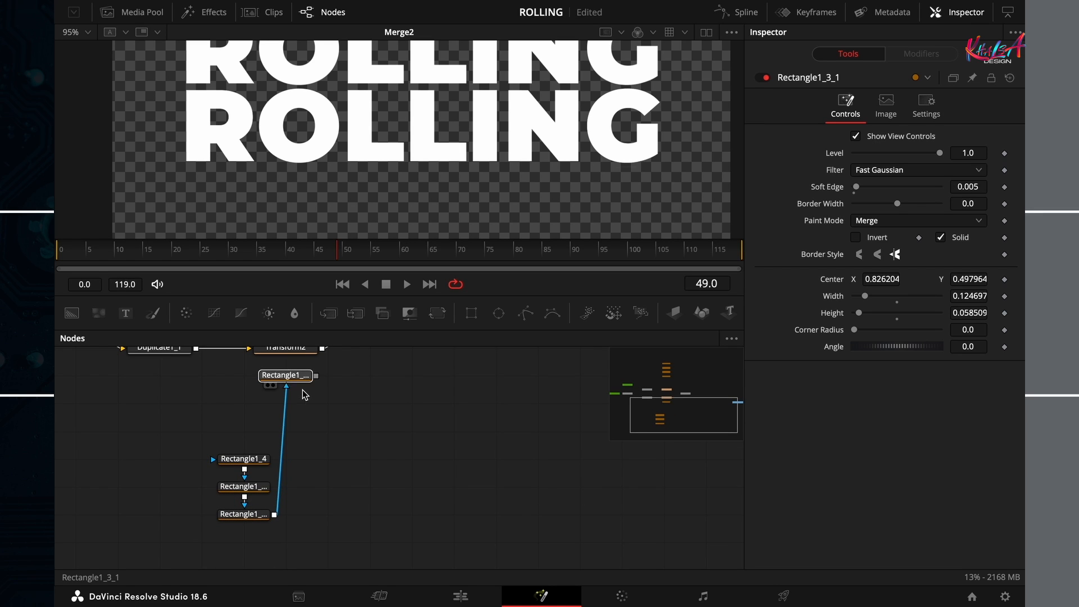
click(244, 514)
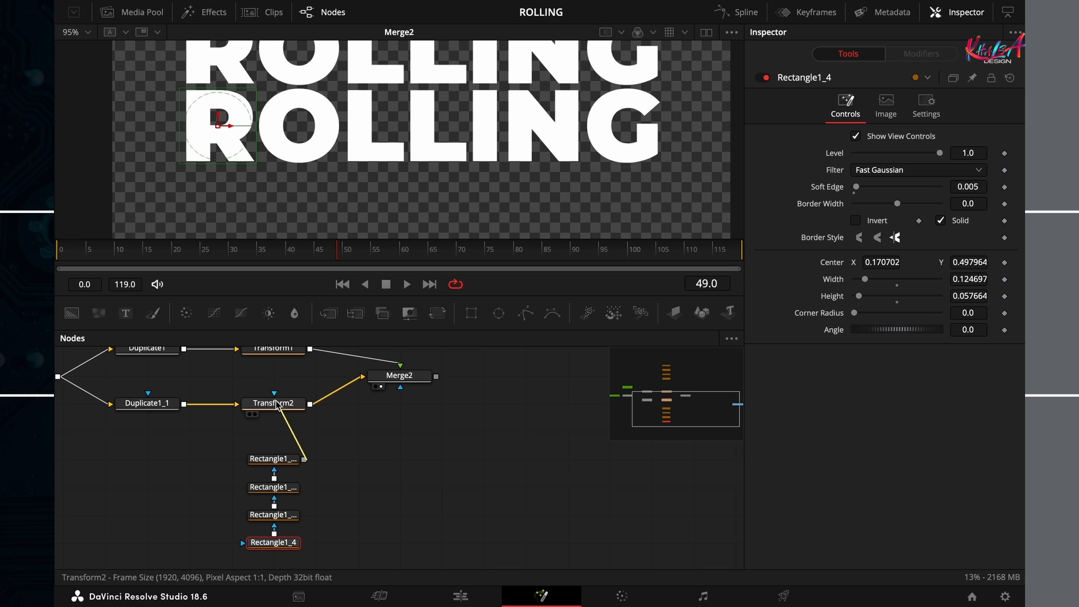
click(274, 403)
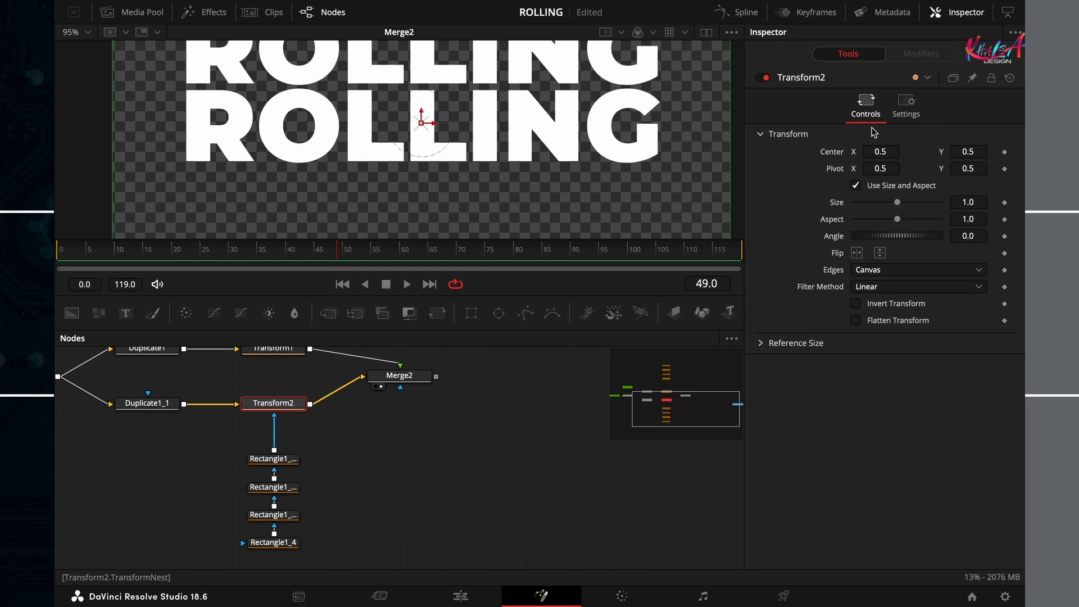
click(905, 103)
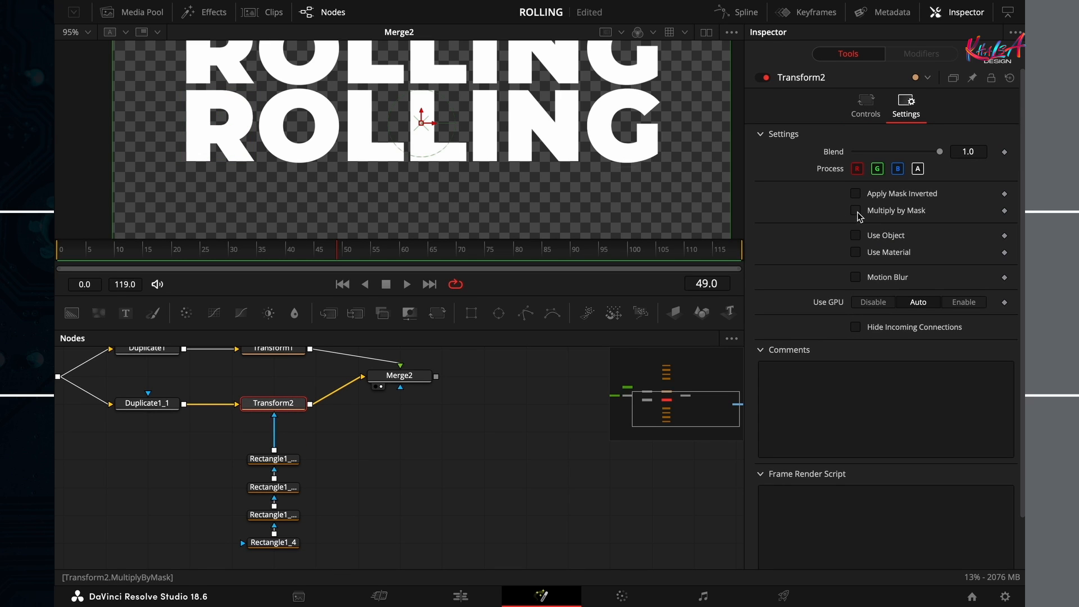
click(855, 210)
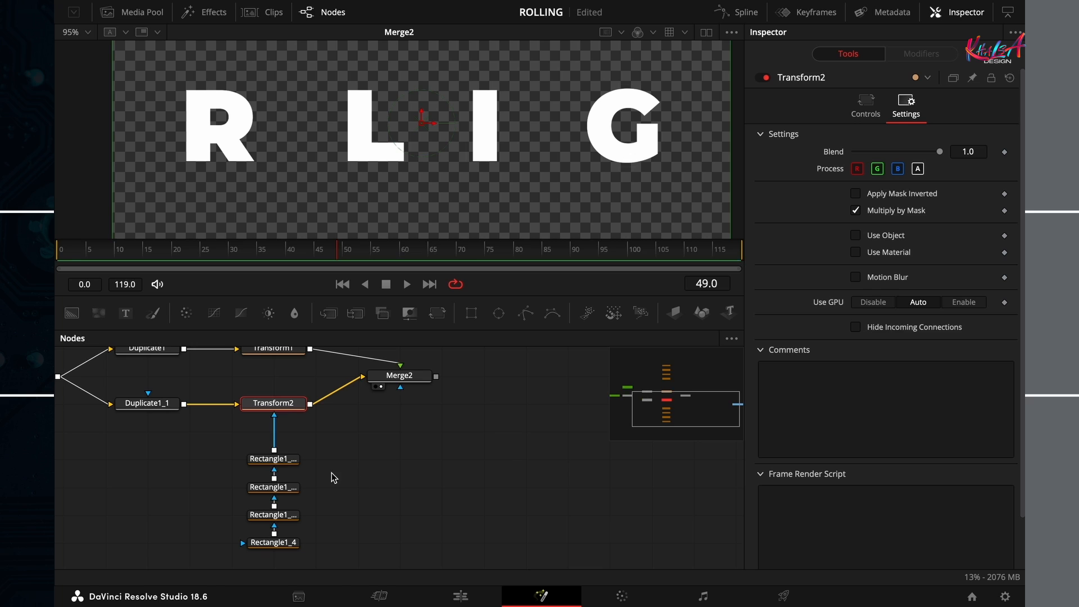
click(273, 542)
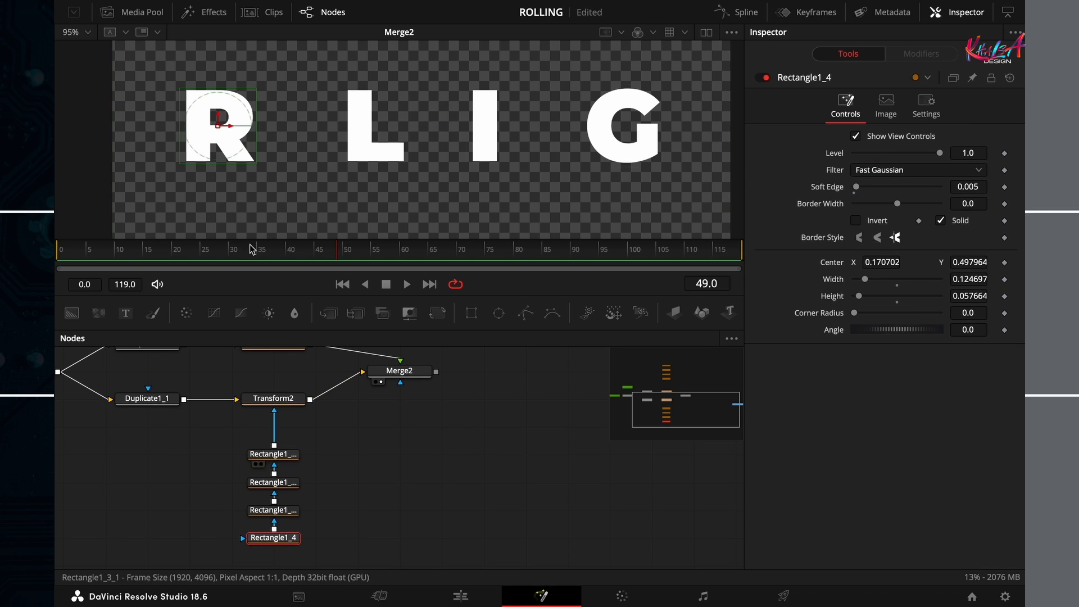
- Reposition the copied masks over the O, second L, N and G
drag(223, 124, 299, 130)
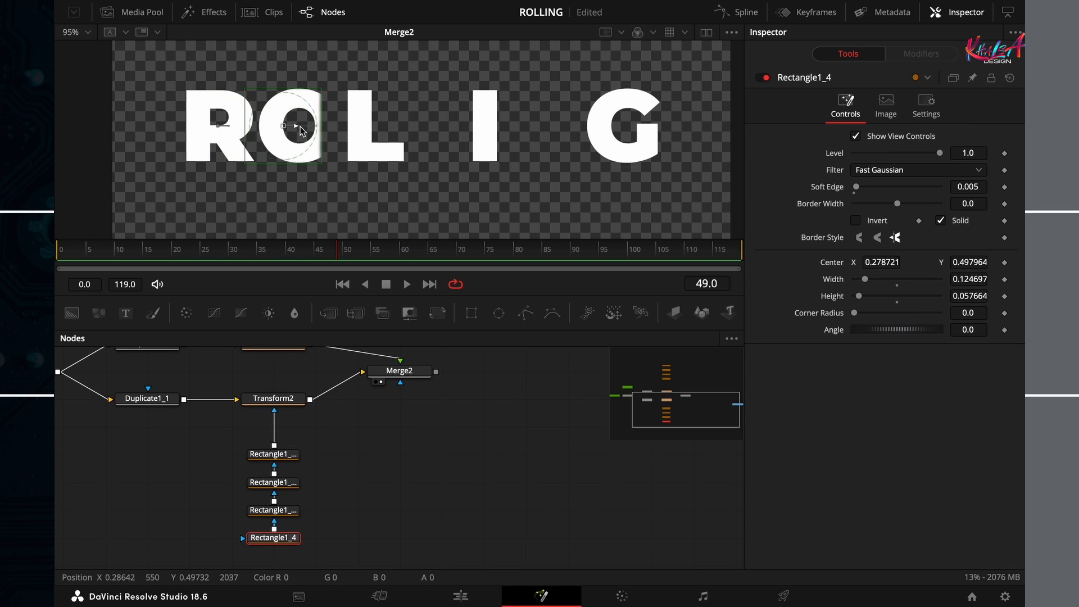
drag(283, 125, 298, 125)
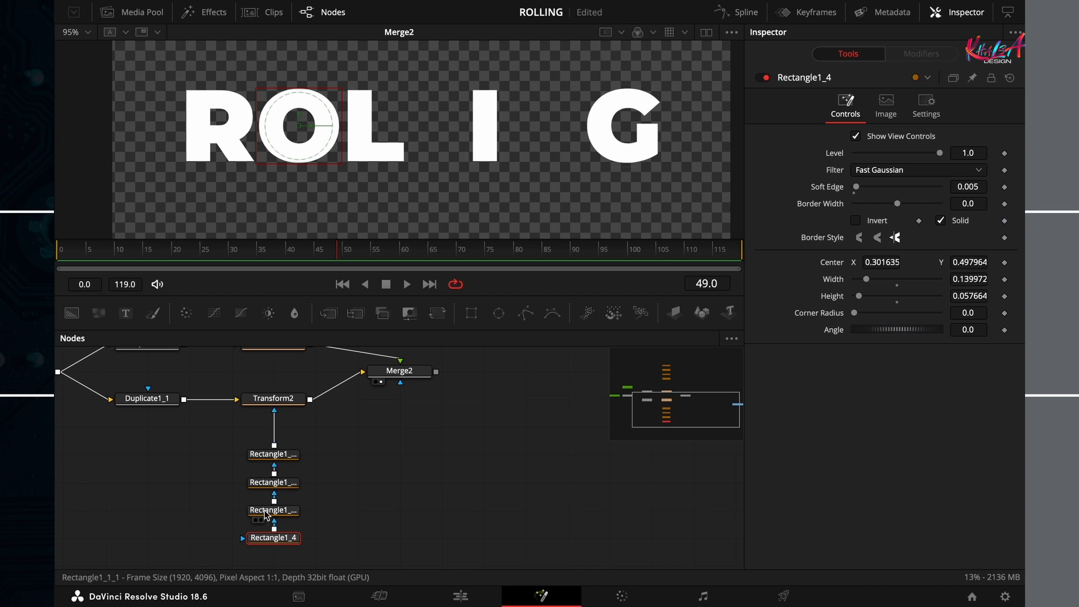
click(273, 510)
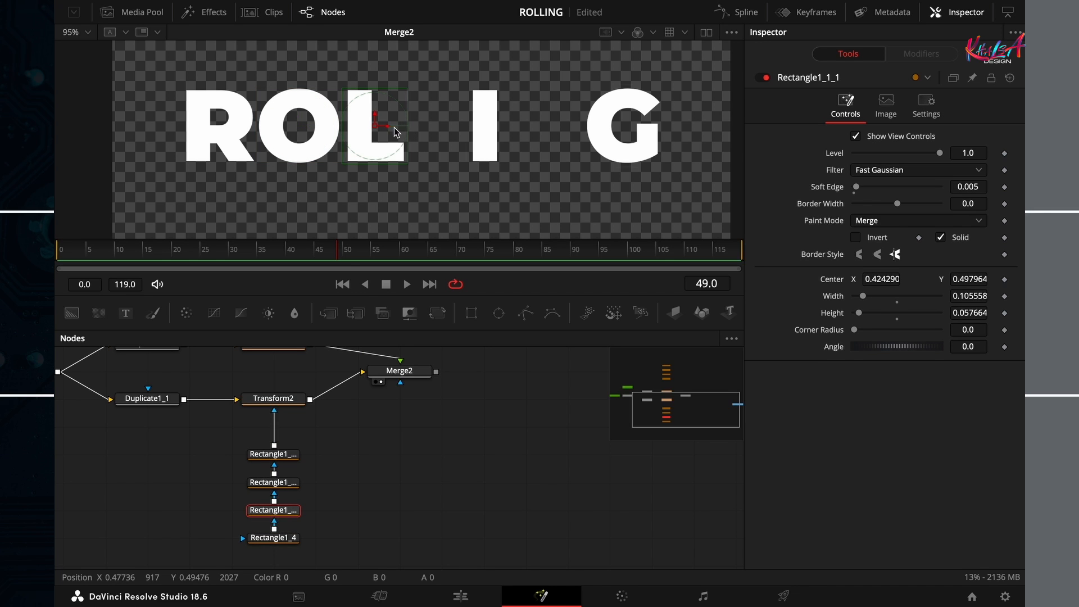
drag(379, 127, 437, 126)
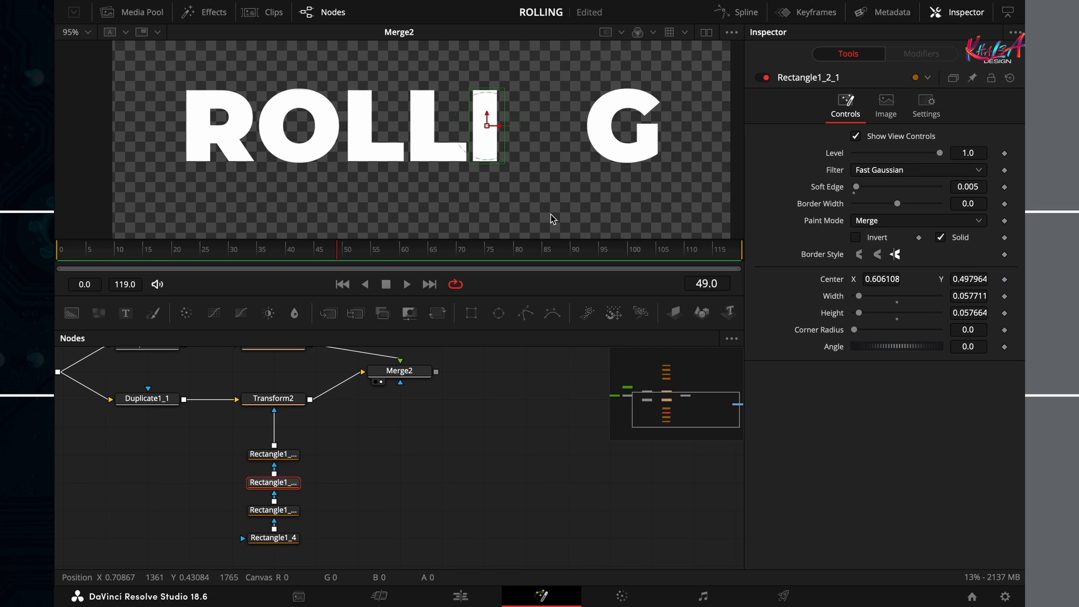
drag(488, 126, 526, 127)
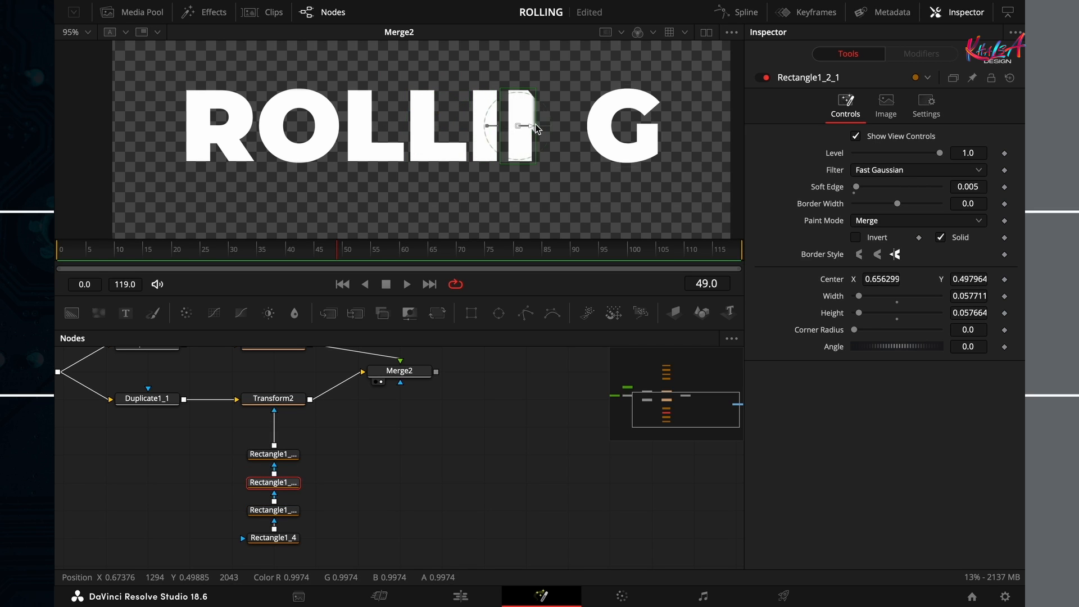
drag(516, 128, 551, 128)
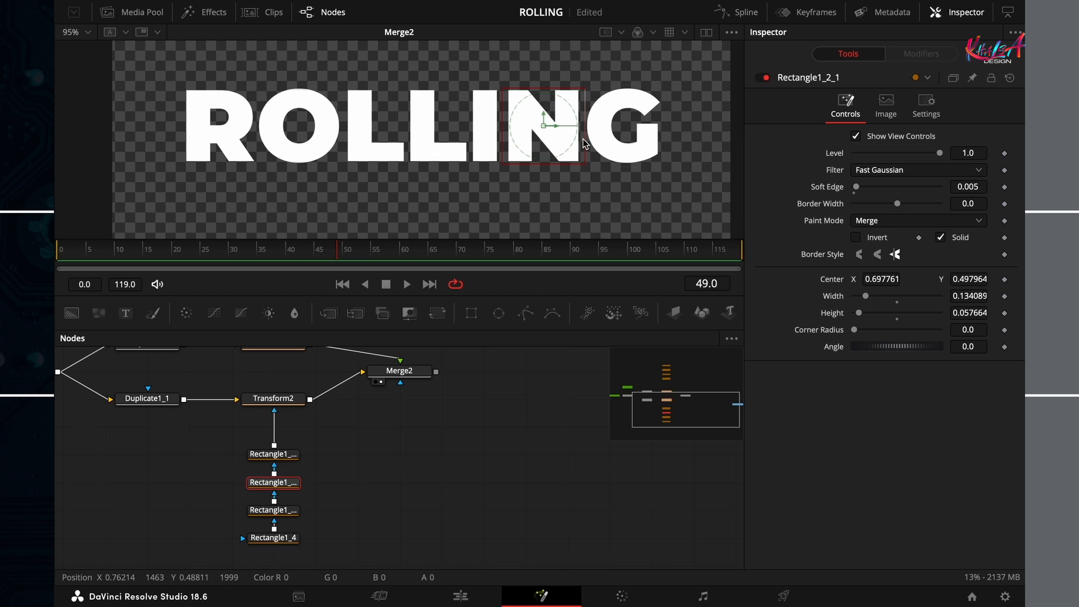
click(273, 454)
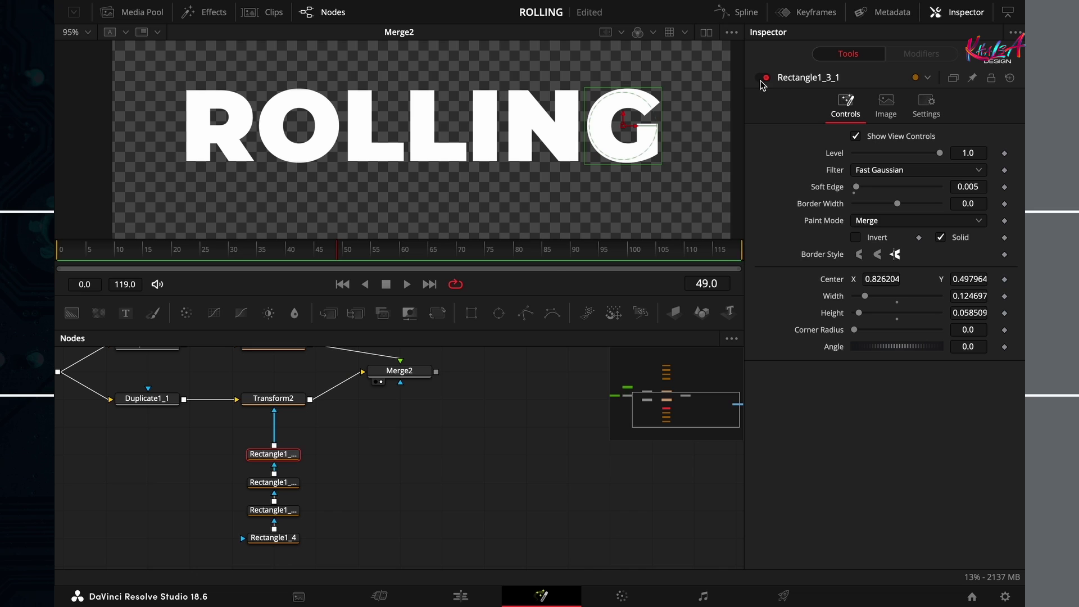
click(762, 77)
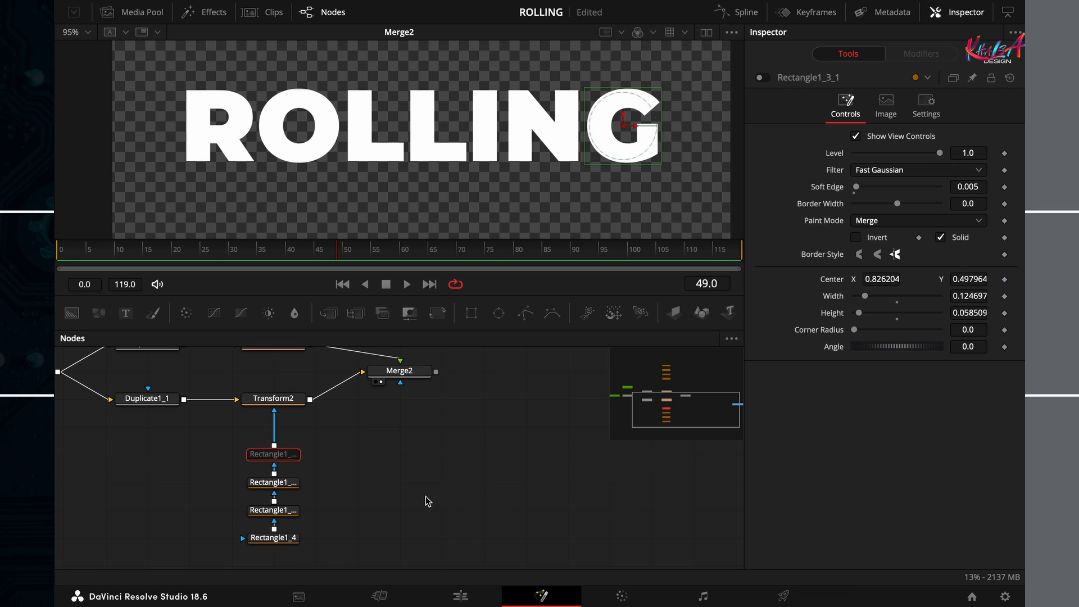
mouse_move(392, 490)
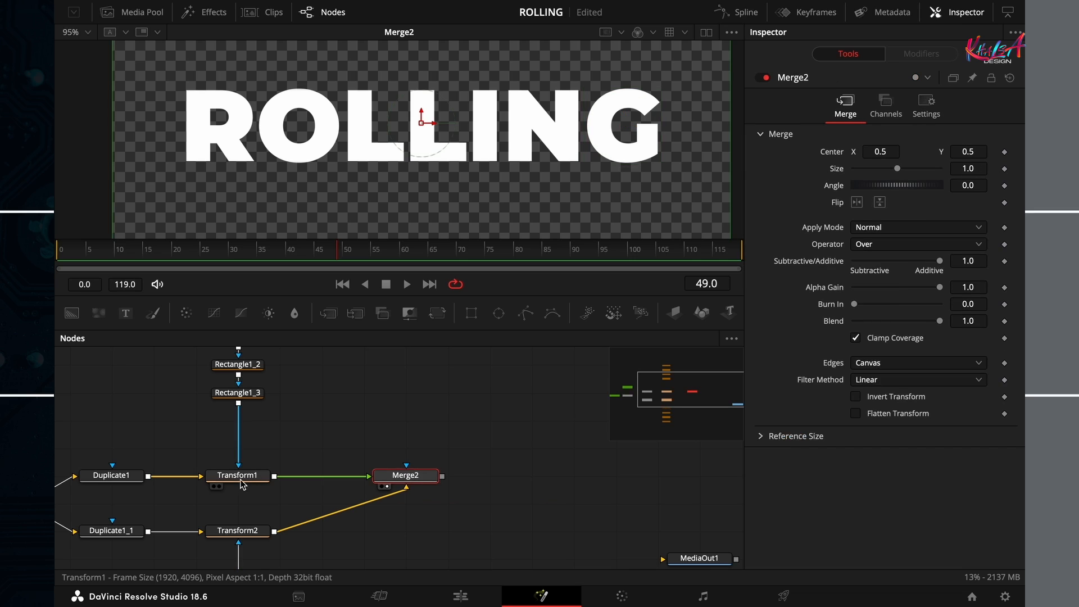
- Keyframe both Centers at frame 96; at frame 0 set Y to -0.038 (Transform2) and 1.038 (Transform1)
click(238, 476)
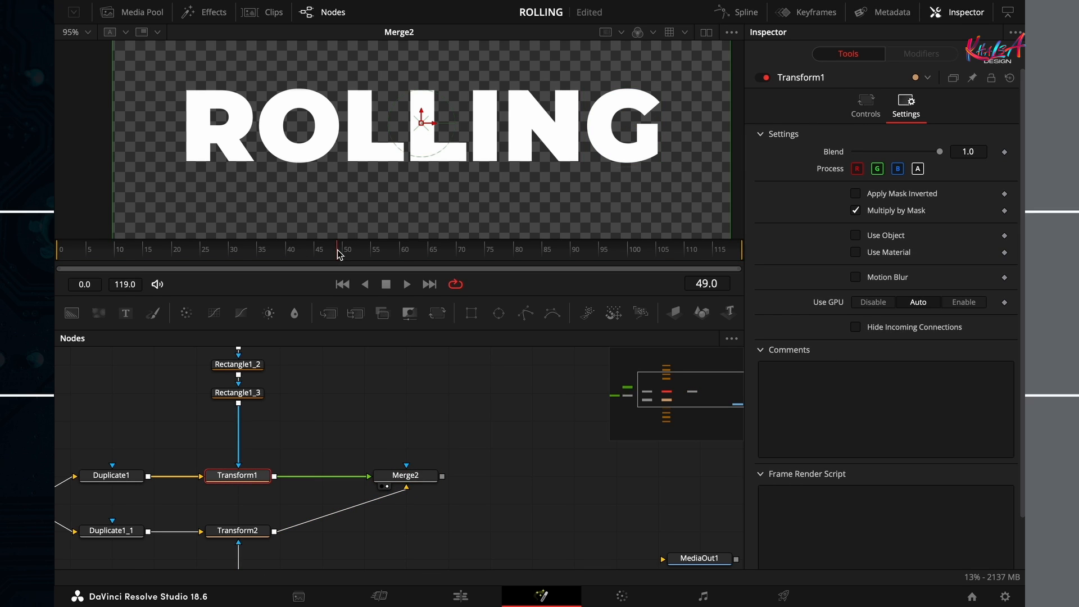
click(604, 249)
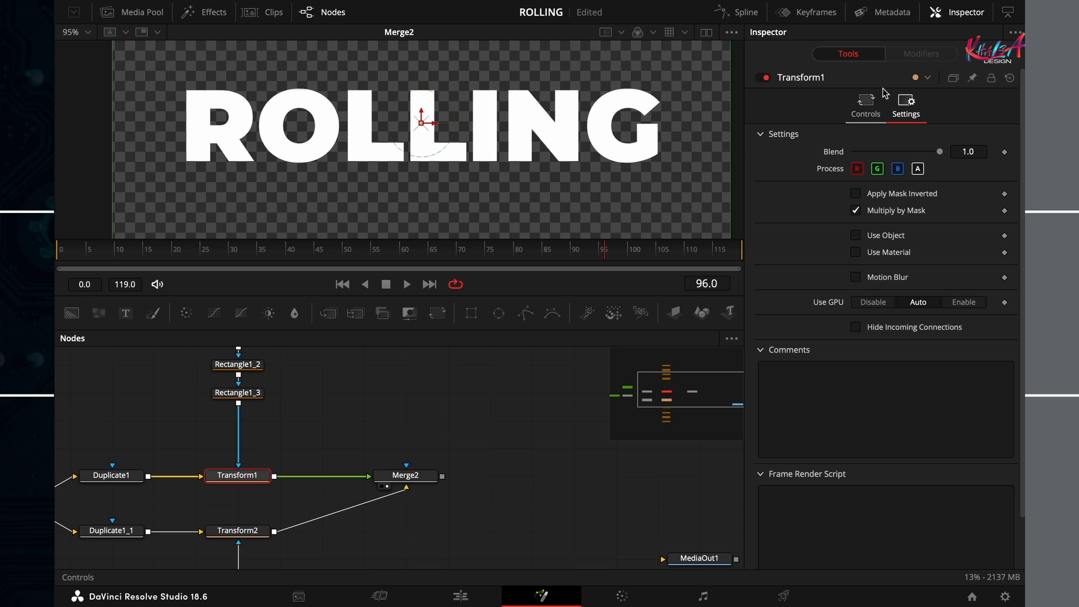
click(866, 102)
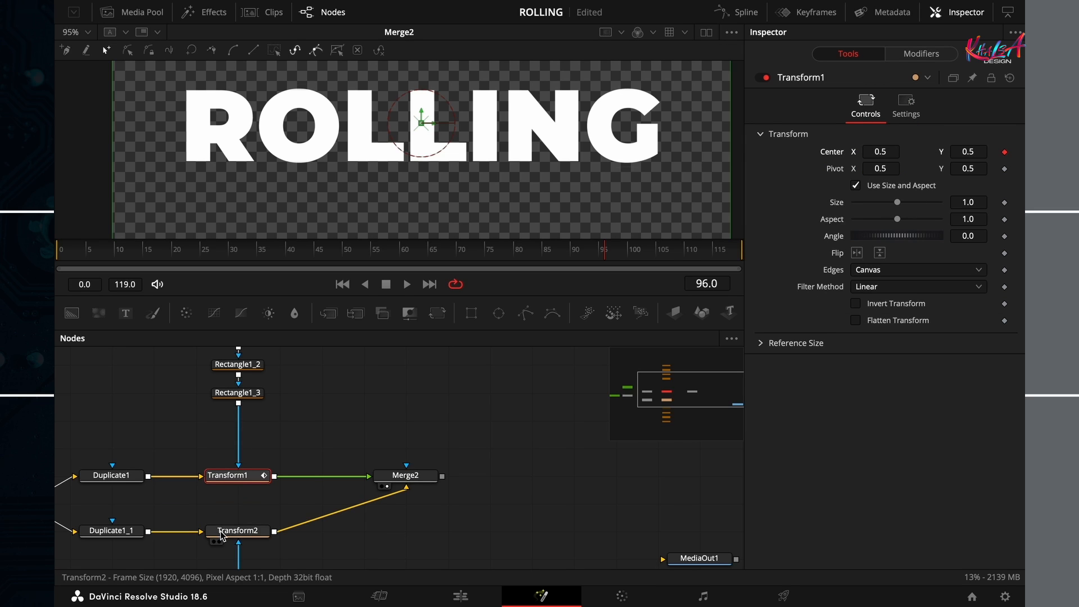
click(237, 530)
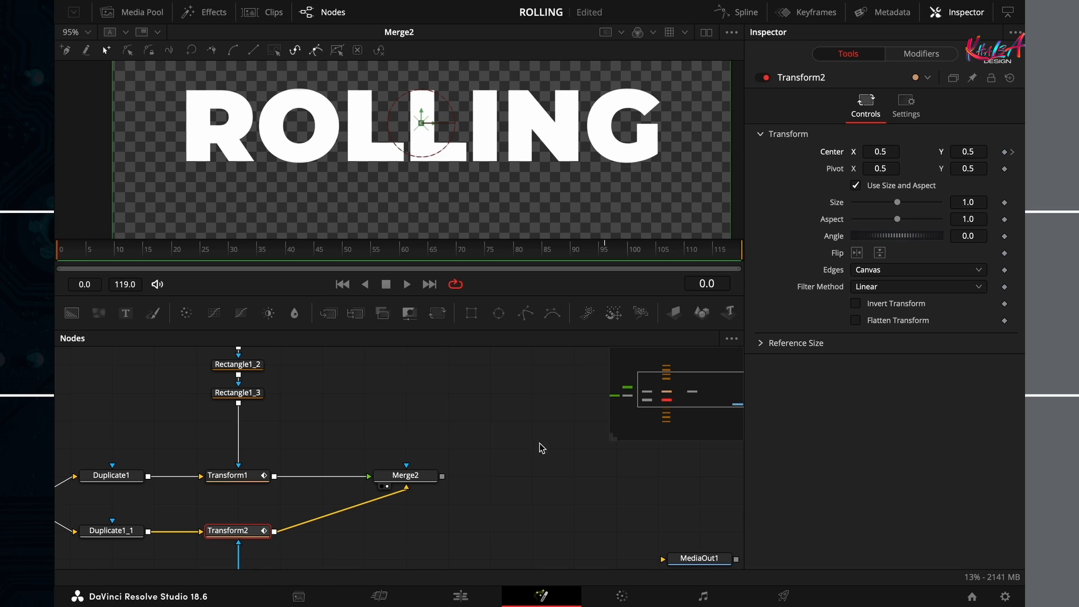
click(236, 546)
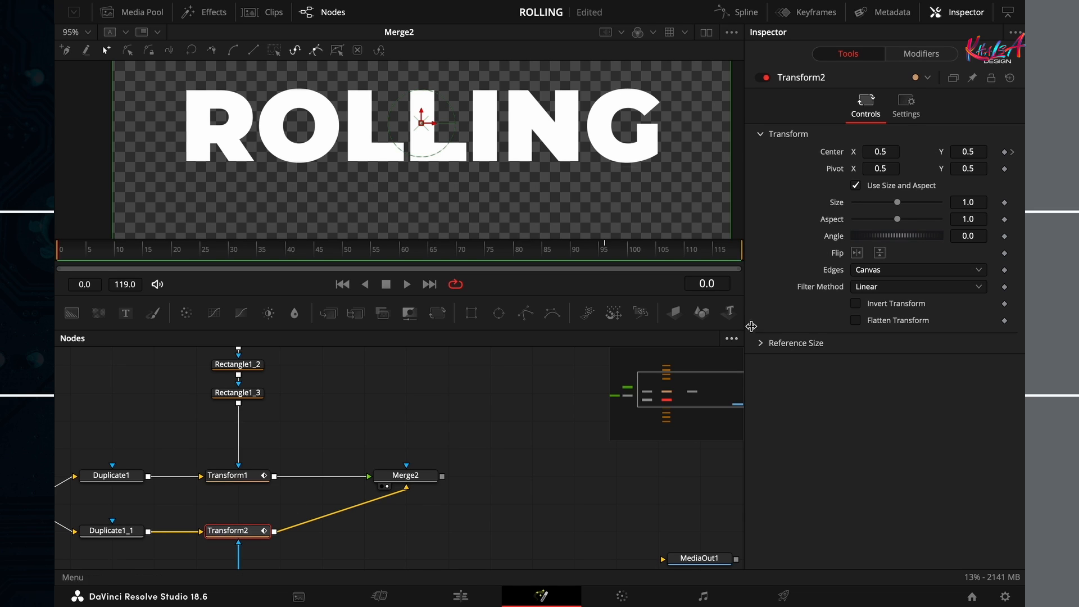
click(967, 152)
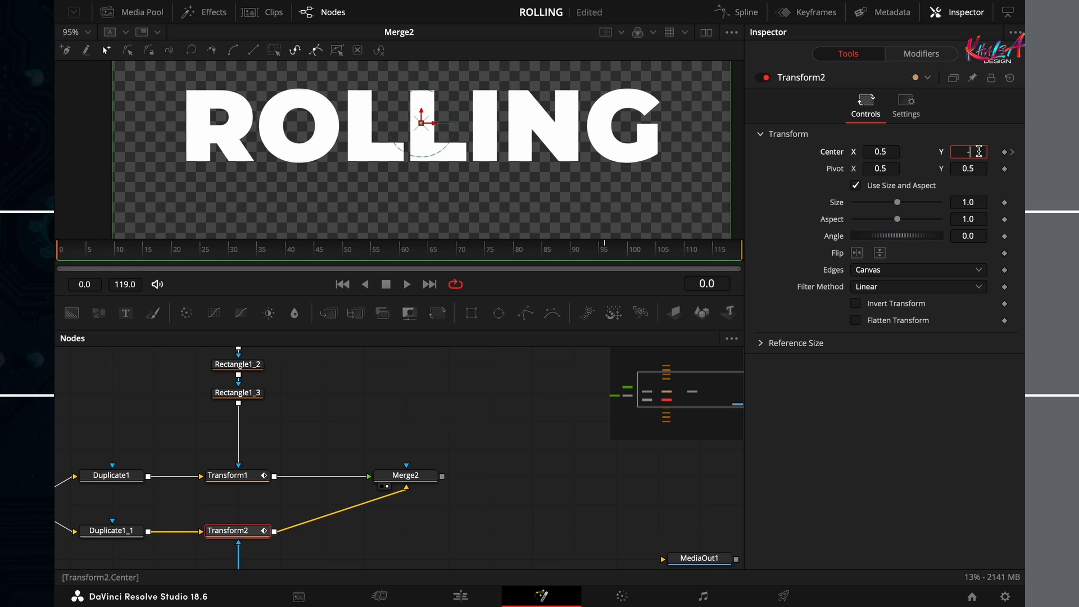
text(-0.038)
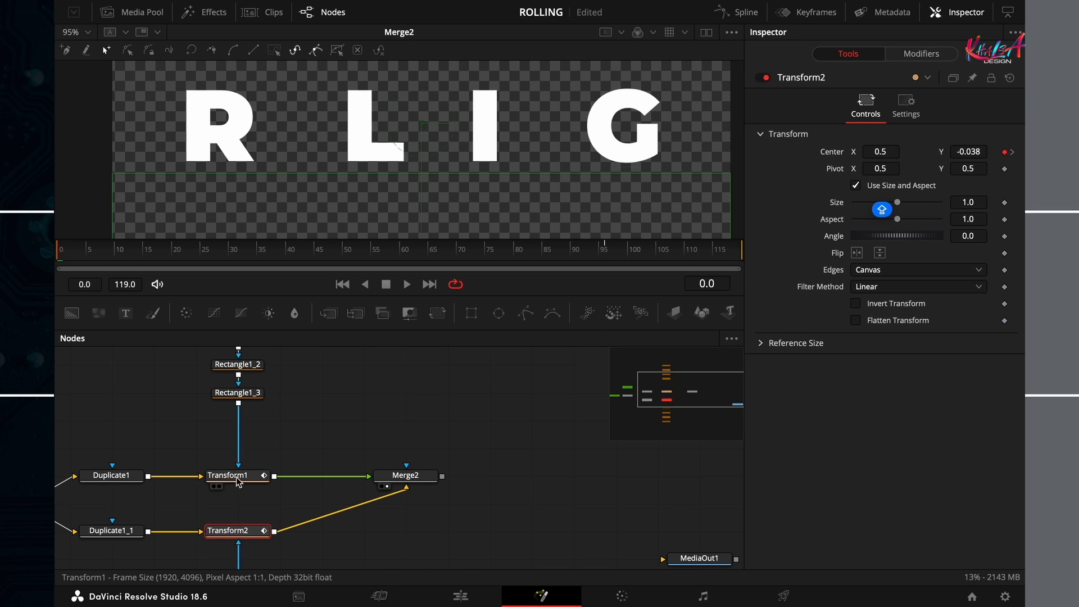
click(233, 475)
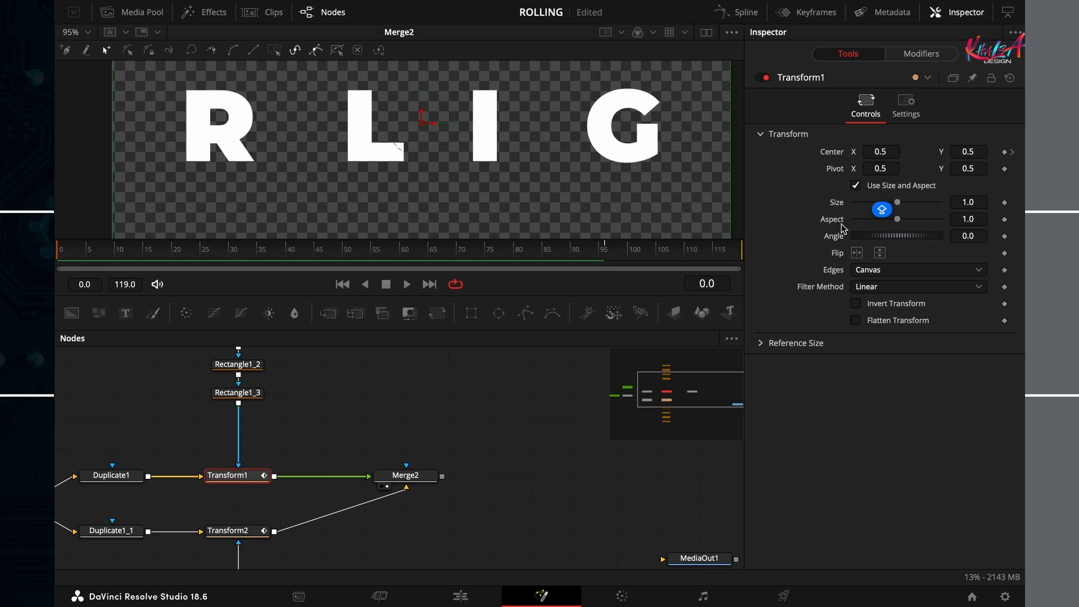
click(968, 151)
text(1.038)
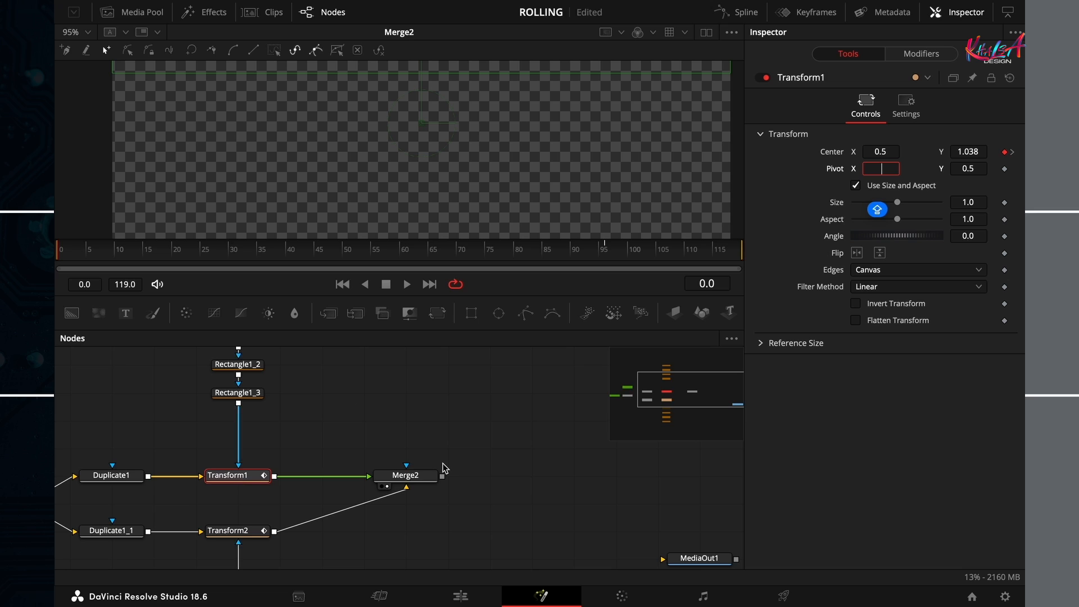
- Play the roll, stop, and scrub from frame 55 back to 51 to inspect letters
click(407, 284)
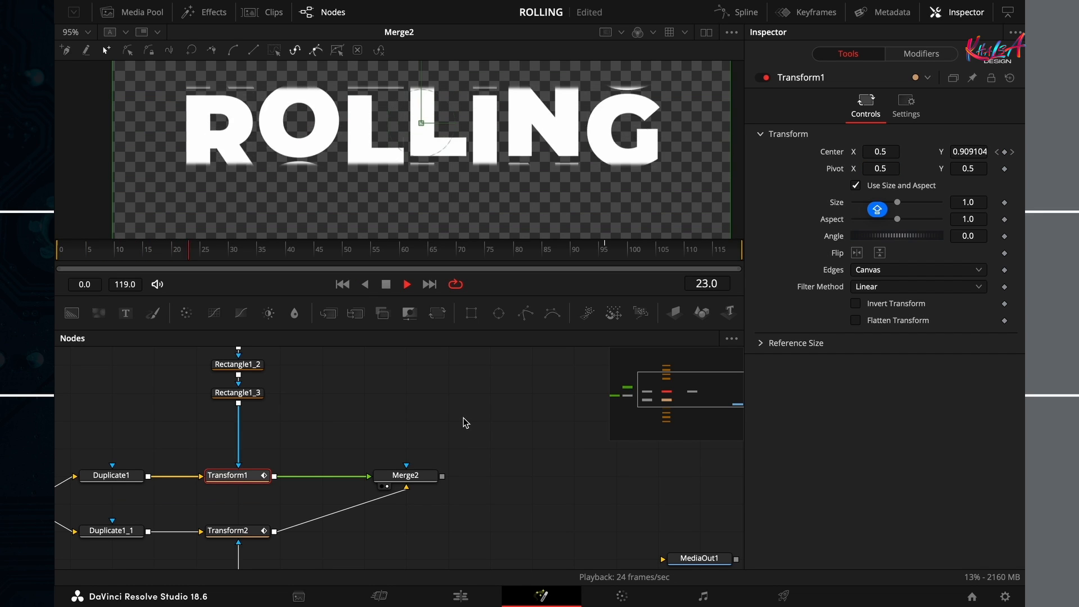
click(339, 250)
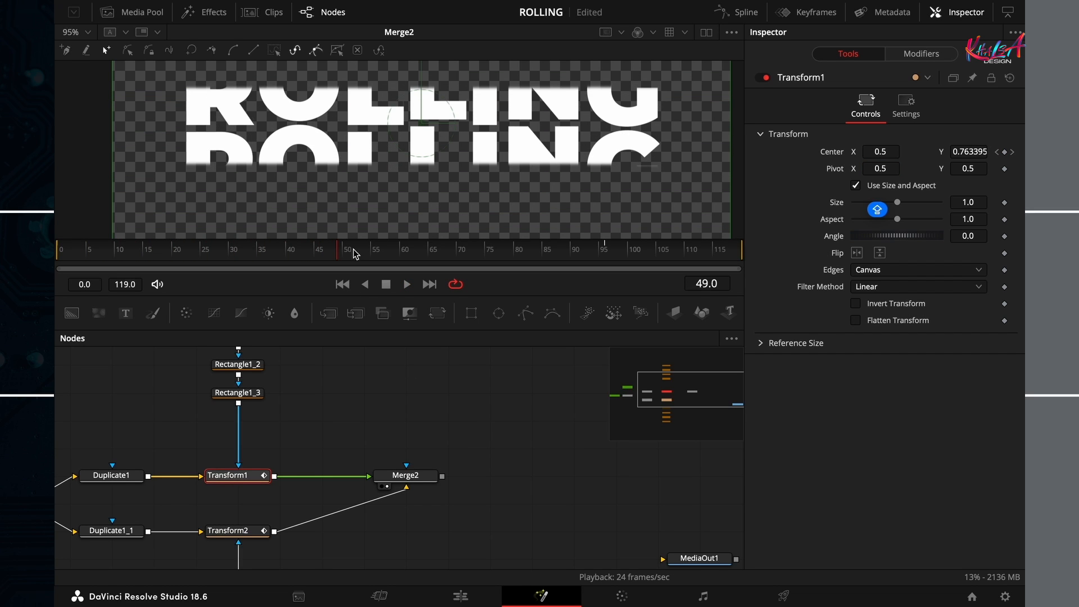
click(370, 249)
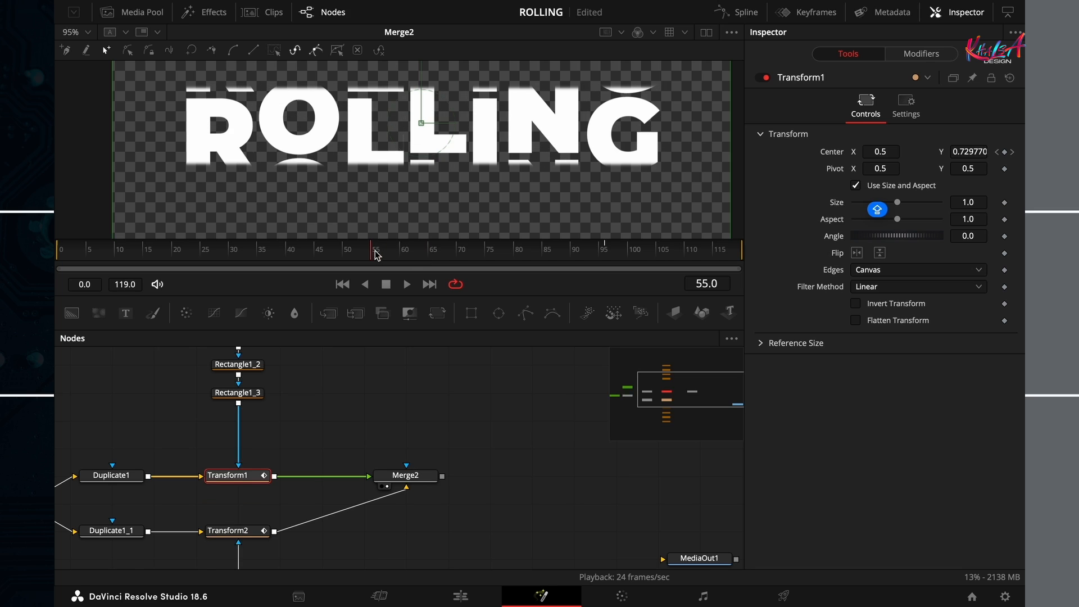
mouse_move(378, 260)
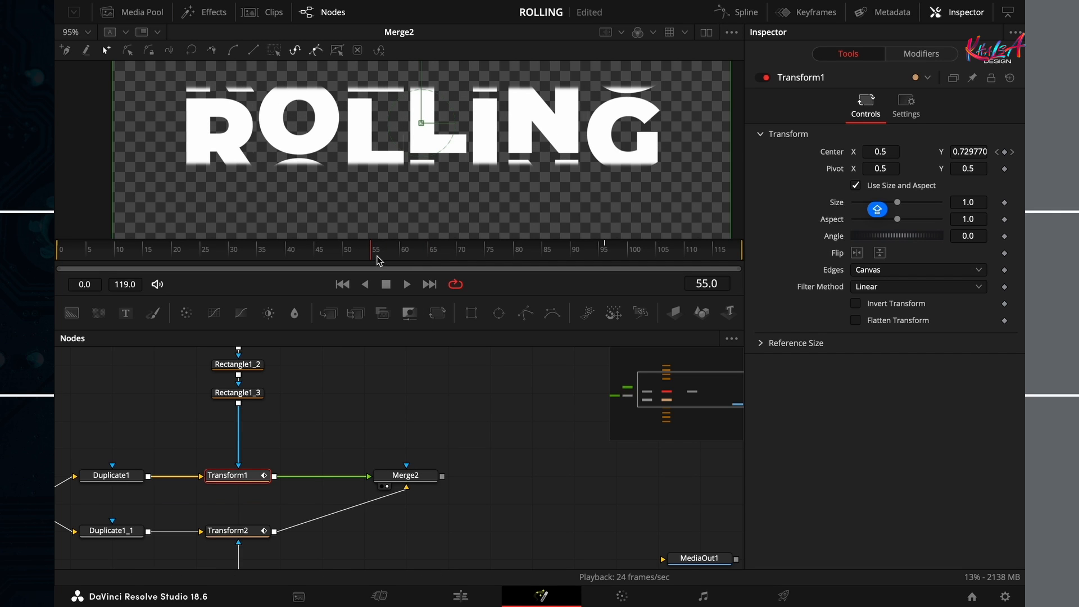
click(346, 249)
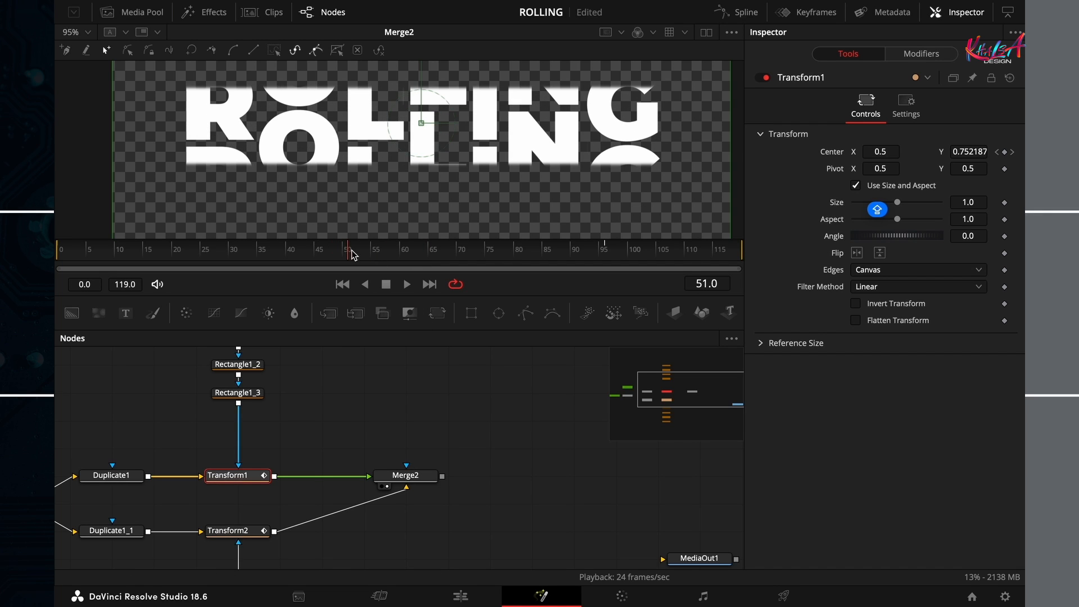
mouse_move(567, 217)
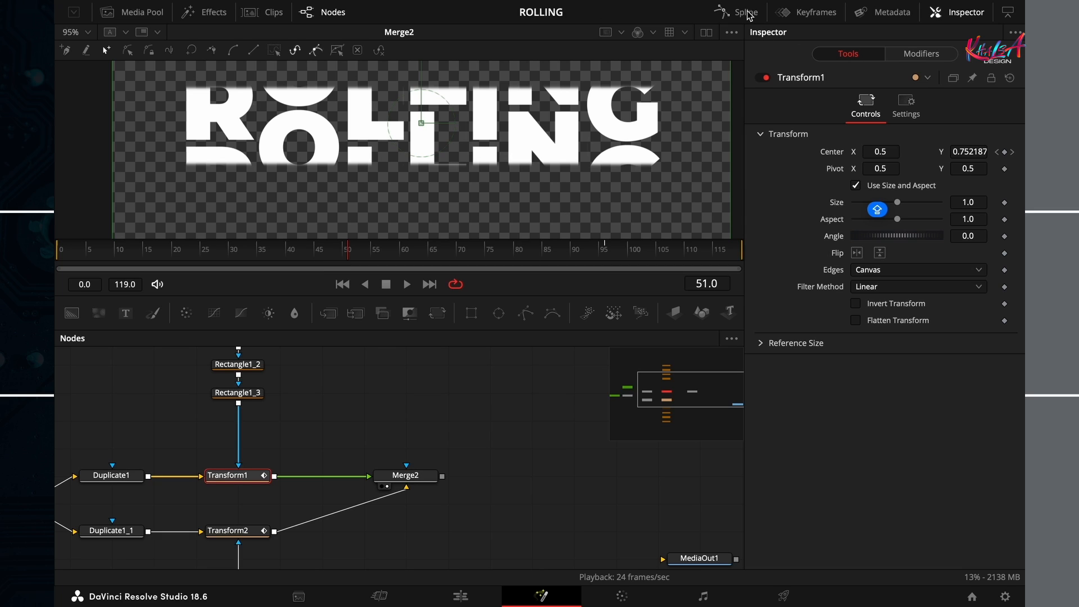
- Smooth both transforms' displacement keyframes in the Spline editor and lengthen their ease handles
click(745, 11)
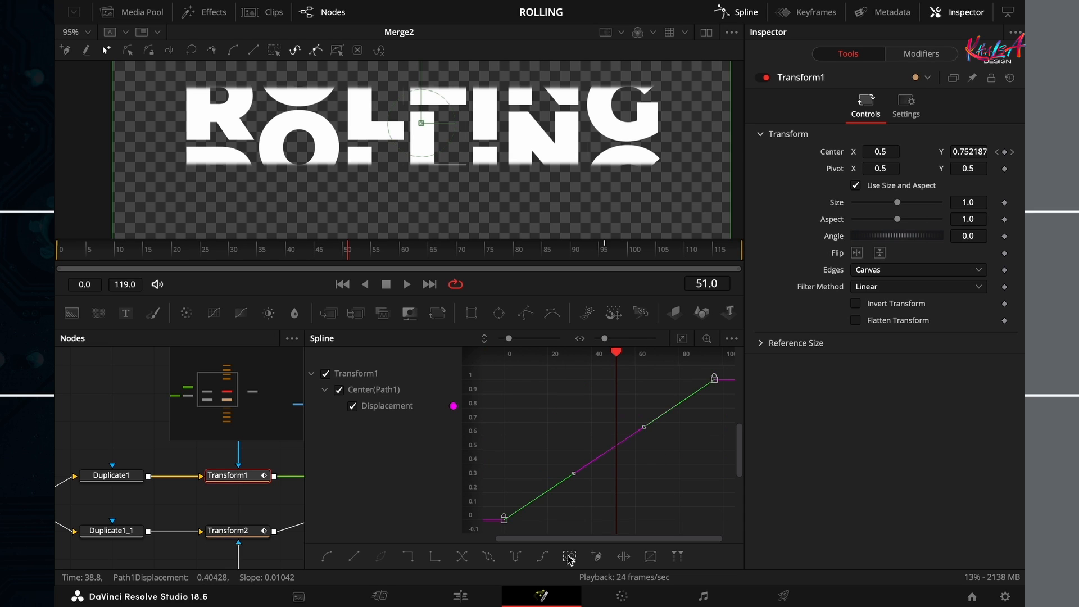
click(328, 557)
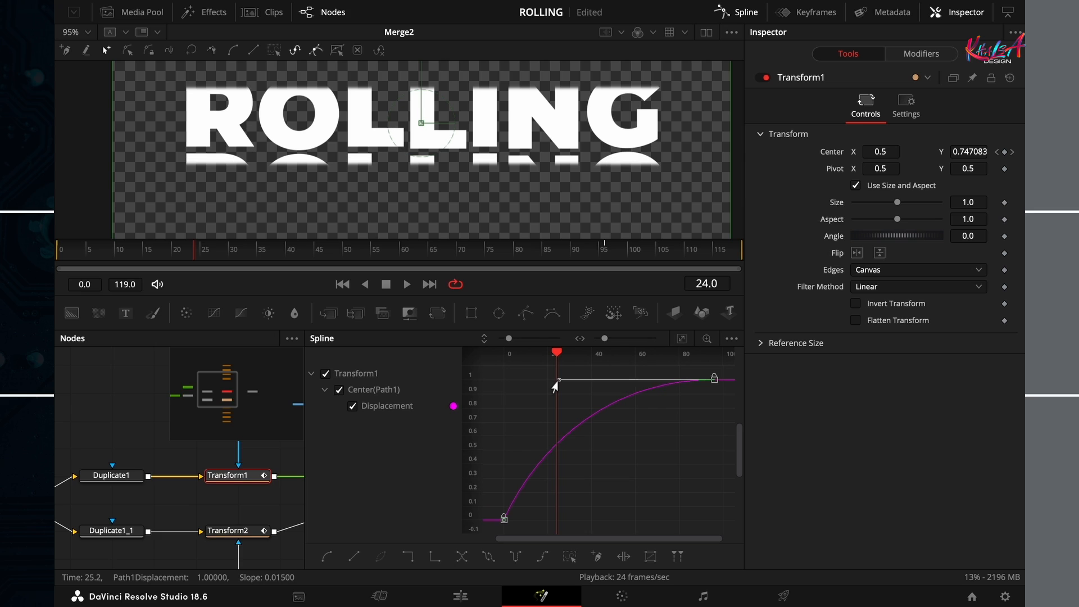
drag(557, 379, 558, 385)
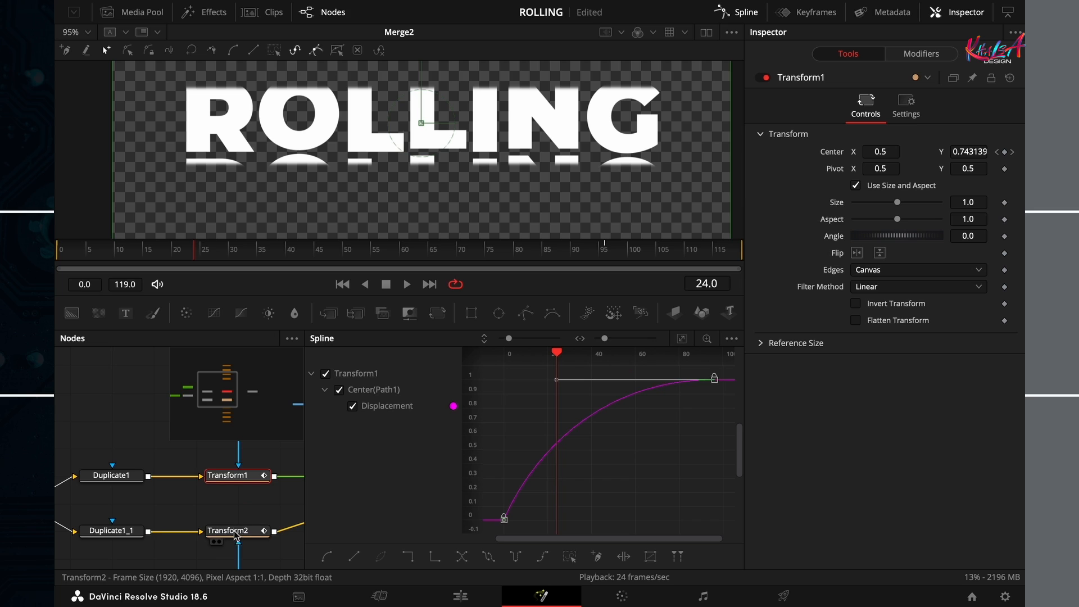
click(232, 530)
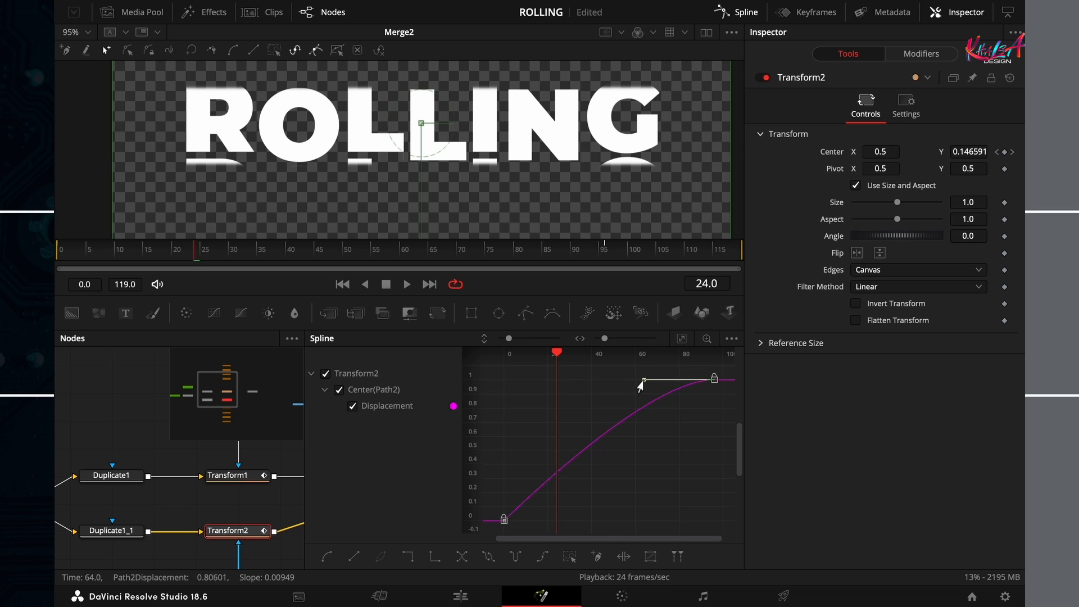
drag(644, 380, 554, 379)
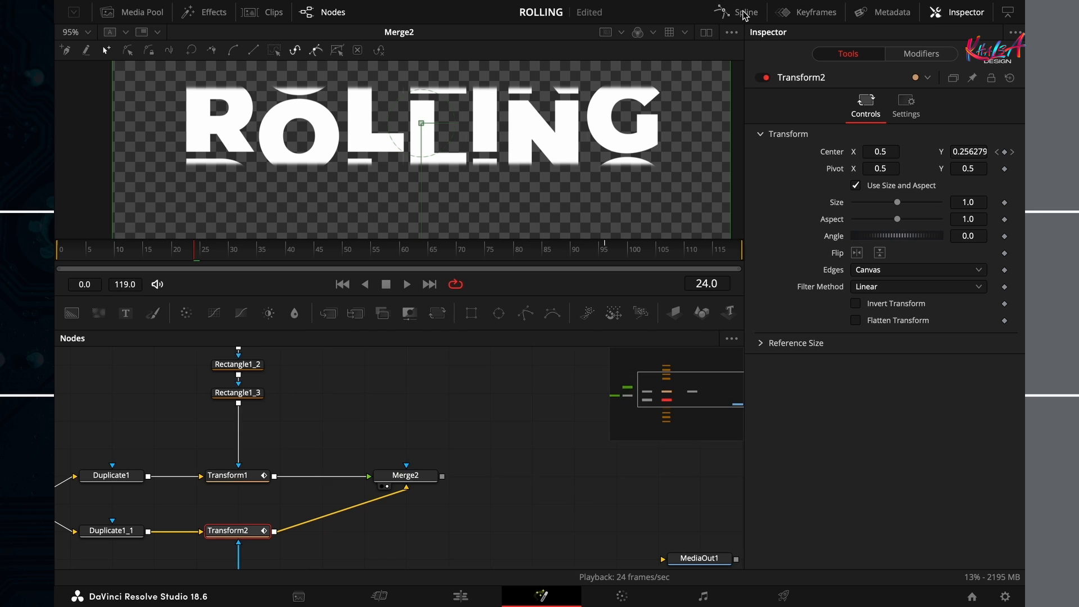
click(405, 476)
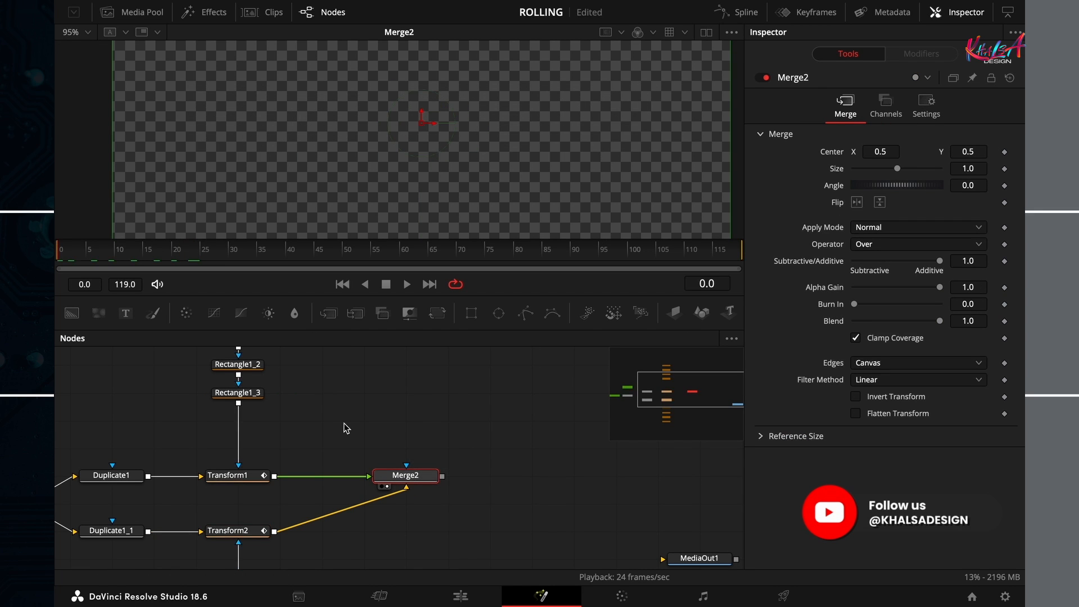
click(406, 285)
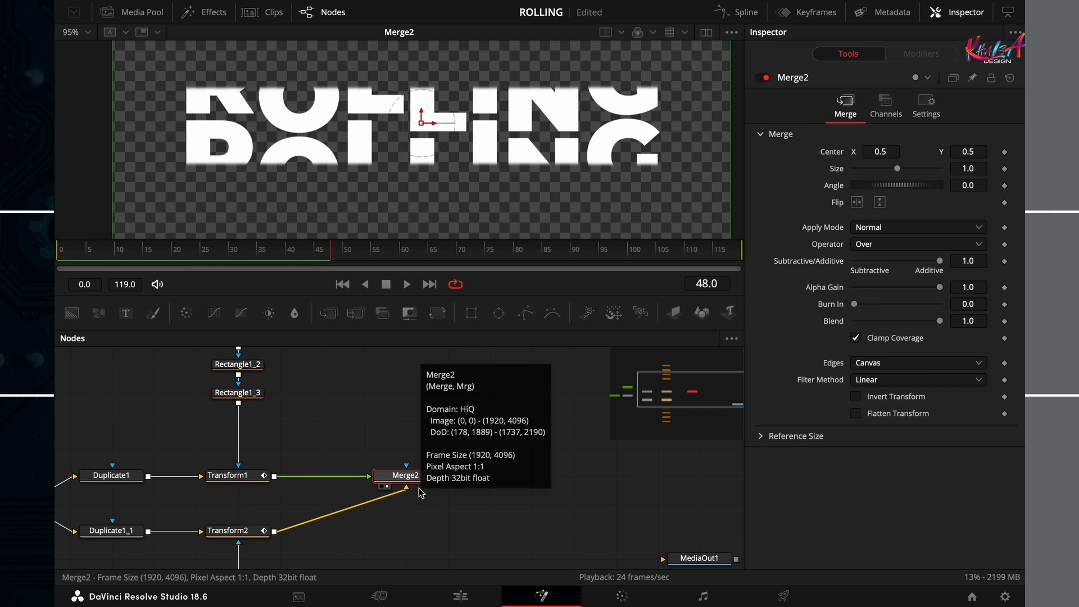
mouse_move(502, 522)
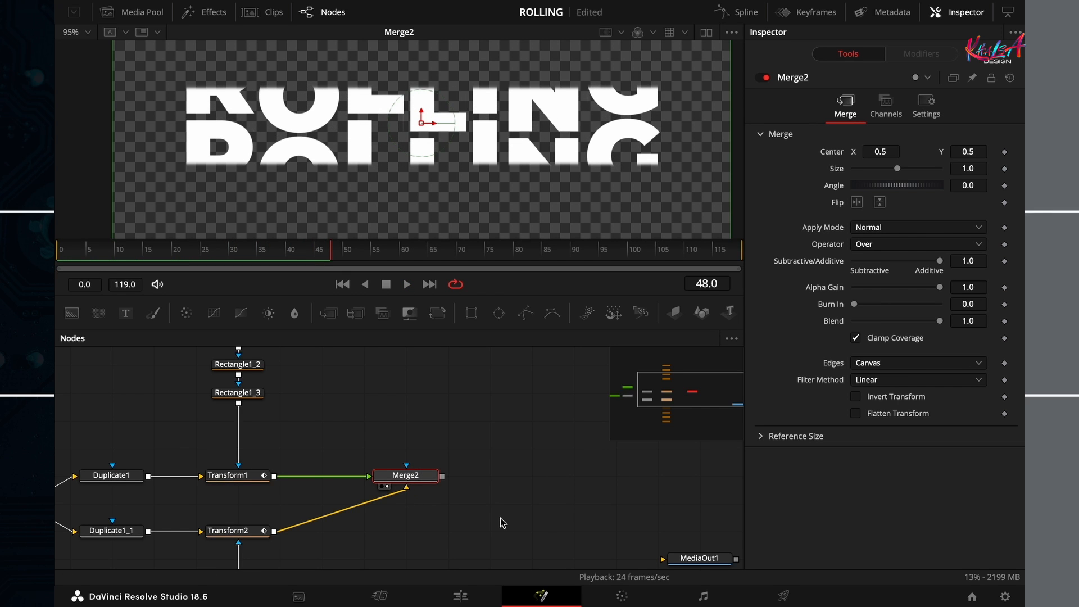
mouse_move(519, 543)
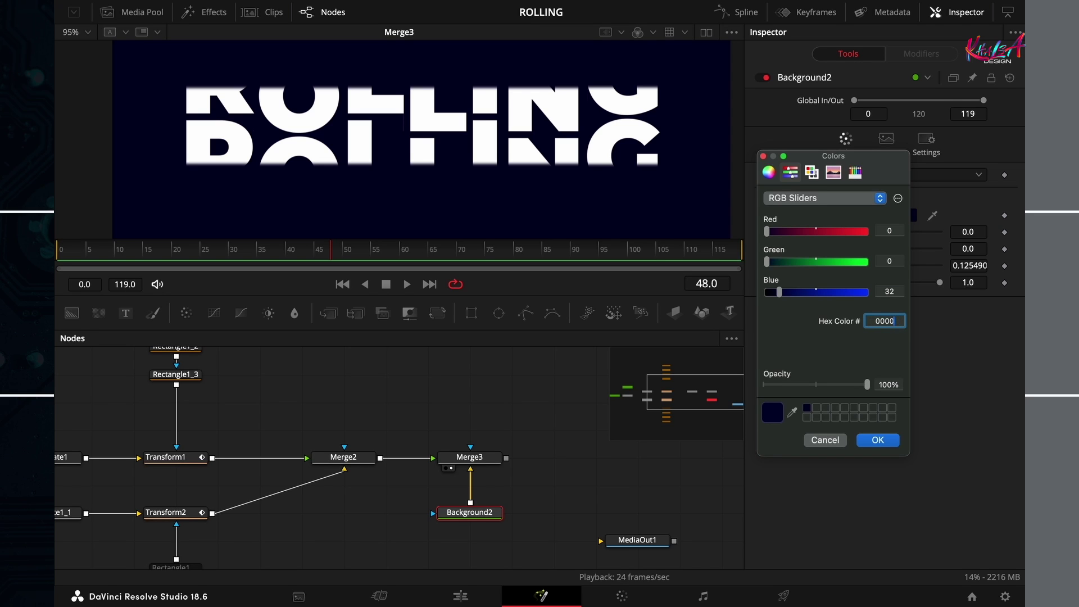
- Set the viewer zoom to Fit so the entire dark blue frame shows
click(877, 440)
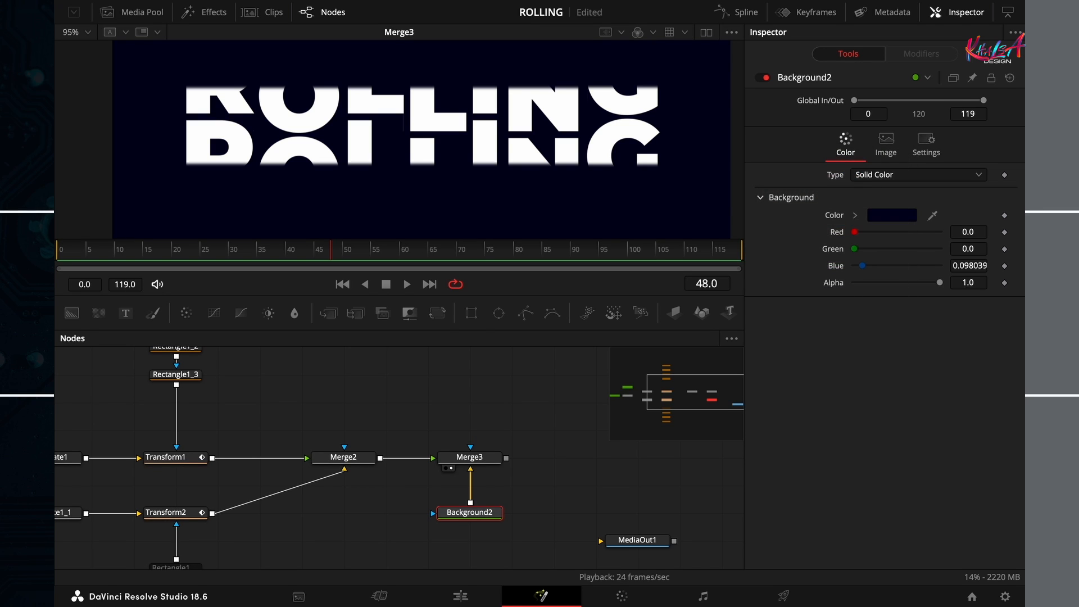
mouse_move(639, 201)
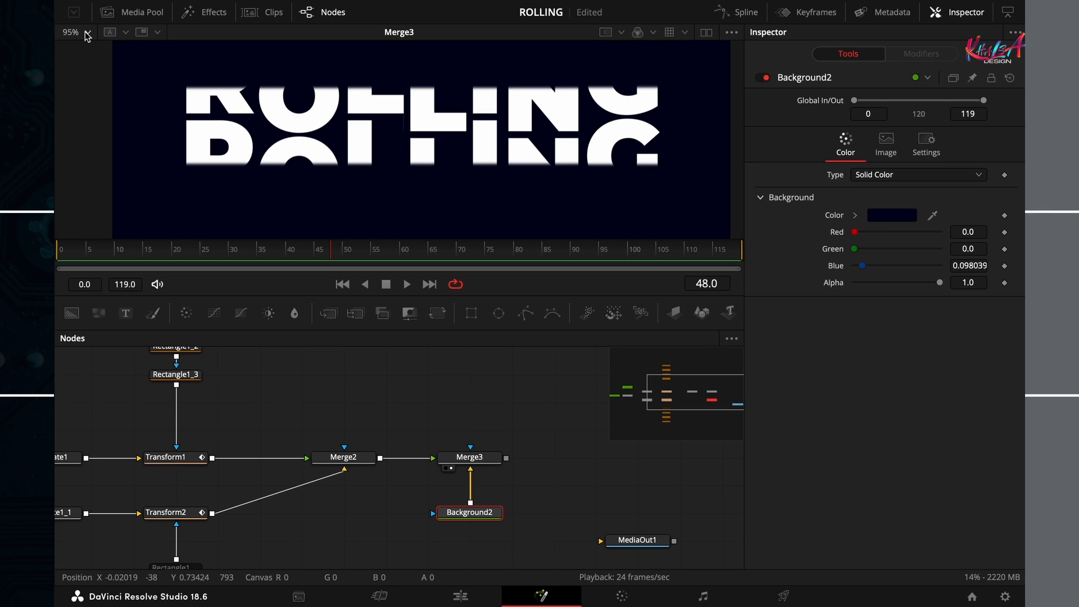
click(86, 32)
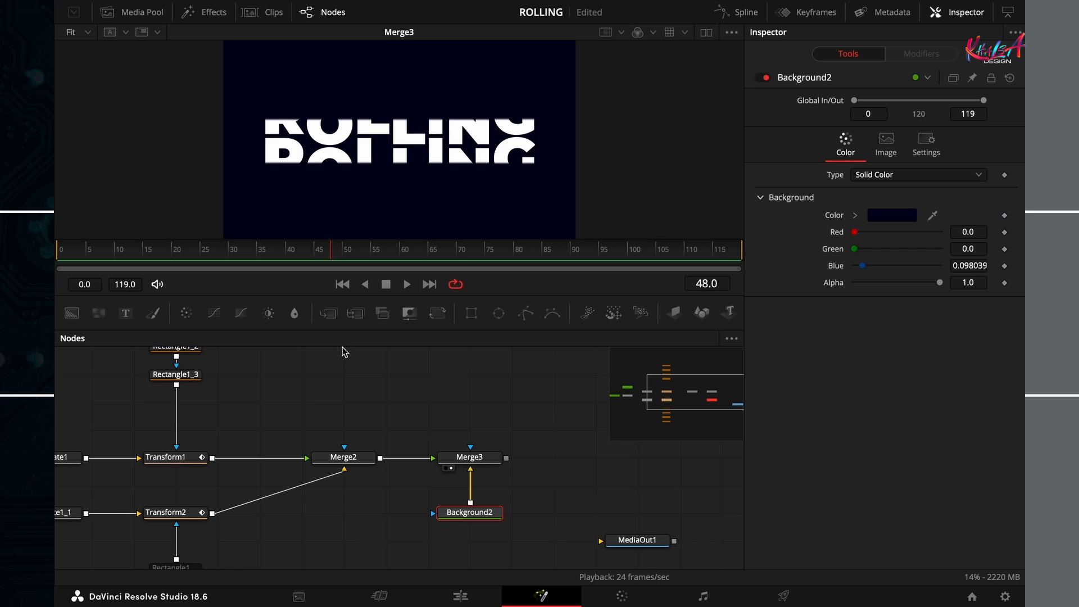
click(407, 284)
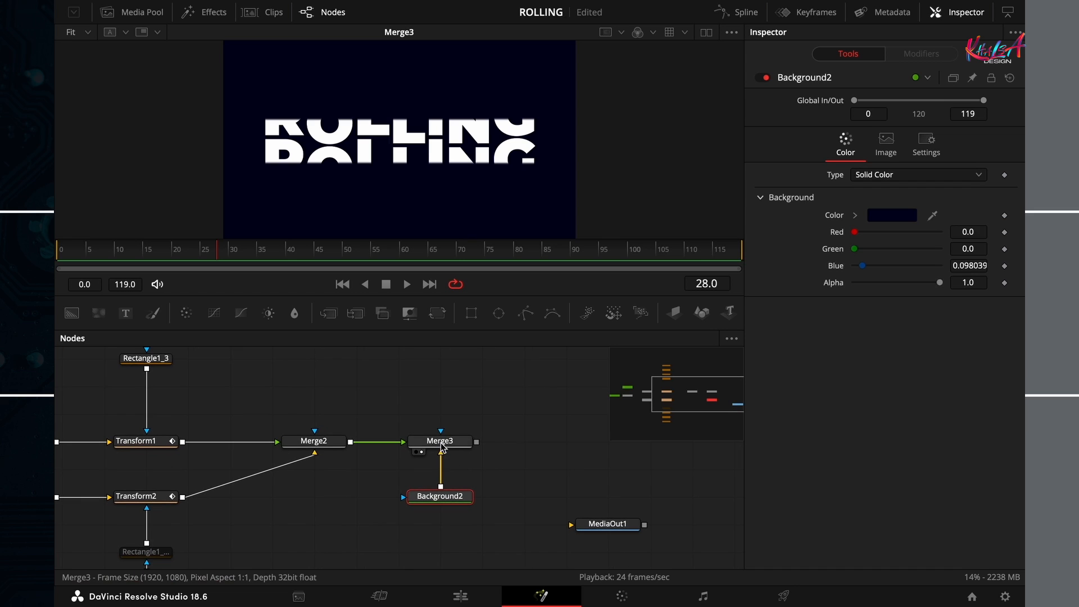
- Keyframe Merge3's Size to ease from about 1.25 down to 1.0
click(440, 441)
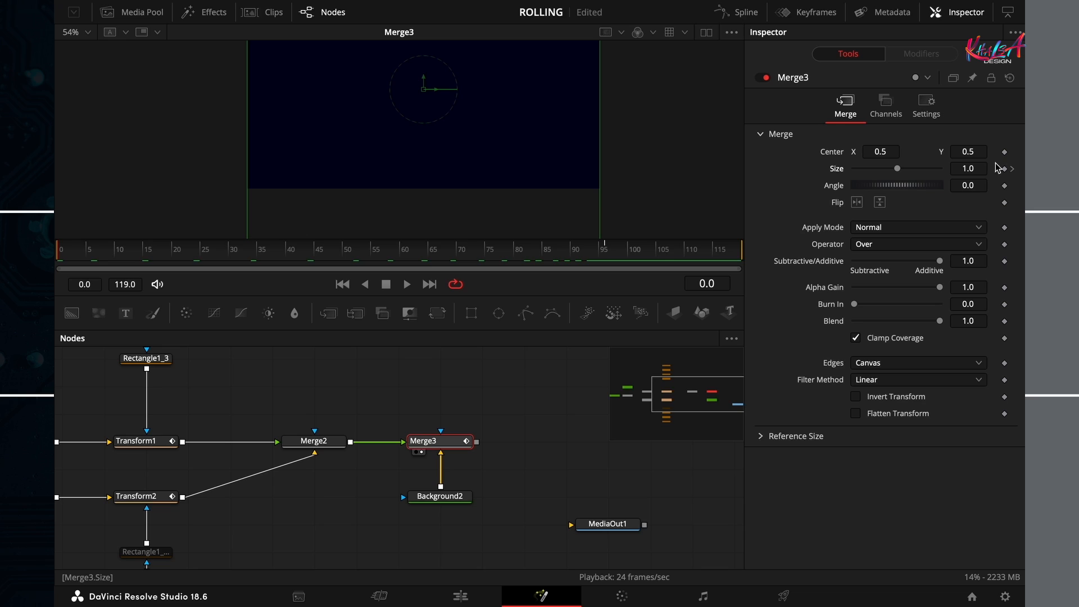
click(967, 169)
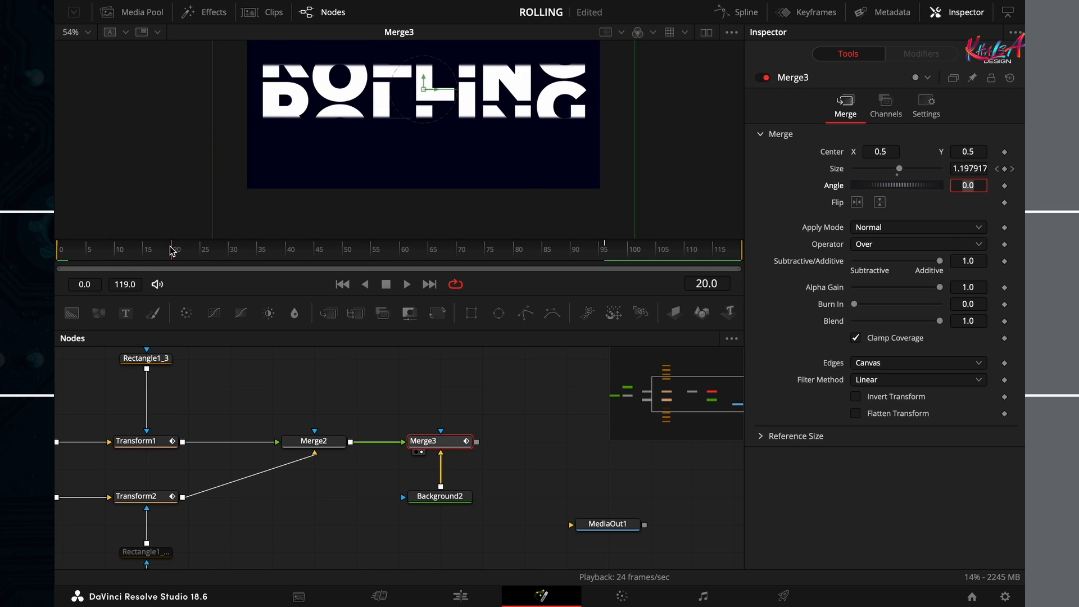
click(407, 285)
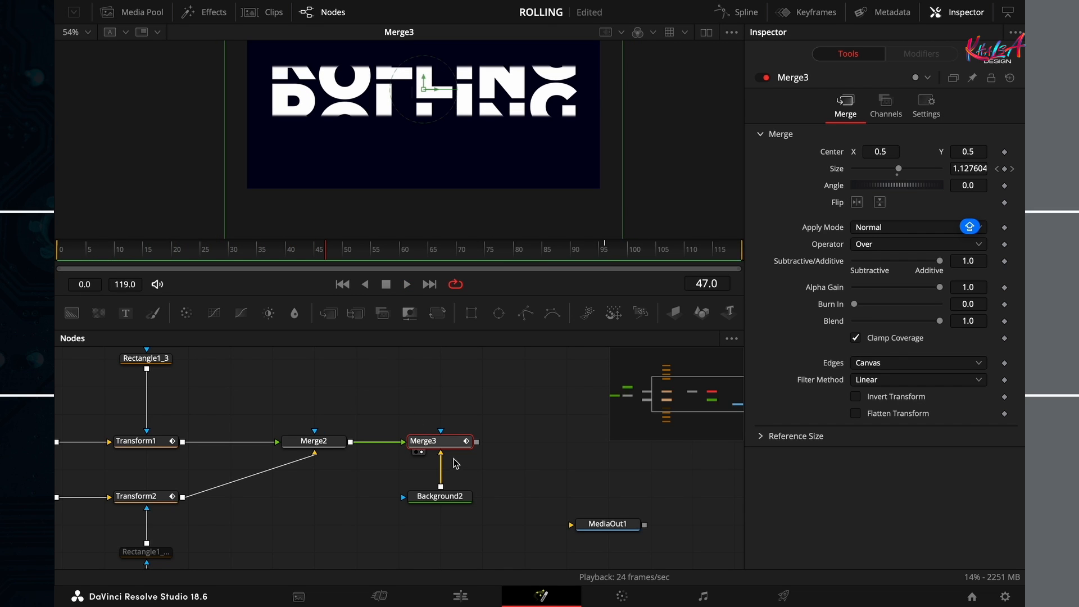
click(747, 12)
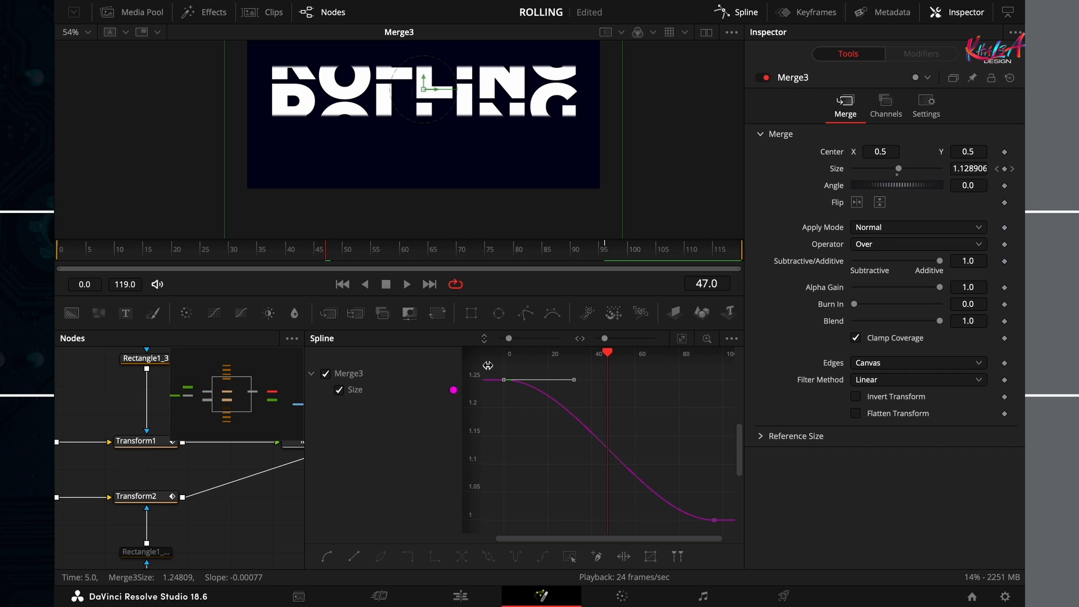
- Smooth the Merge3 Size keyframes into an eased 1.25-to-1.0 curve and play it back
drag(573, 380, 572, 425)
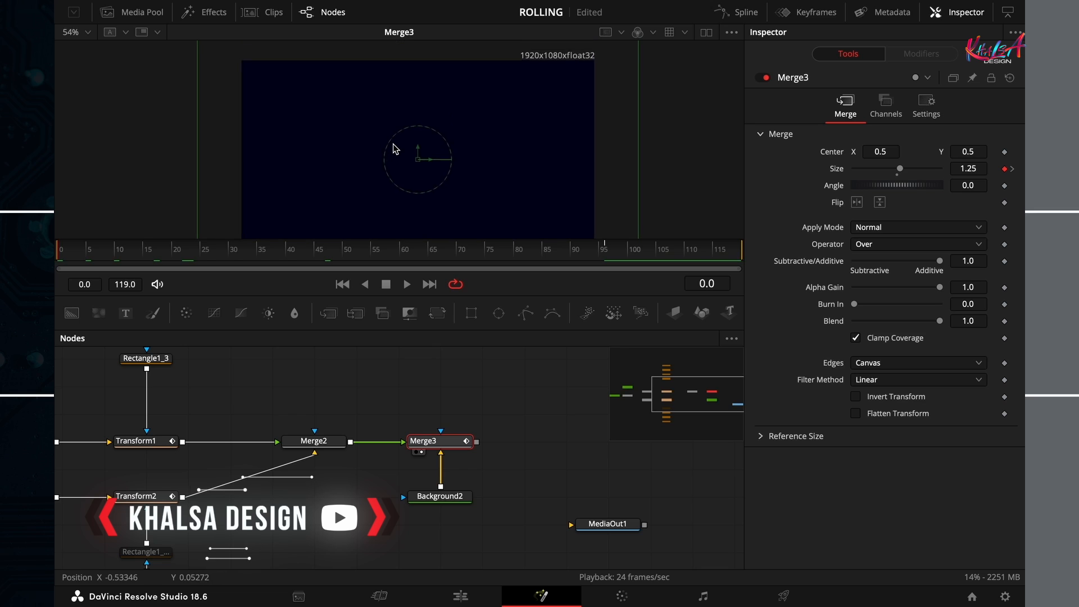
click(407, 285)
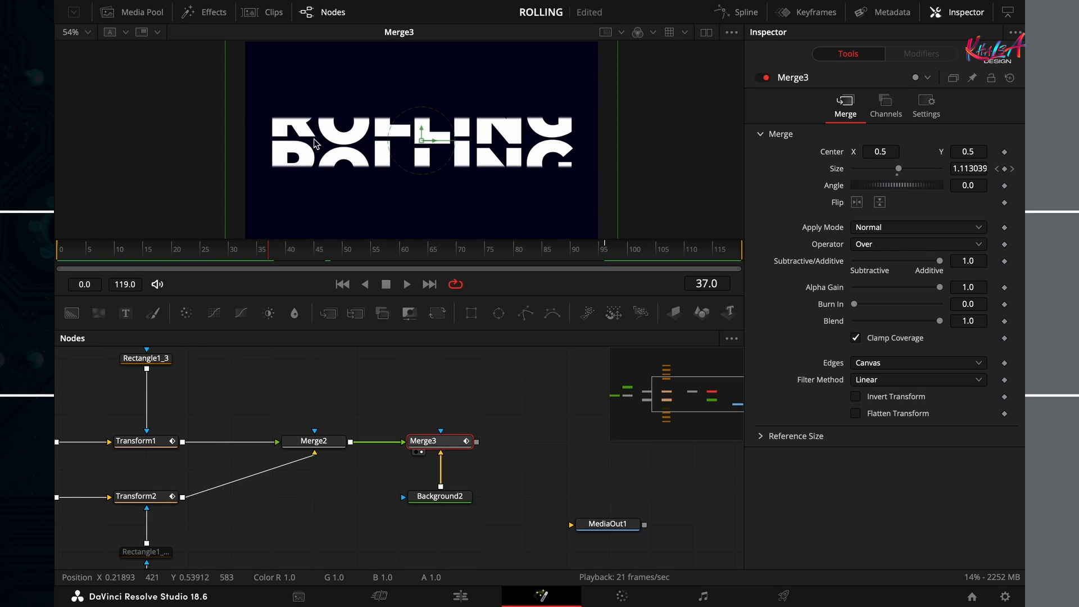
click(62, 250)
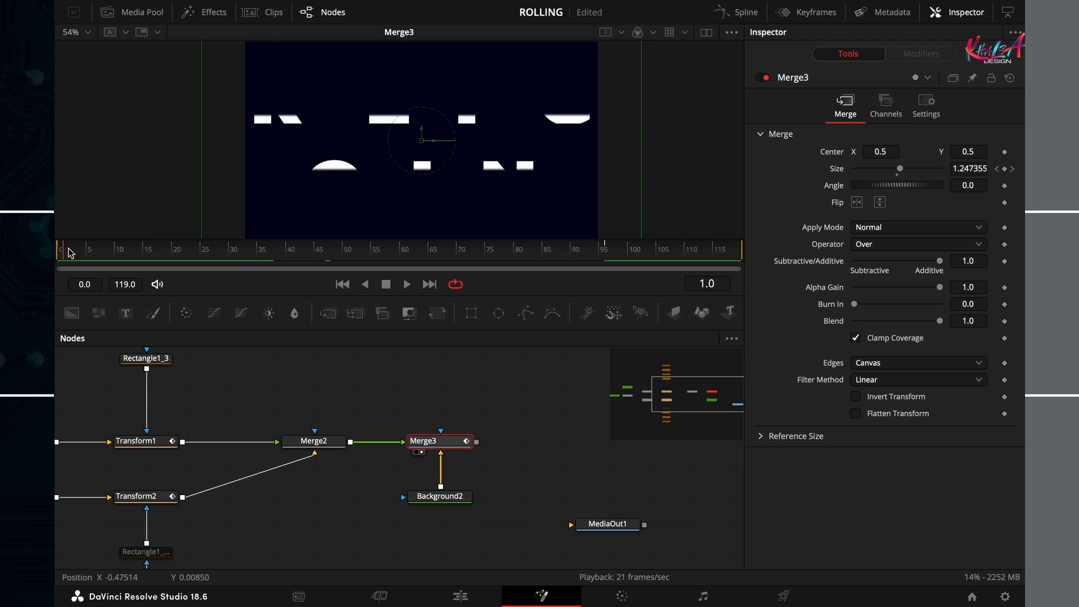
click(397, 250)
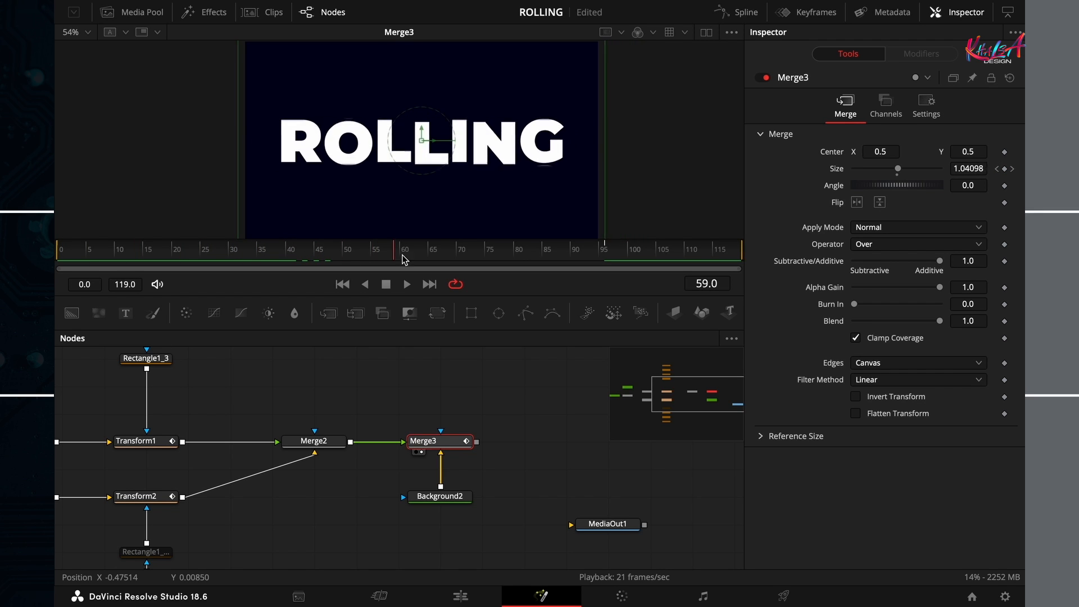
click(575, 249)
text(DUP)
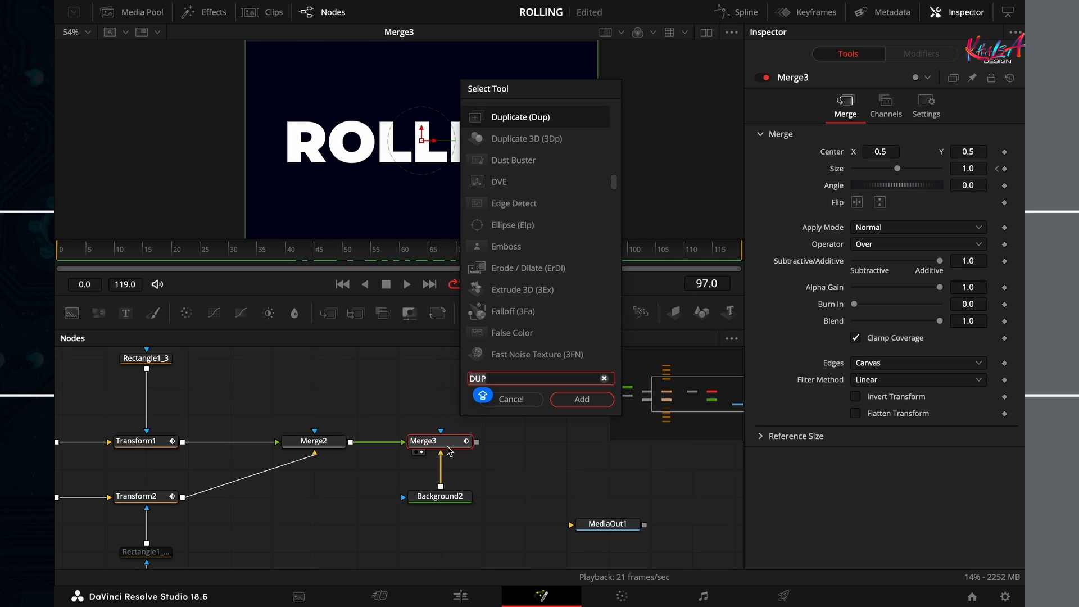
- Add a Glow node from a GLOW search between Merge3 and MediaOut1
text(GLOW)
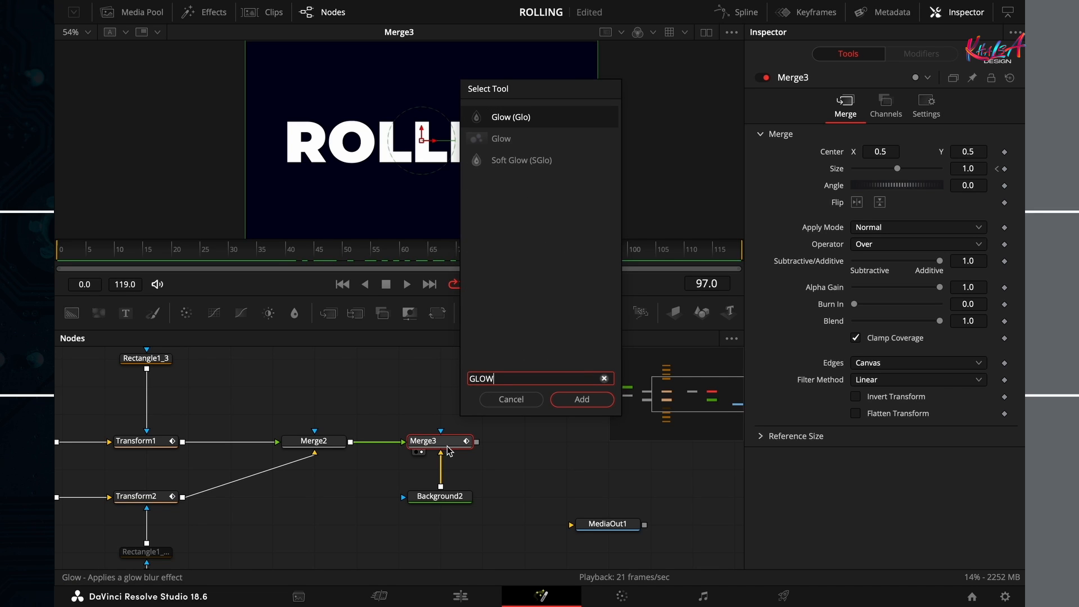
click(500, 139)
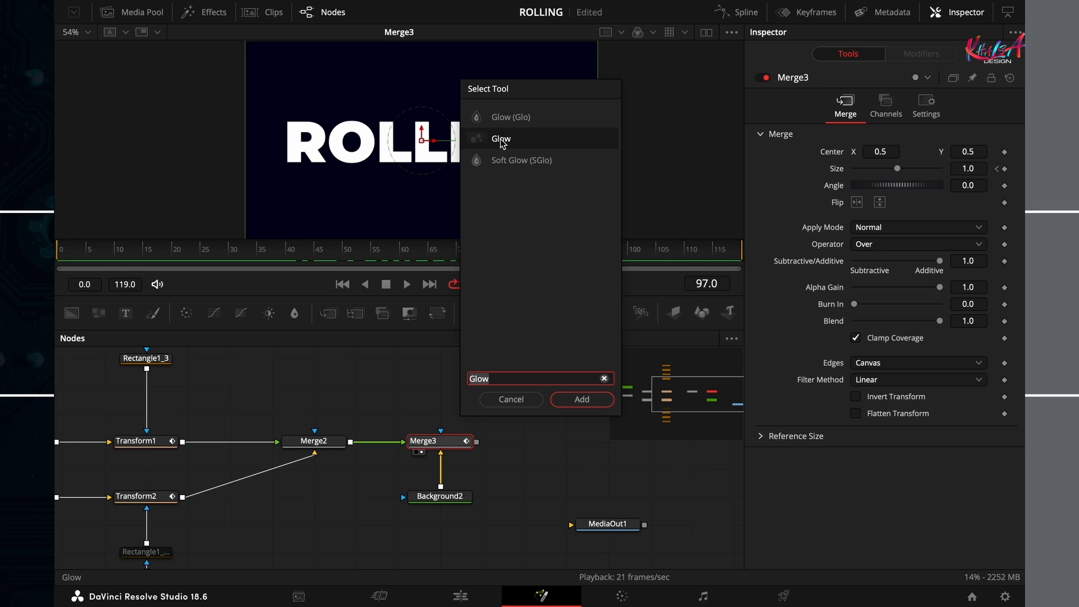
click(581, 399)
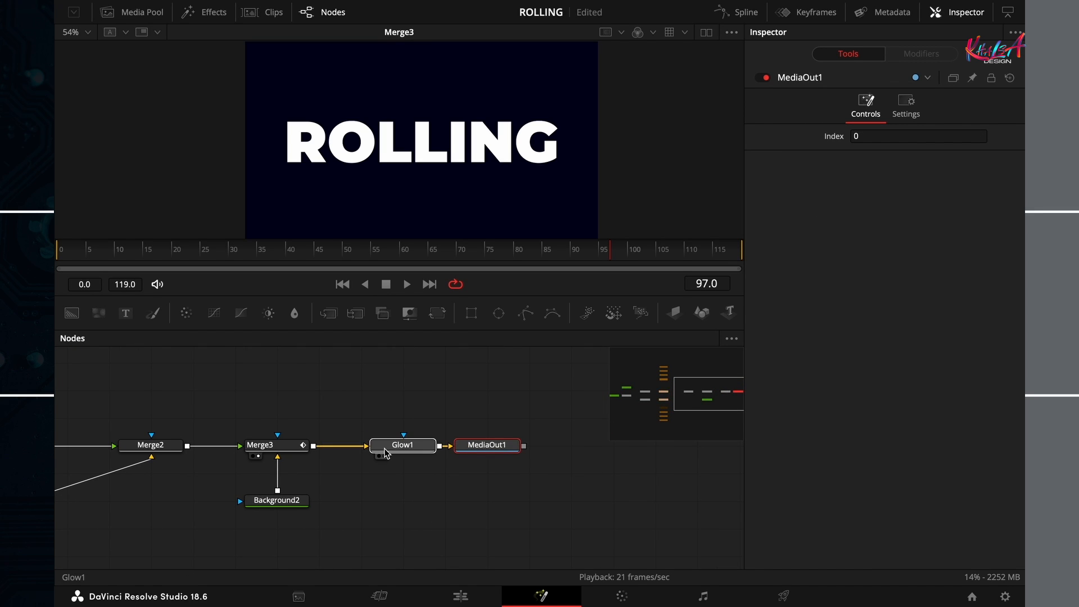
click(403, 445)
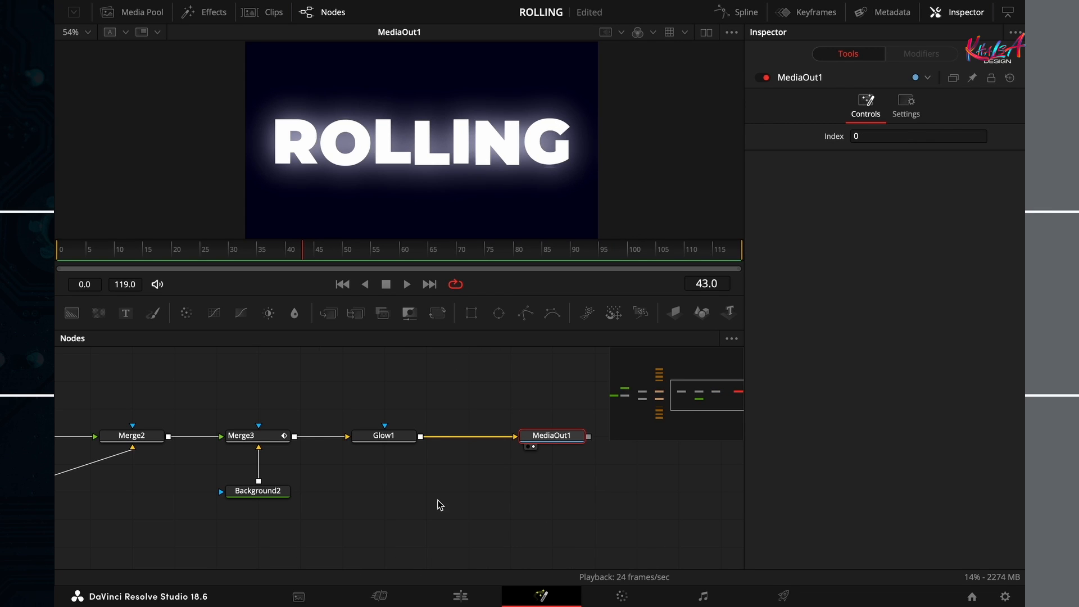
- Tick Motion Blur in the Settings of both Transform1 and Transform2
click(265, 439)
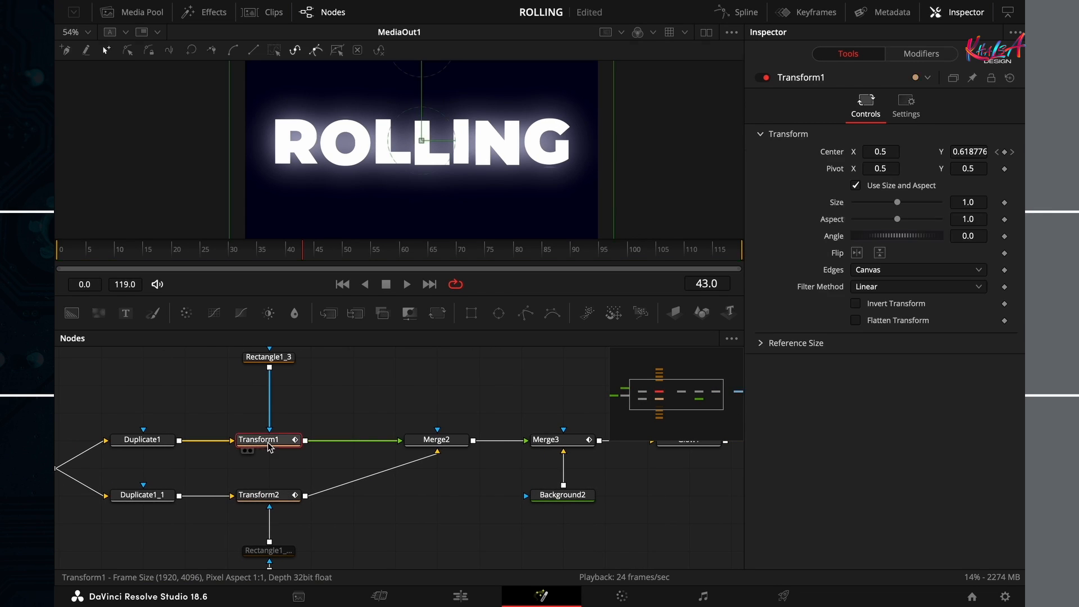
click(906, 103)
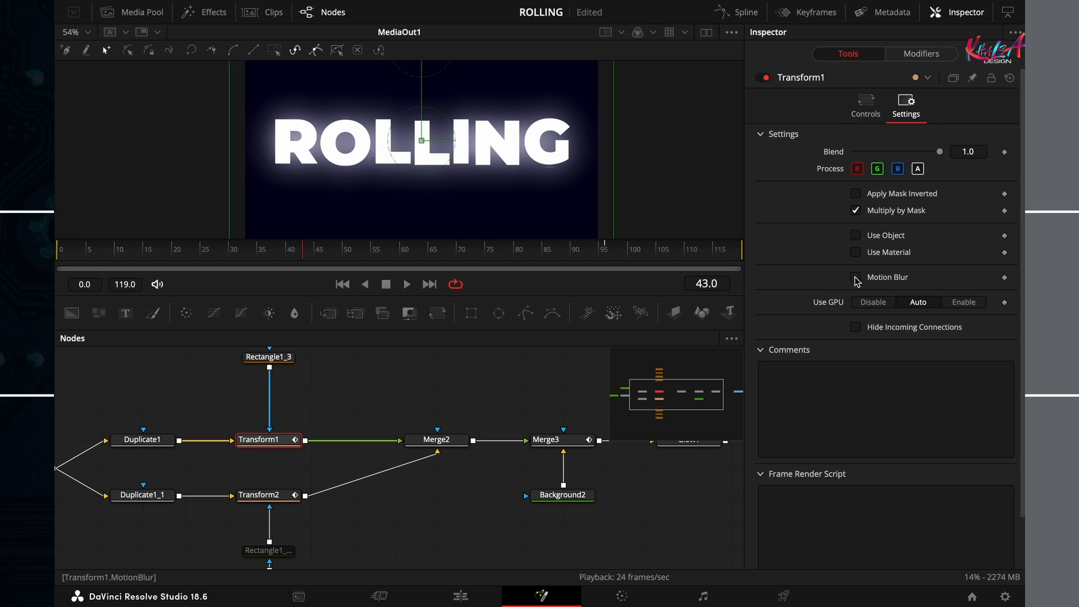
click(268, 494)
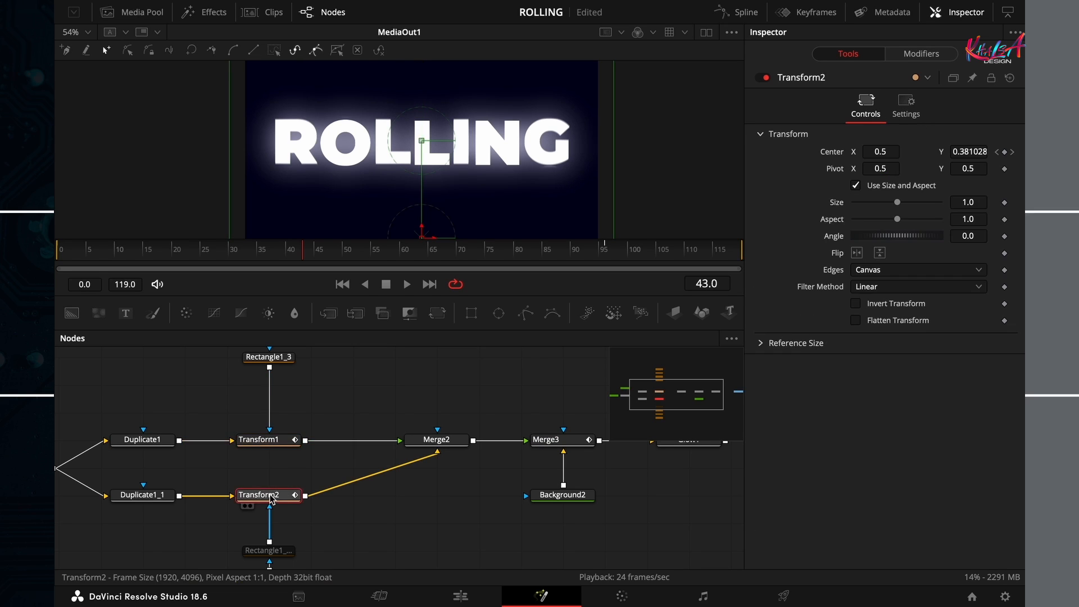
click(906, 104)
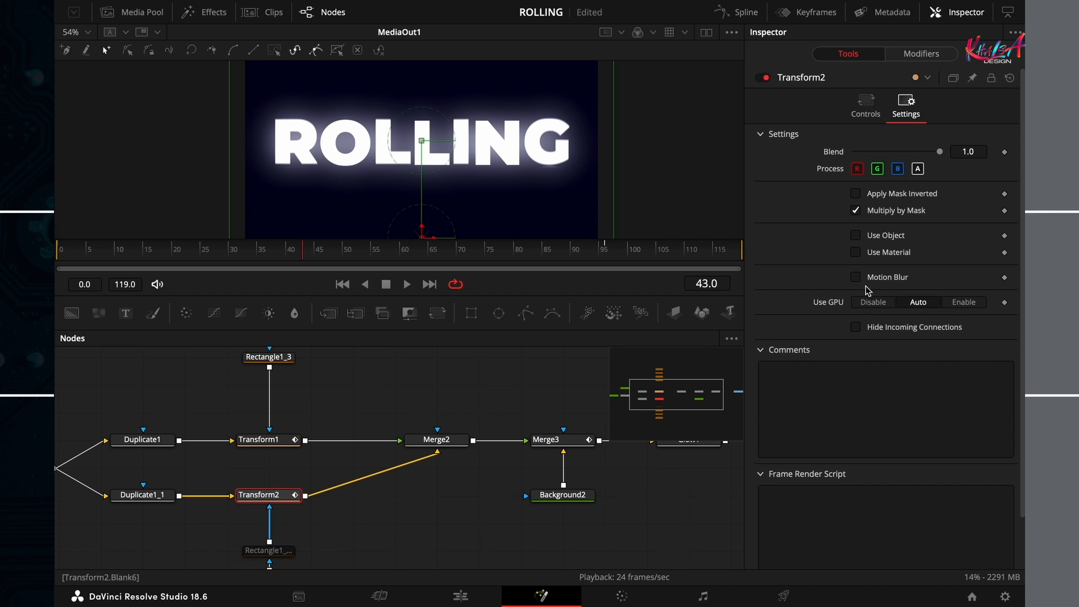
click(855, 277)
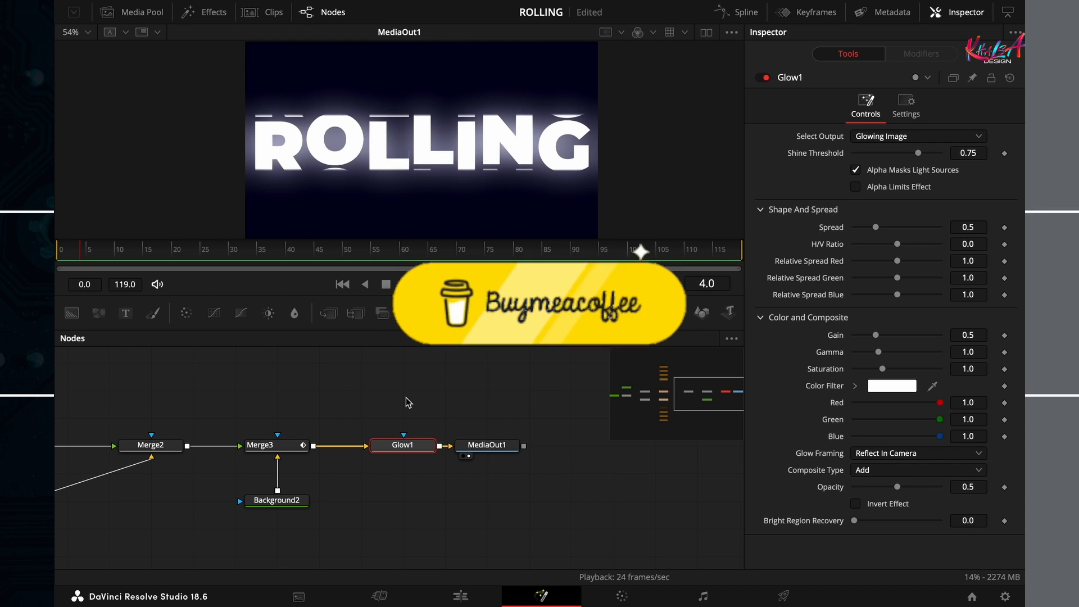
click(385, 285)
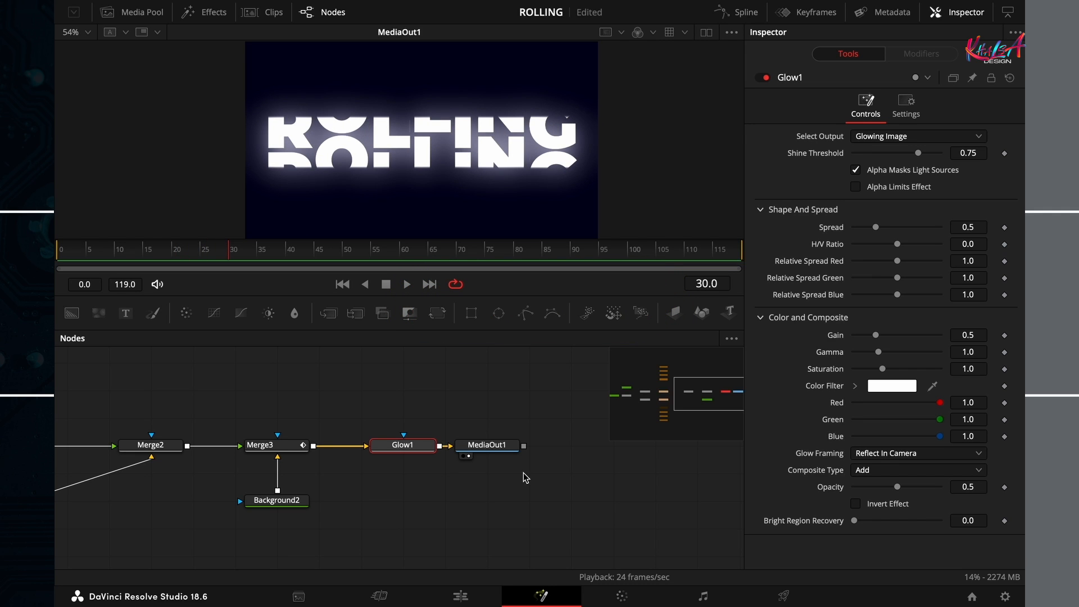
click(487, 445)
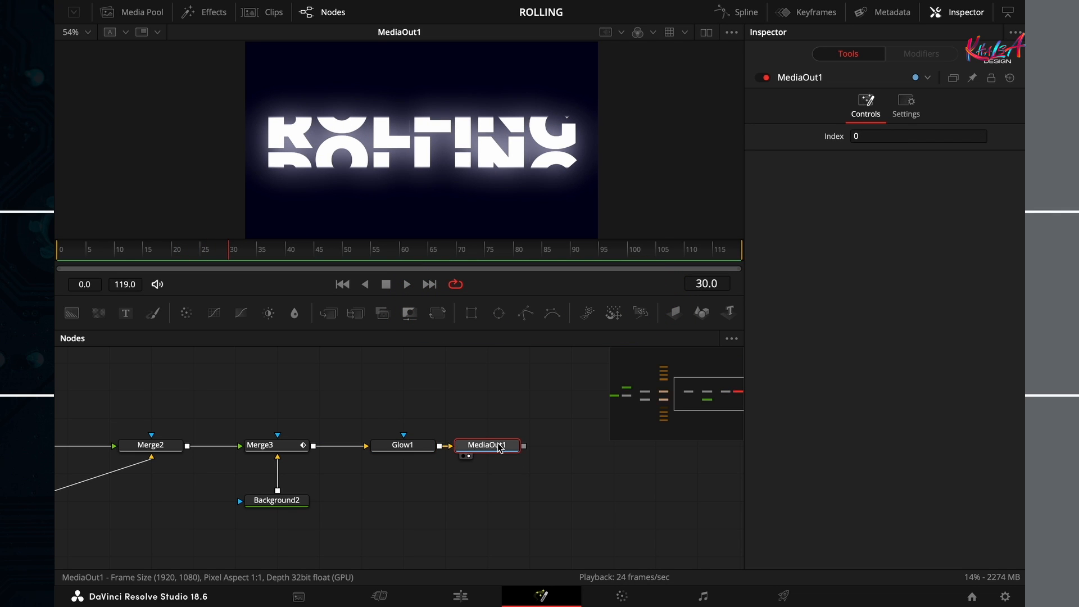